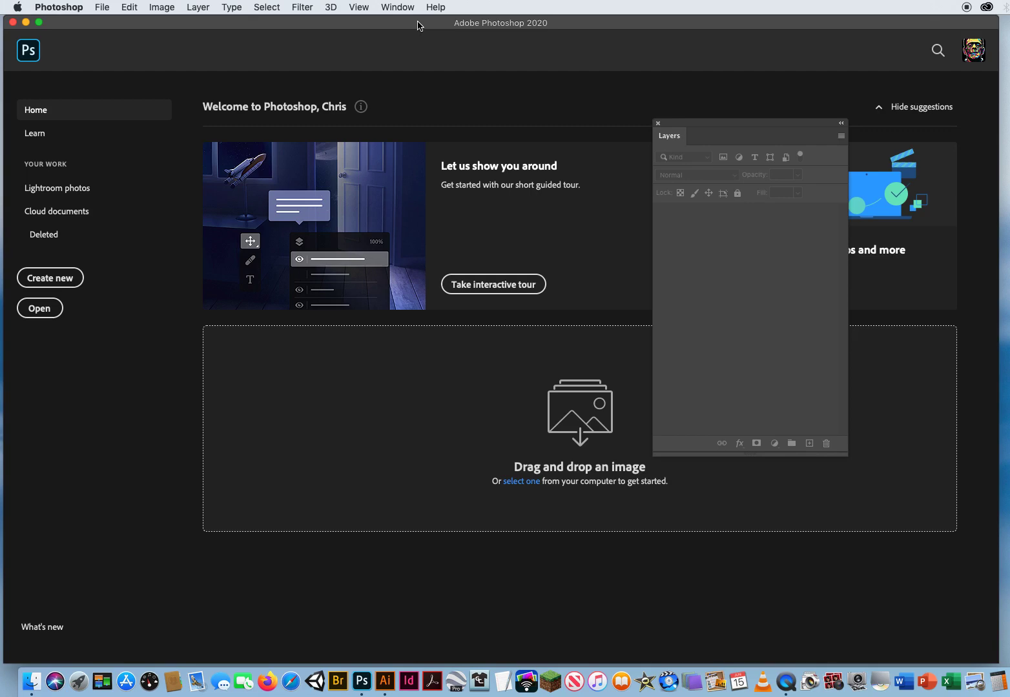
# - Open 1 End Result.jpg from the 4 Illust. Patterns folder via File > Open
pyautogui.click(102, 8)
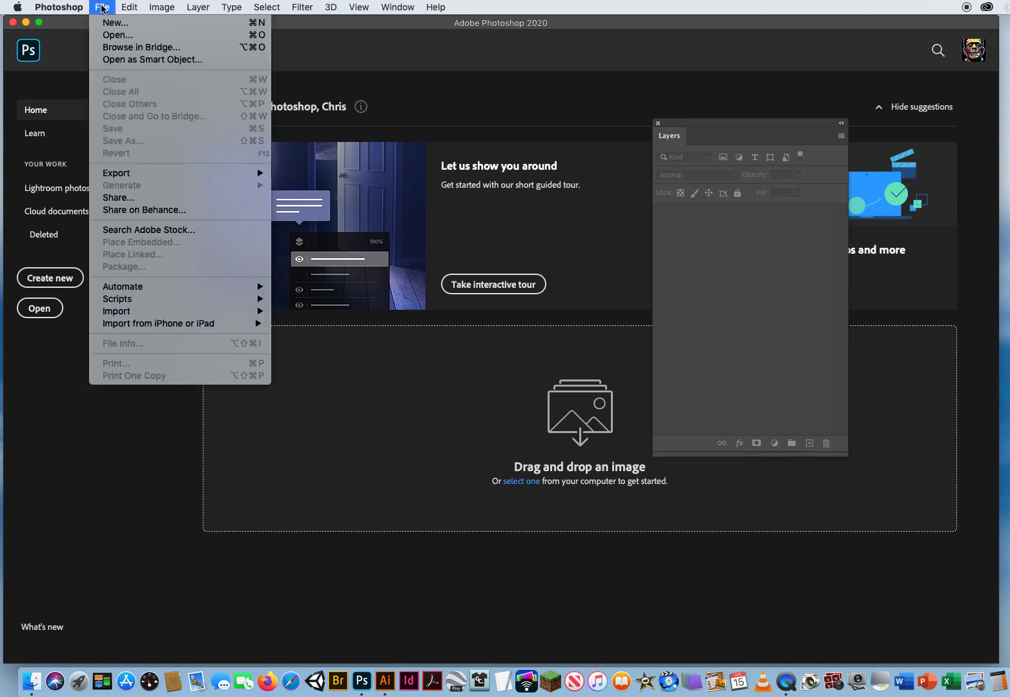
pyautogui.click(116, 35)
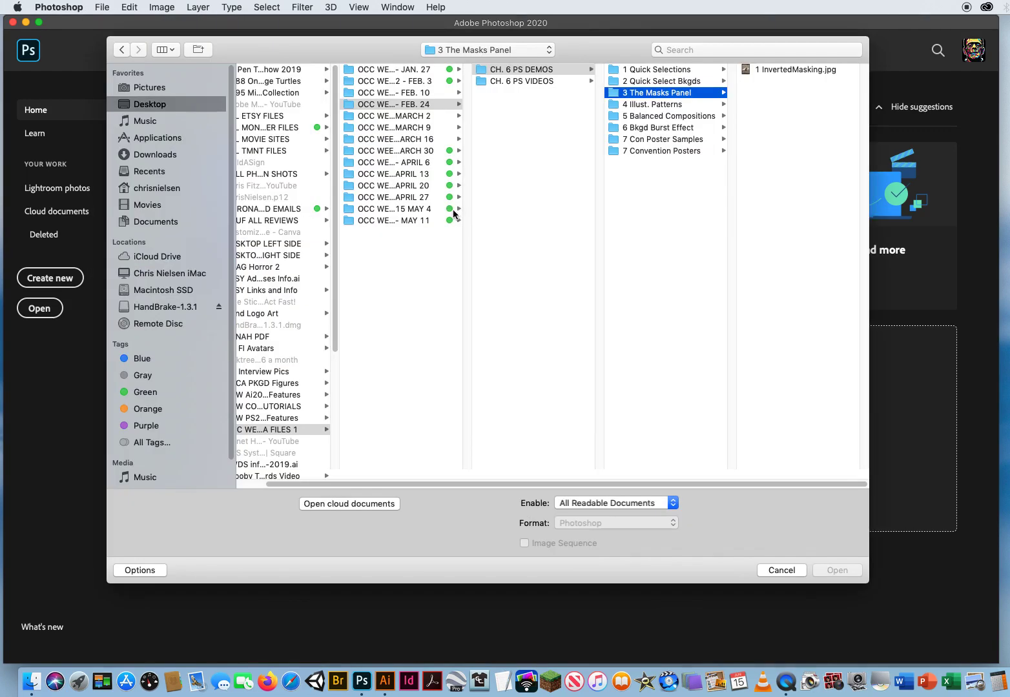
pyautogui.click(654, 103)
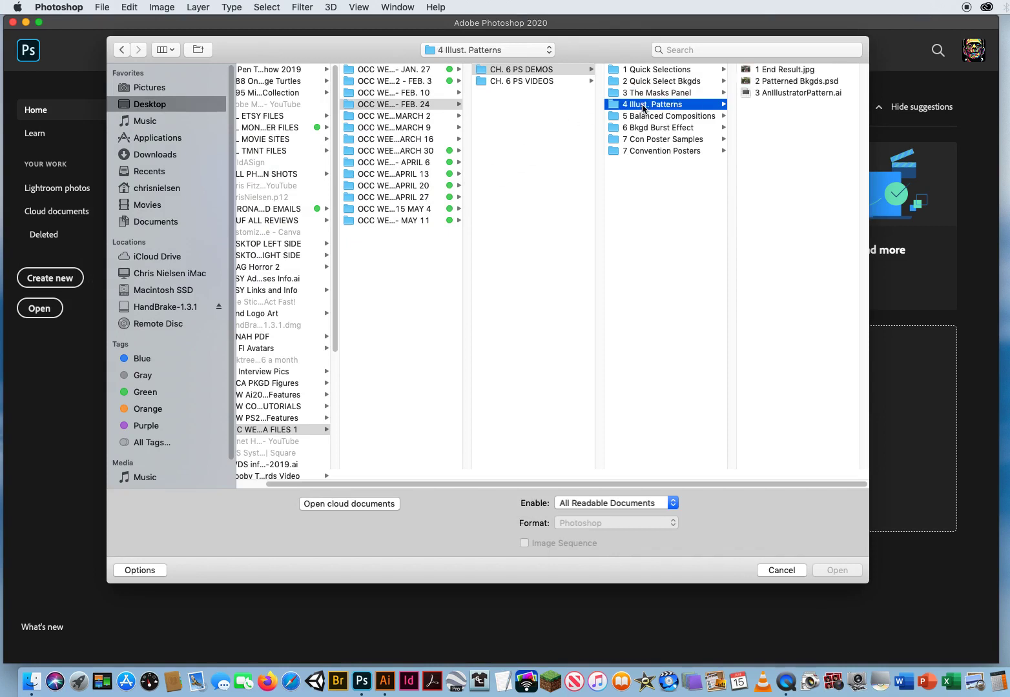
pyautogui.click(785, 69)
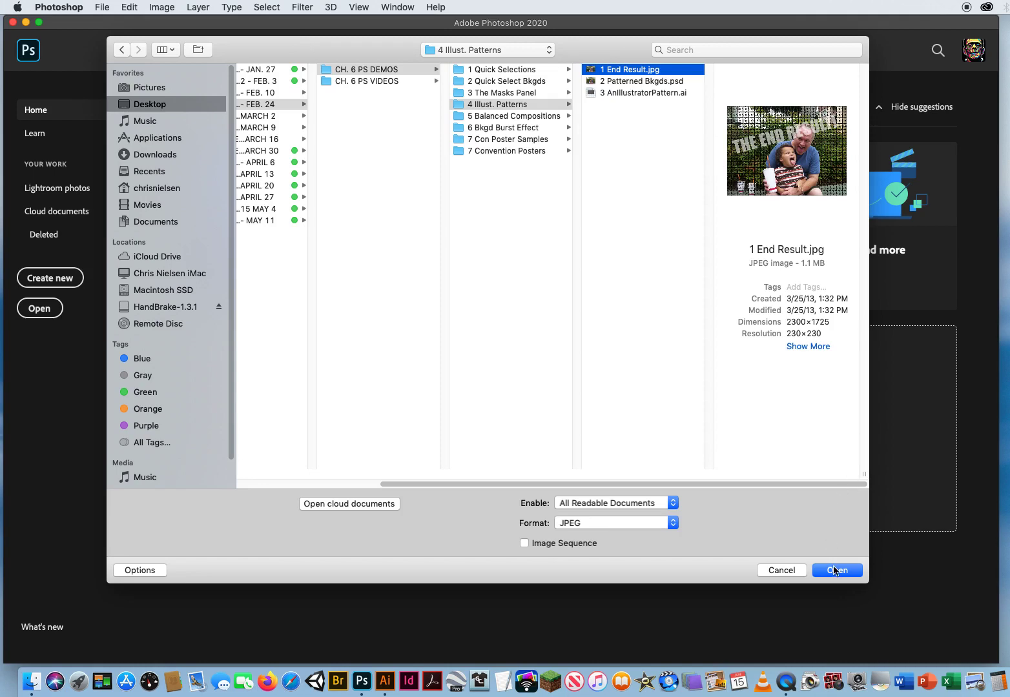
pyautogui.click(835, 570)
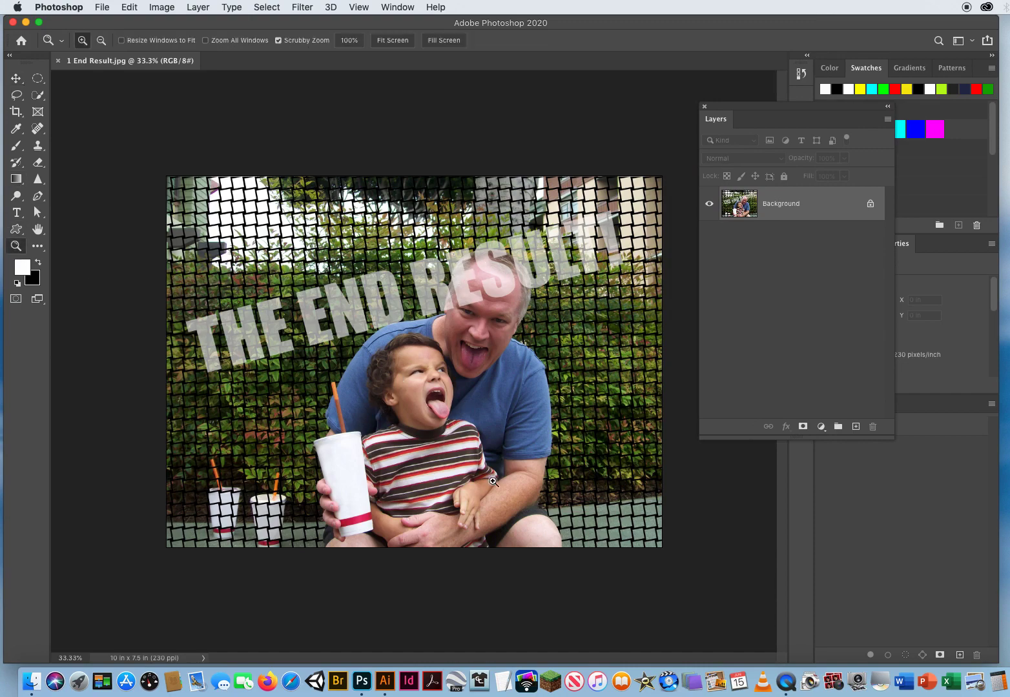
pyautogui.moveTo(444, 431)
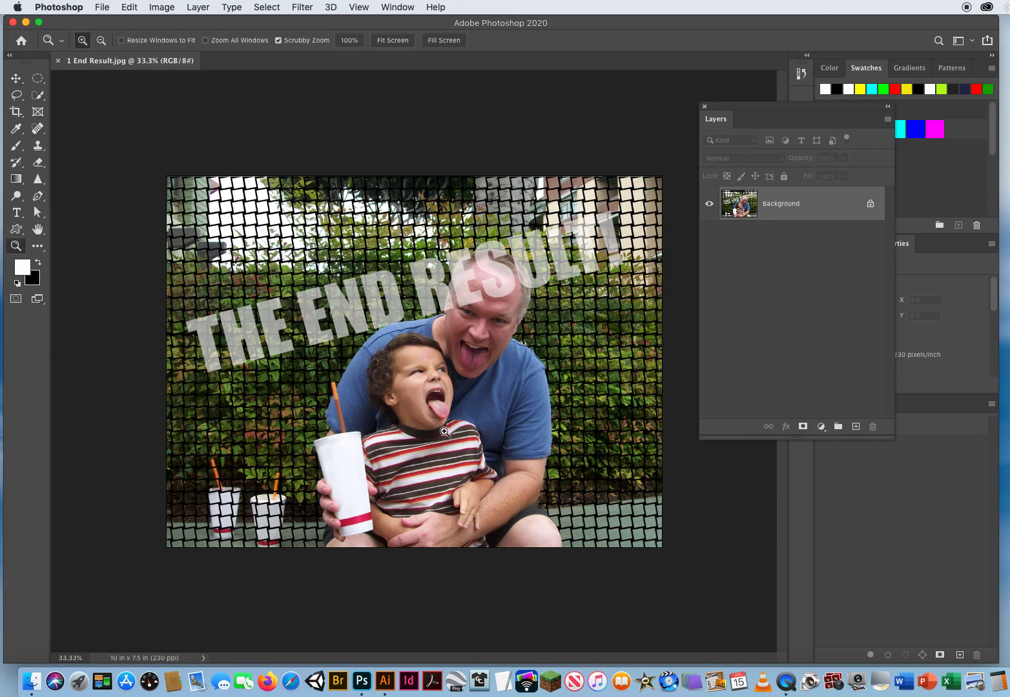
pyautogui.moveTo(658, 336)
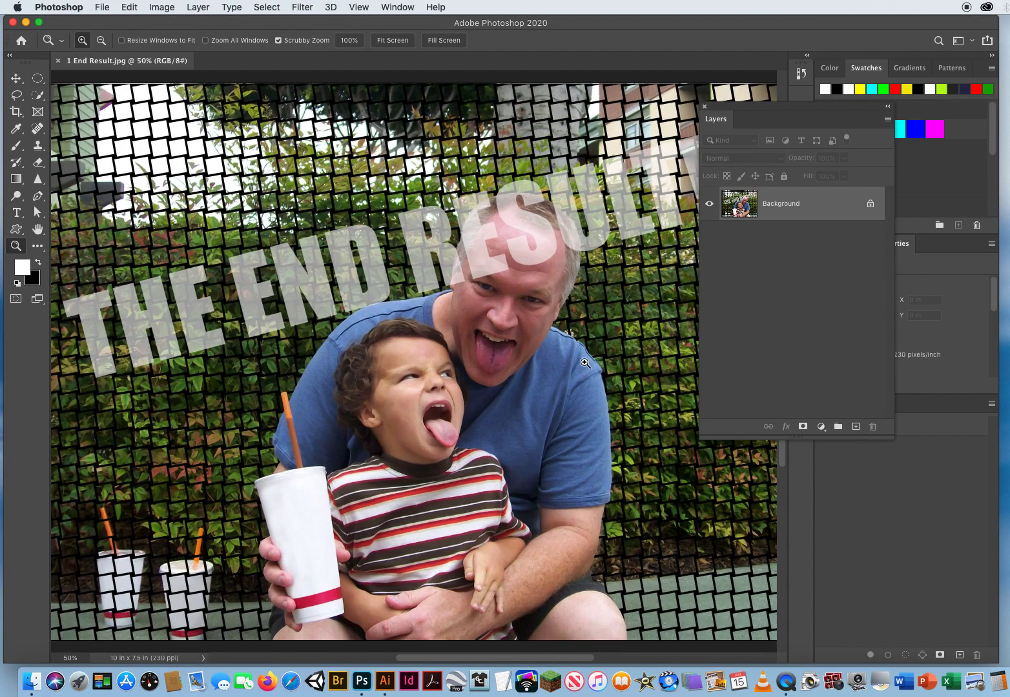
pyautogui.click(81, 40)
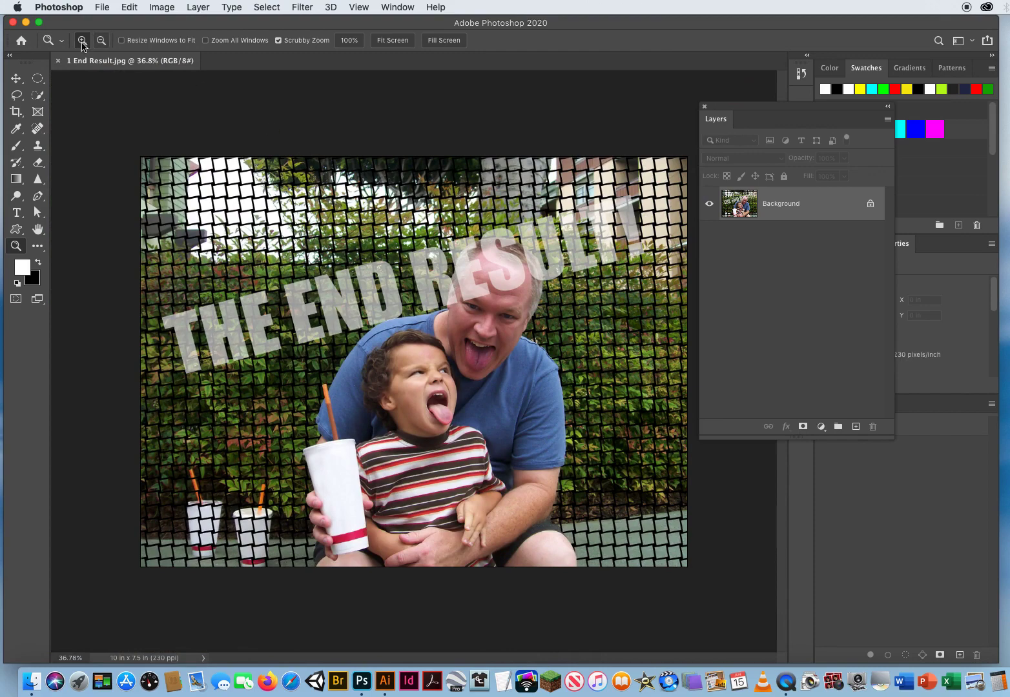
# - Close the example image and open the starting photo 2 Patterned Bkgds.psd
pyautogui.click(57, 60)
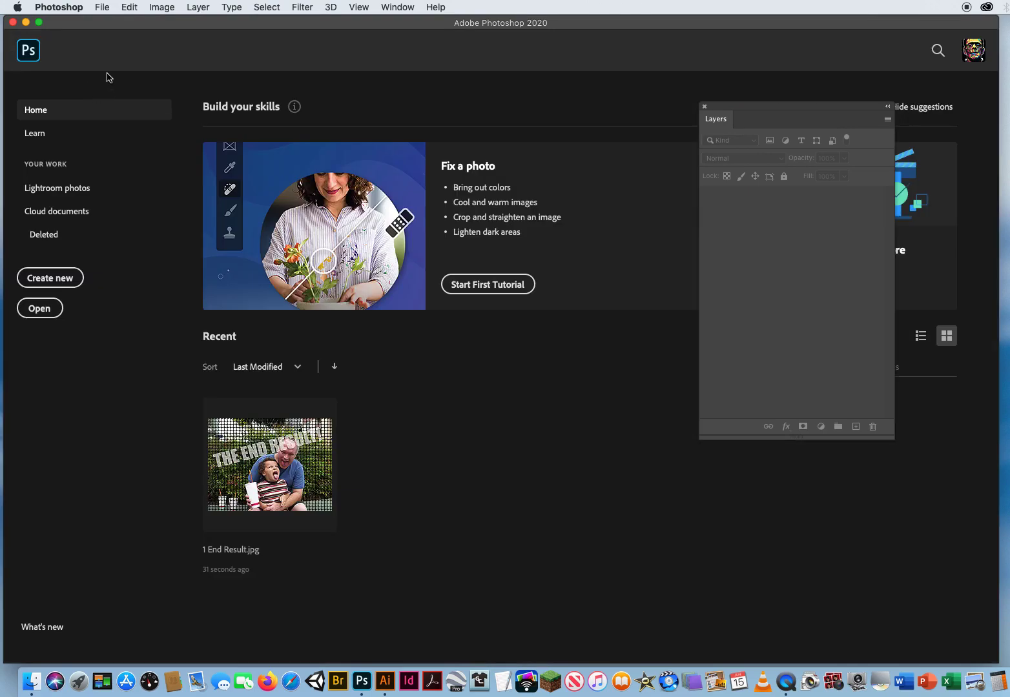
pyautogui.click(101, 8)
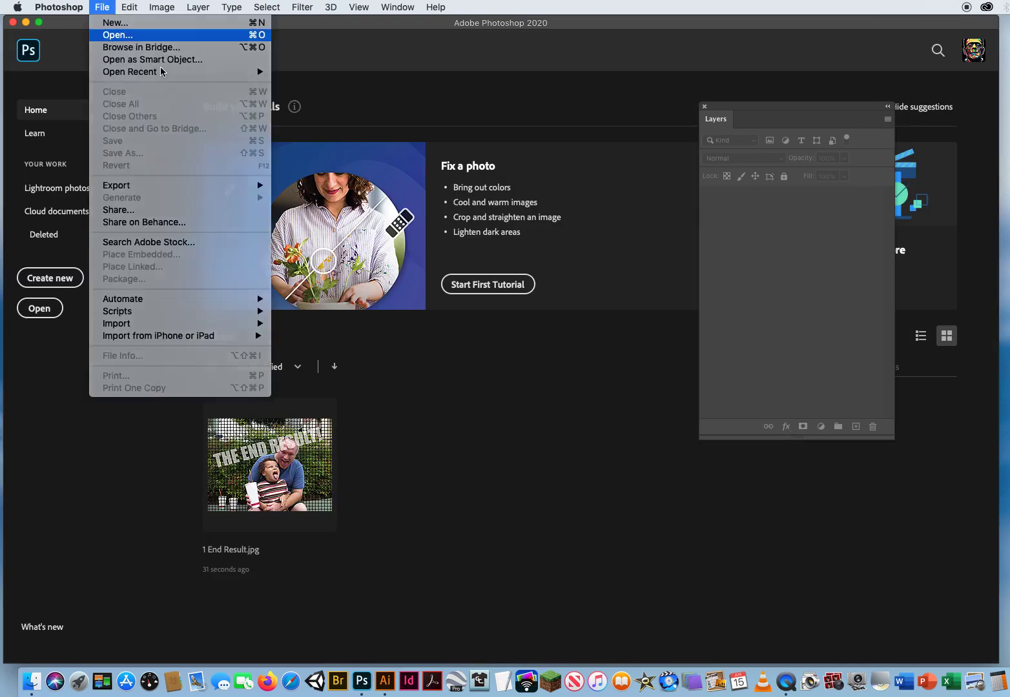
pyautogui.click(117, 35)
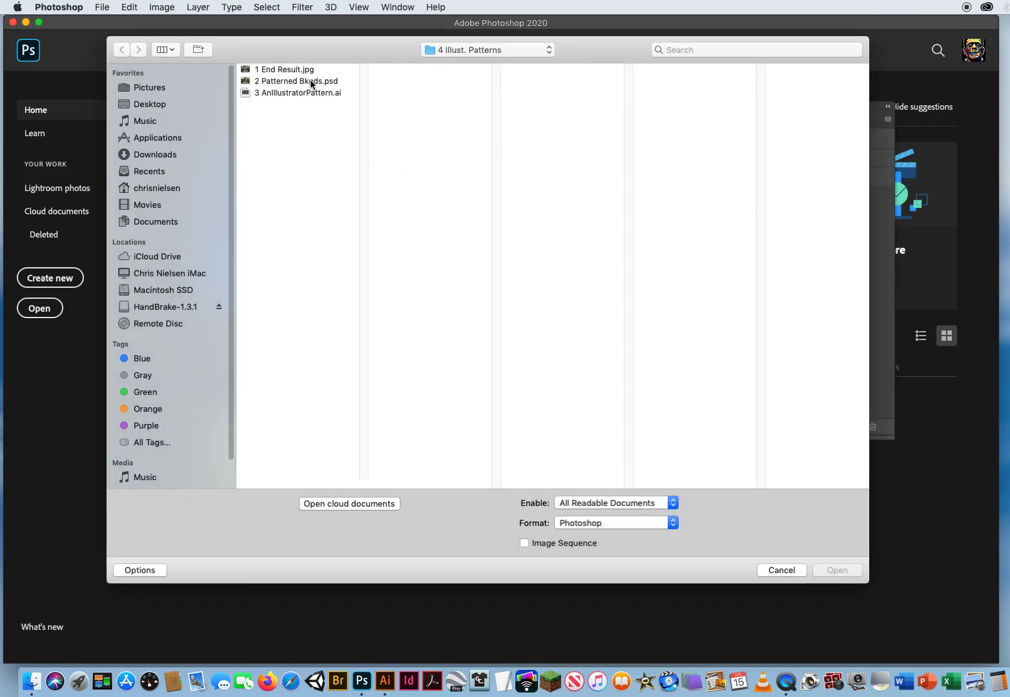
pyautogui.click(296, 80)
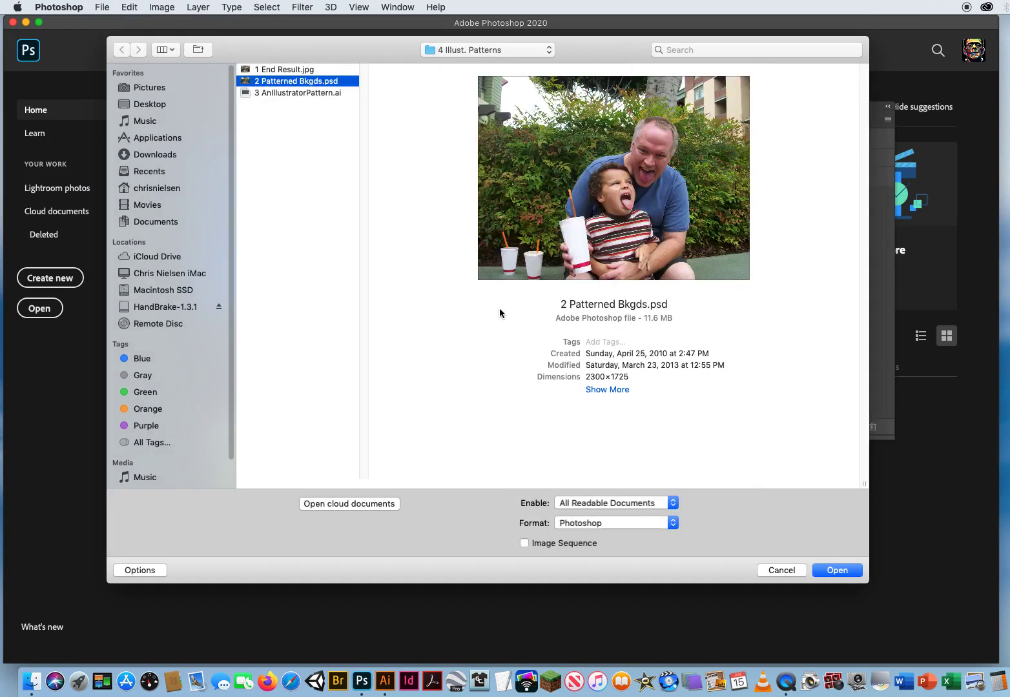
pyautogui.click(836, 569)
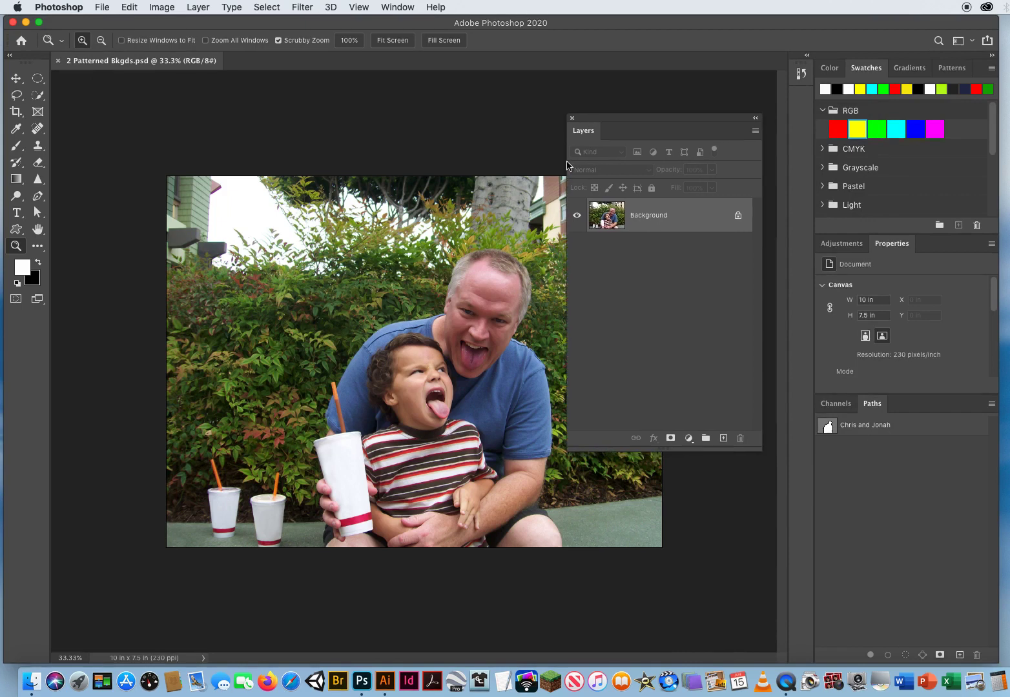
# - Convert the Background layer into a regular layer named 'Original Photo'
pyautogui.click(15, 77)
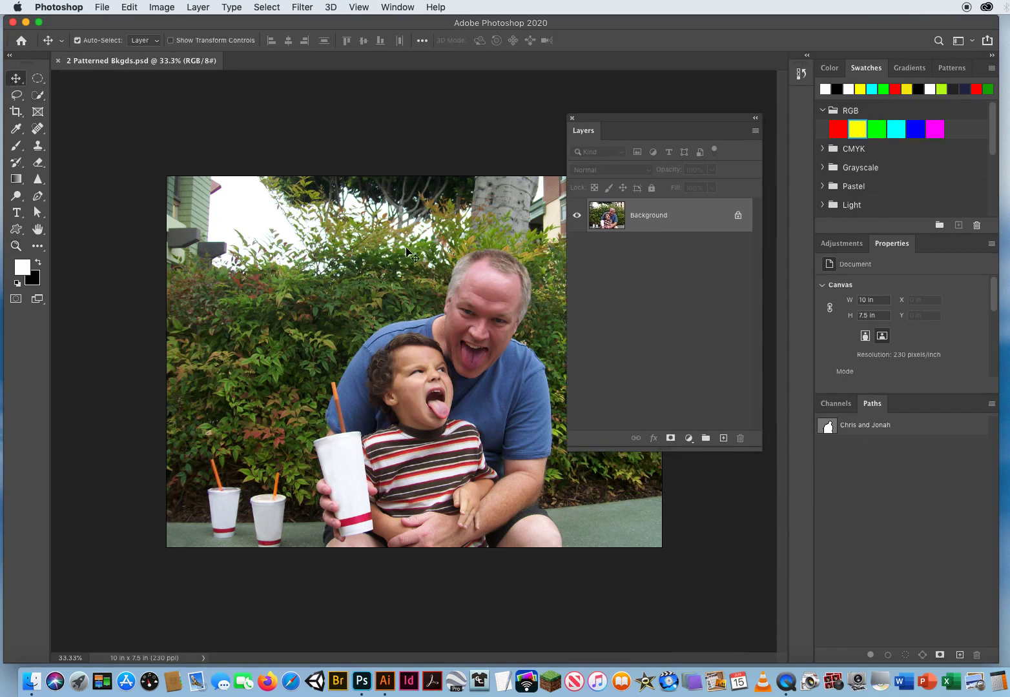
pyautogui.moveTo(400, 303)
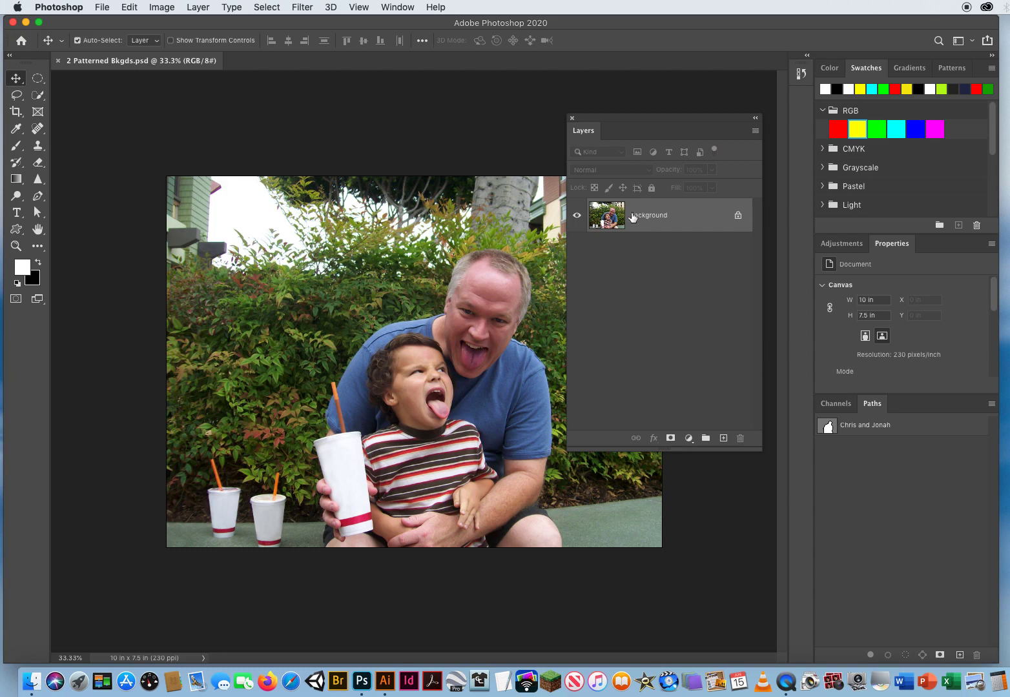
pyautogui.moveTo(643, 220)
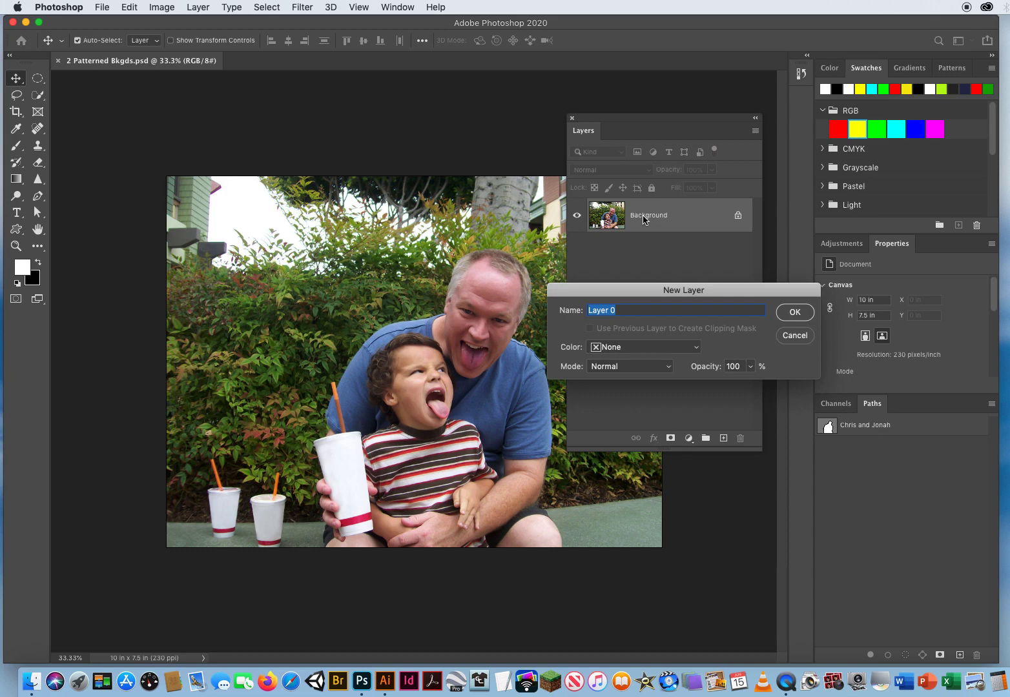
pyautogui.write('Orig')
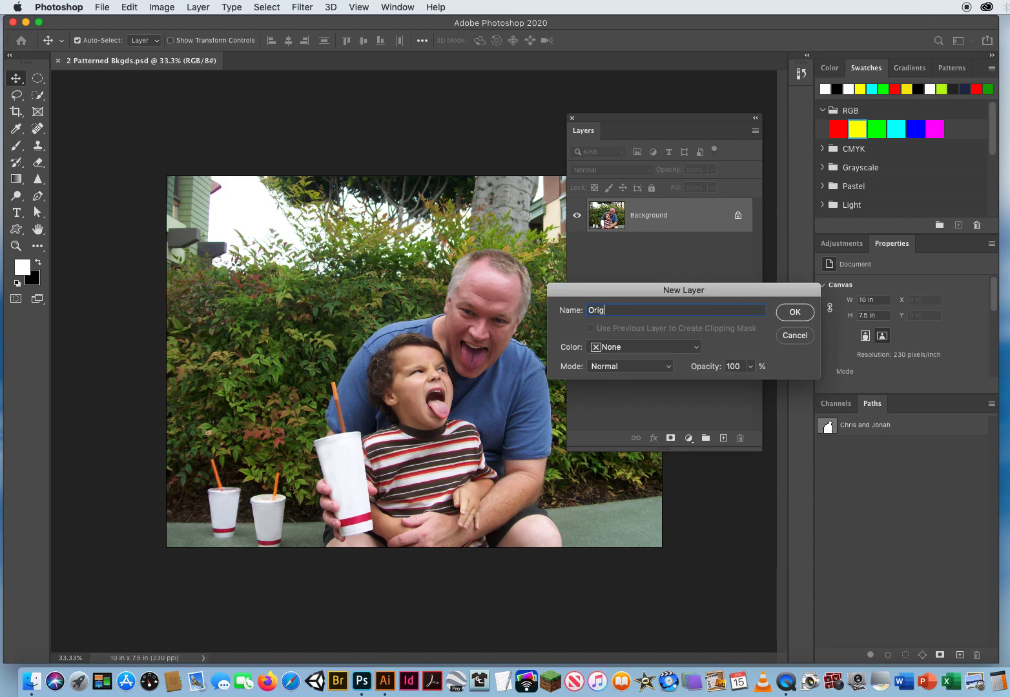
pyautogui.write('inal Photo')
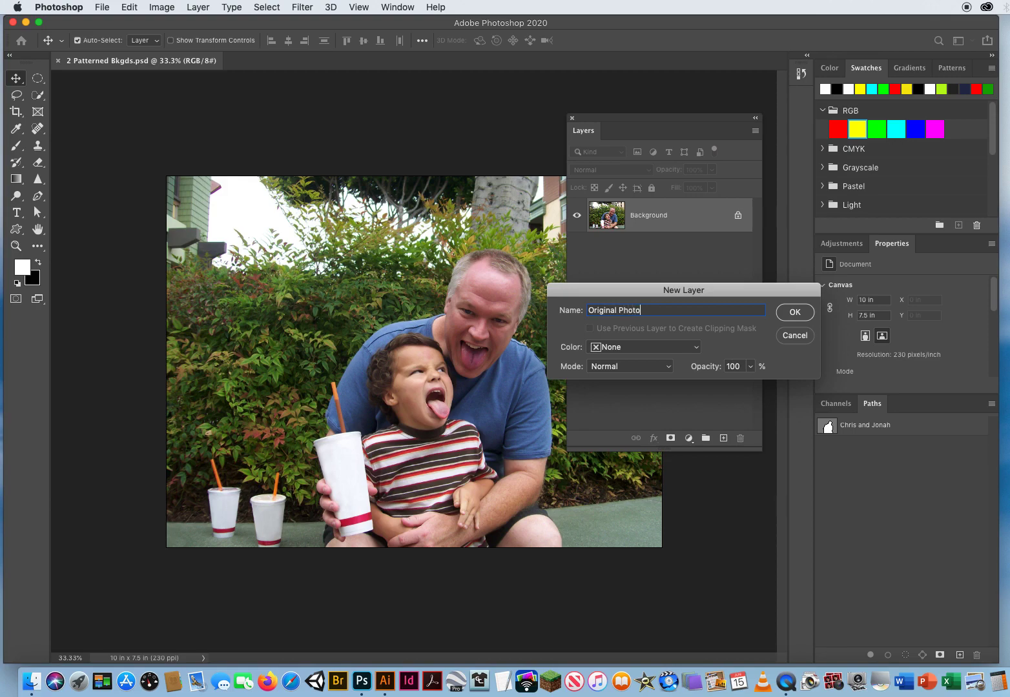
pyautogui.click(792, 312)
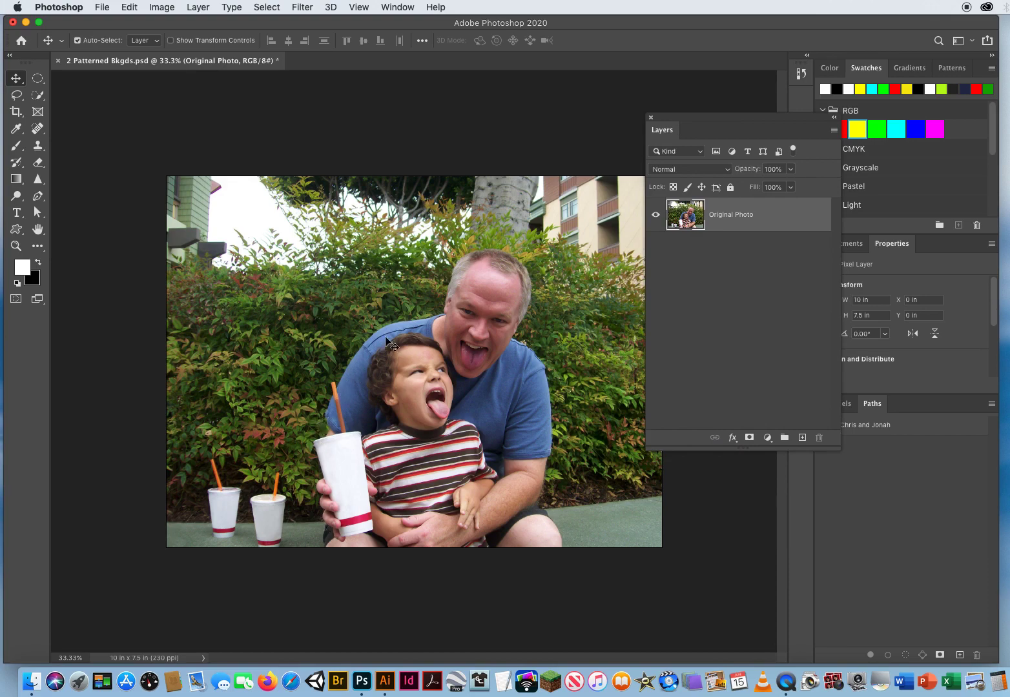
pyautogui.moveTo(510, 377)
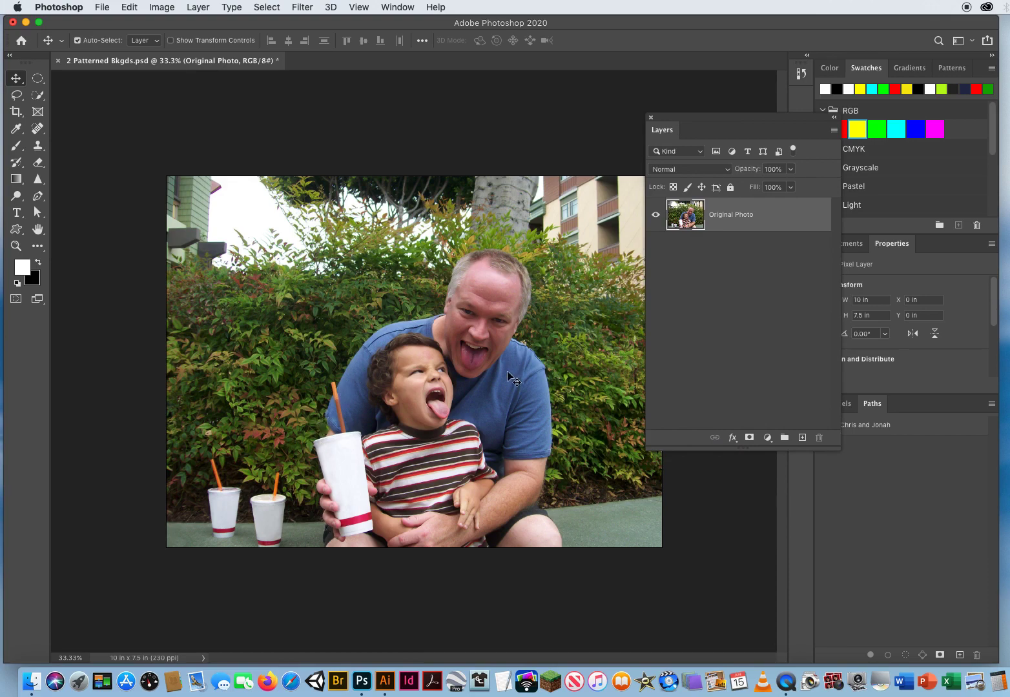
pyautogui.moveTo(661, 196)
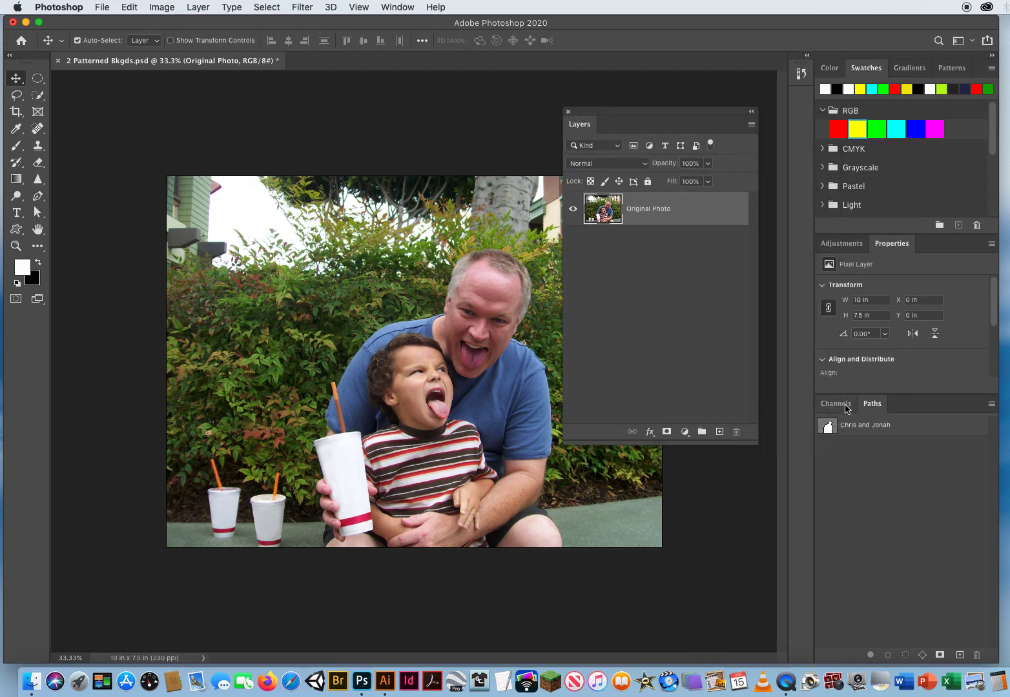
# - From the Paths panel, make the figures' outline path a selection with Feather Radius 0
pyautogui.click(834, 403)
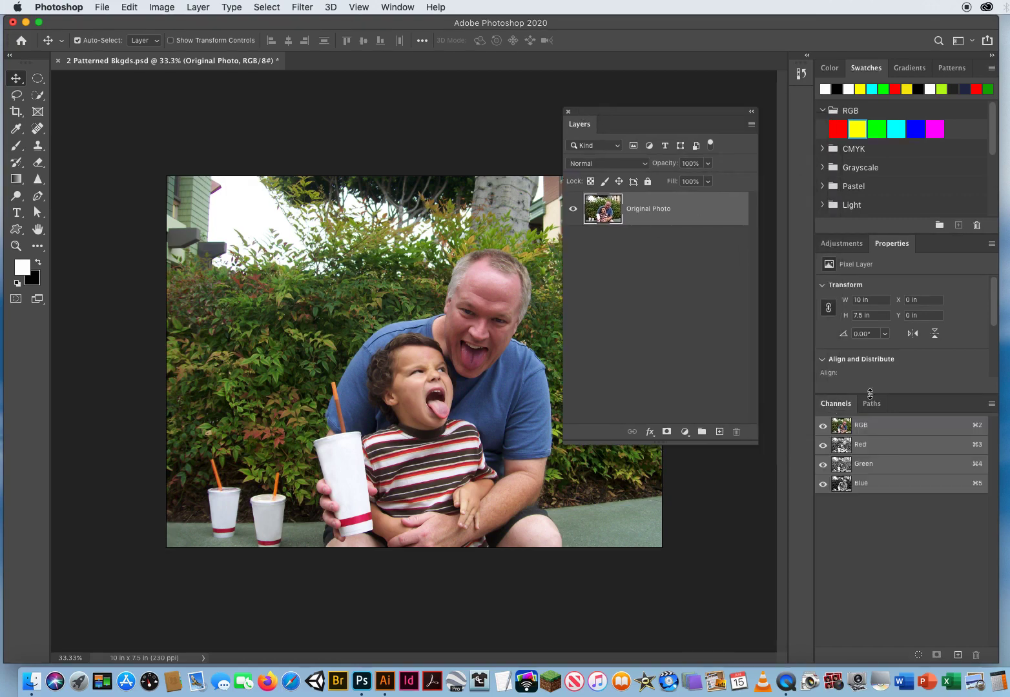
pyautogui.click(872, 402)
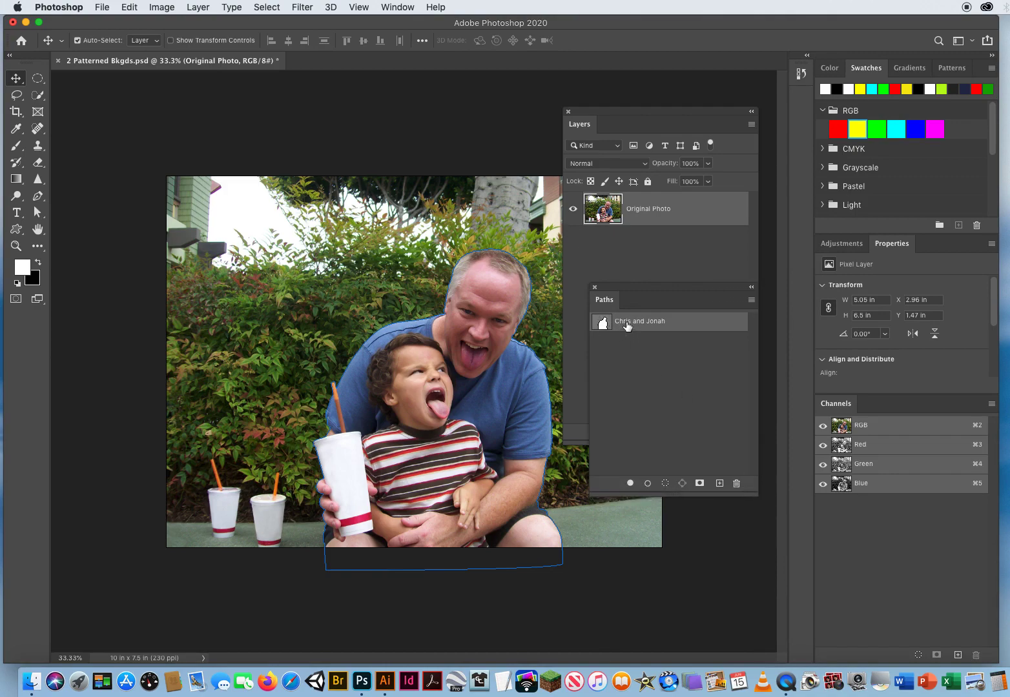
pyautogui.moveTo(326, 571)
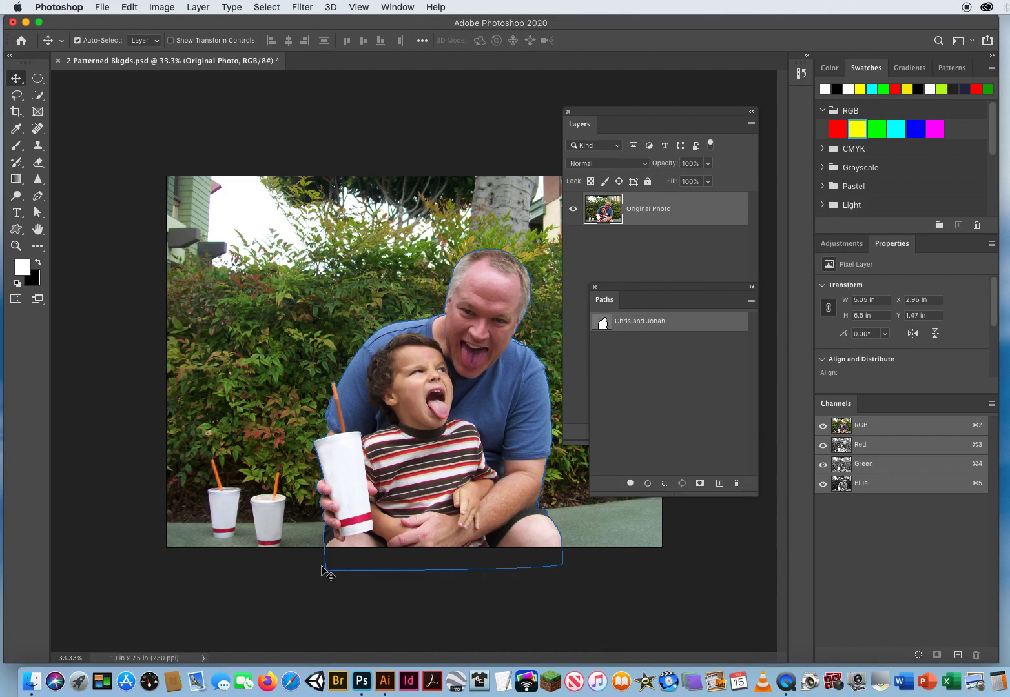
pyautogui.moveTo(432, 313)
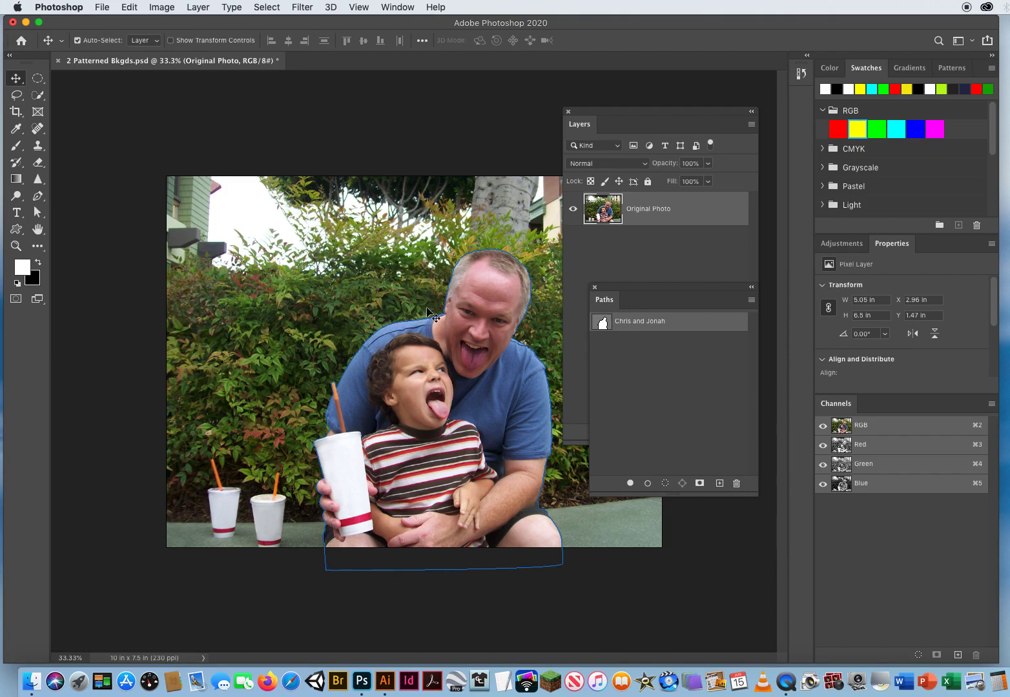
pyautogui.moveTo(543, 471)
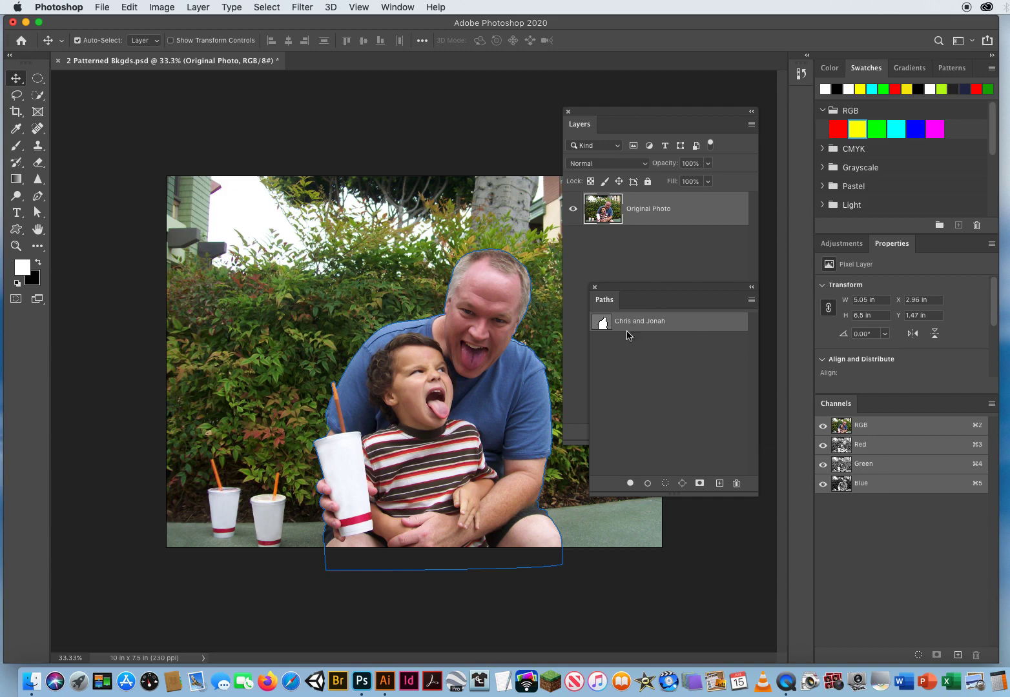
pyautogui.moveTo(749, 309)
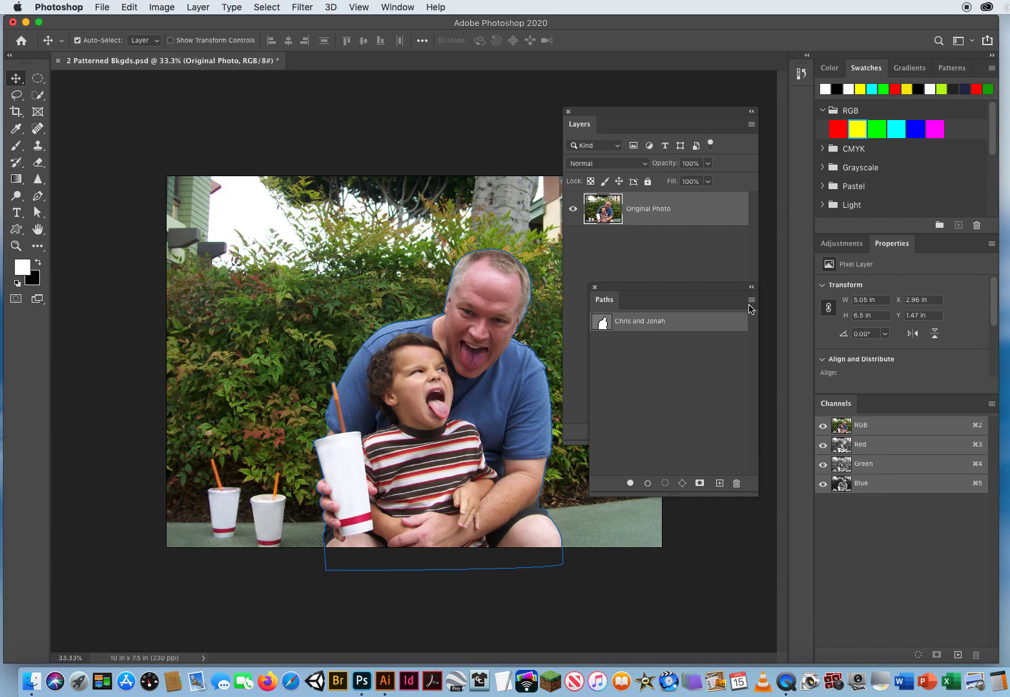
pyautogui.click(750, 300)
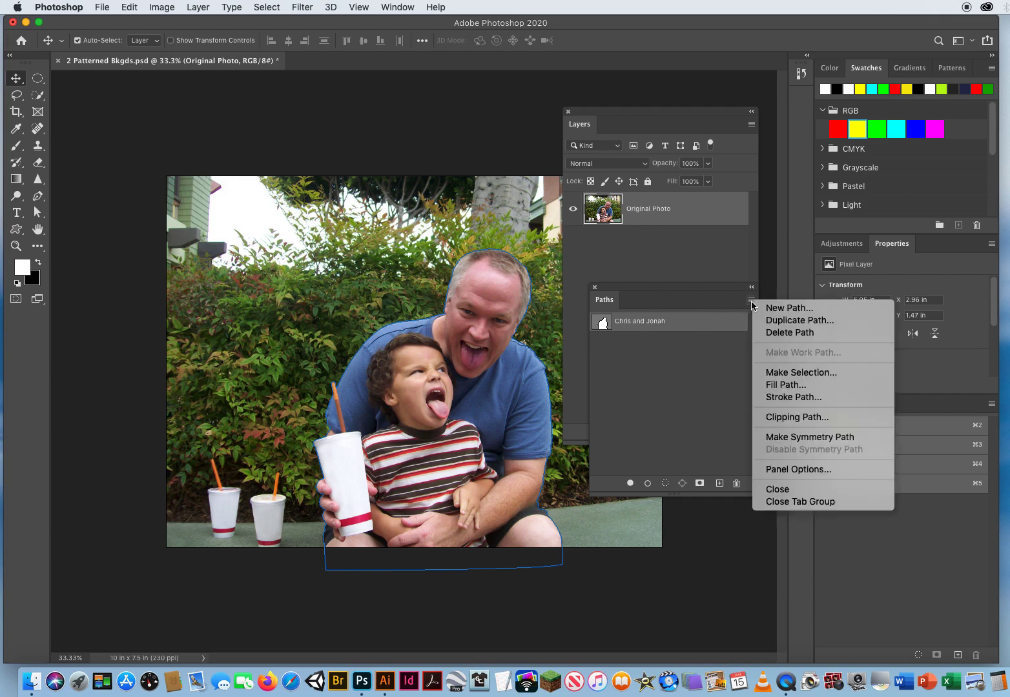
pyautogui.moveTo(801, 372)
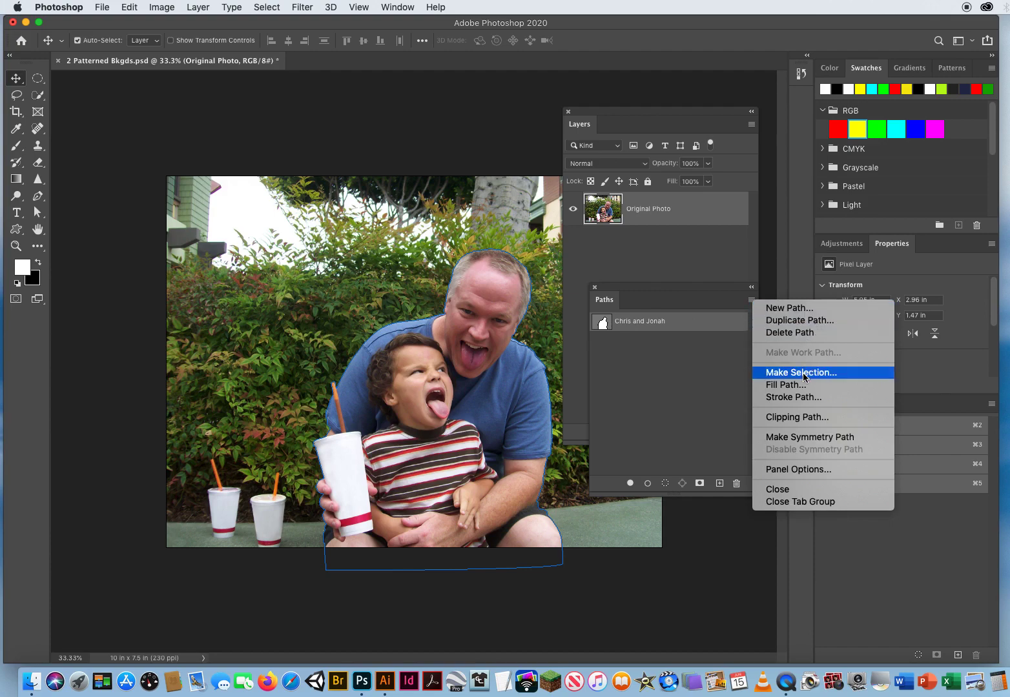
pyautogui.click(801, 372)
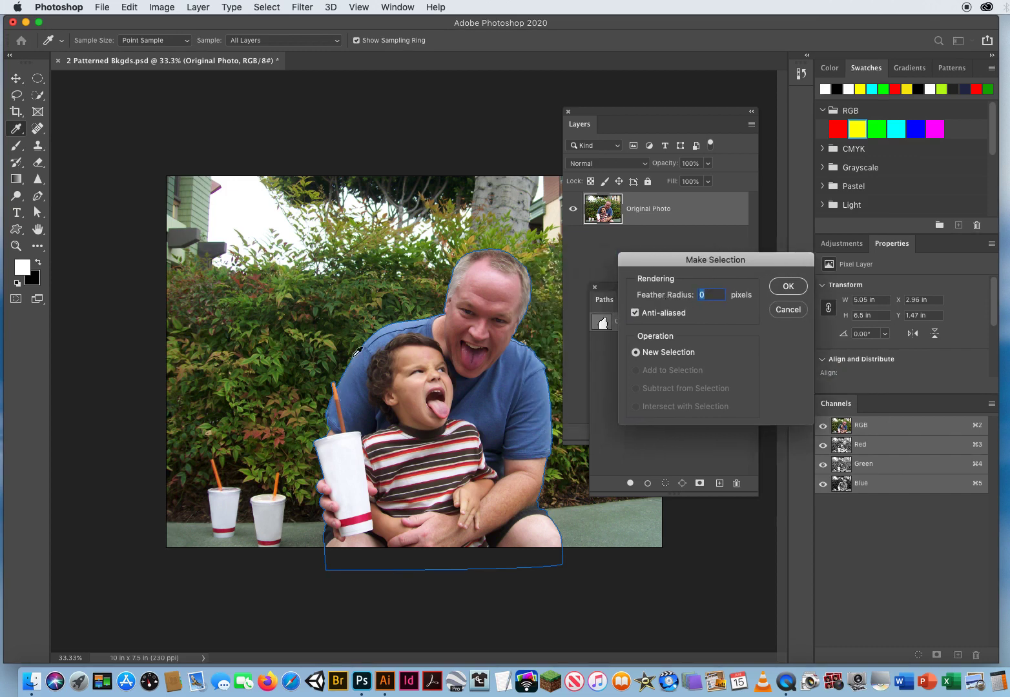
pyautogui.moveTo(696, 276)
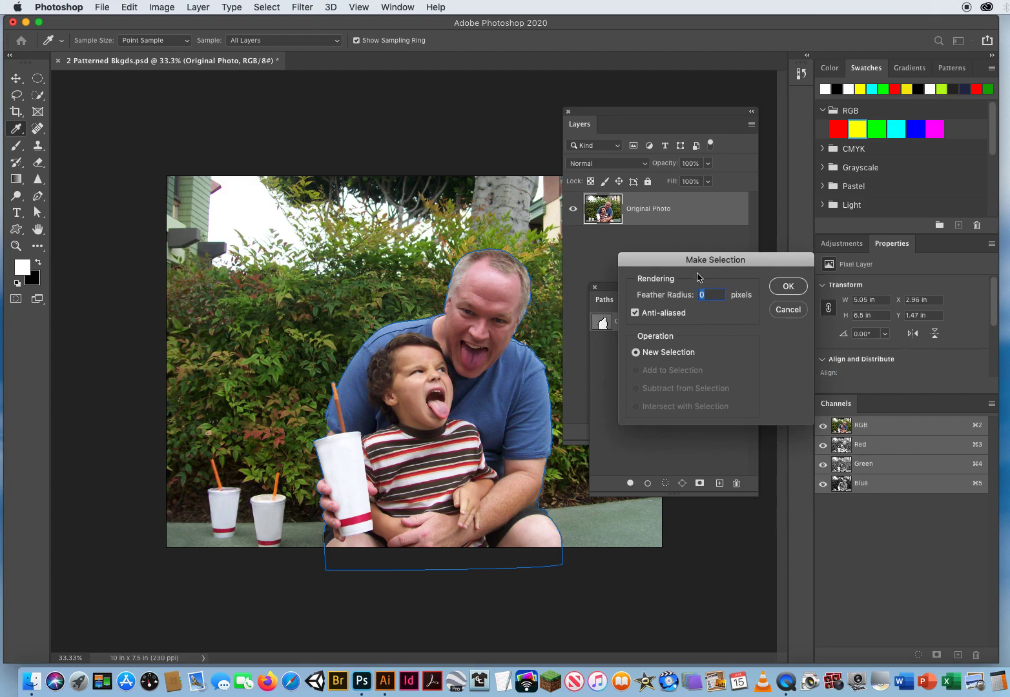
pyautogui.moveTo(788, 287)
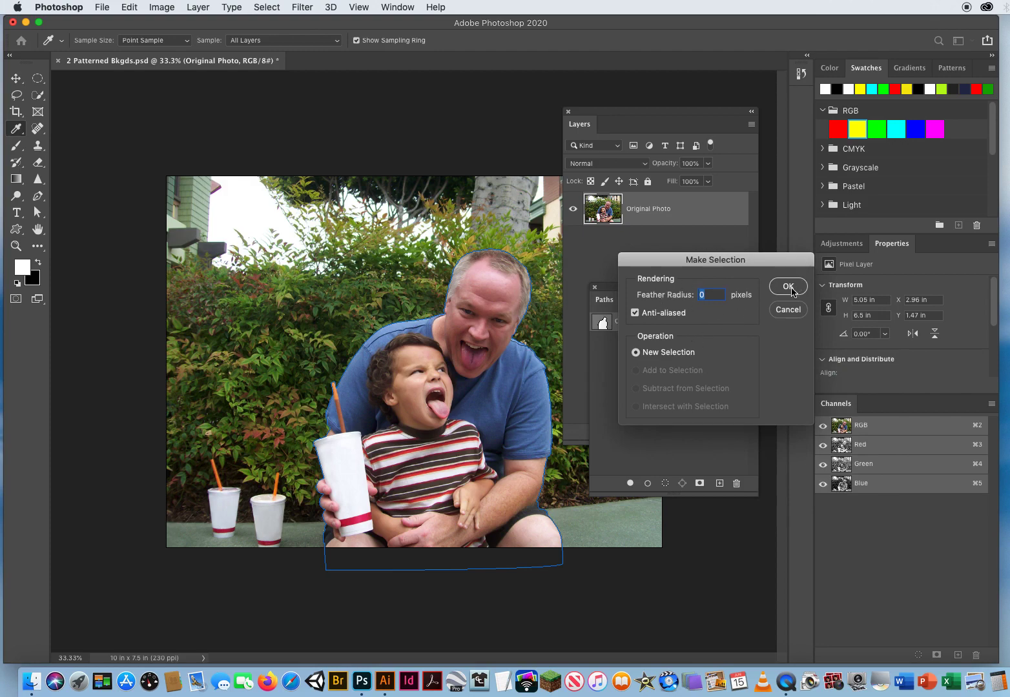
pyautogui.click(788, 286)
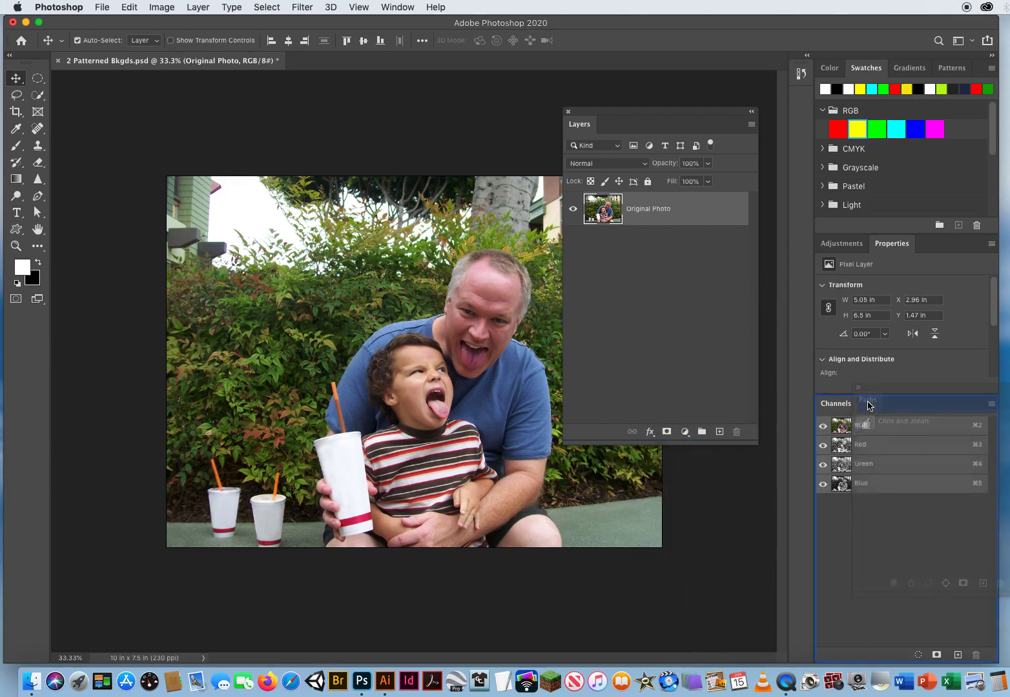
# - Copy the selected figures to Layer 1 and toggle Original Photo's visibility to check the cutout
pyautogui.click(871, 403)
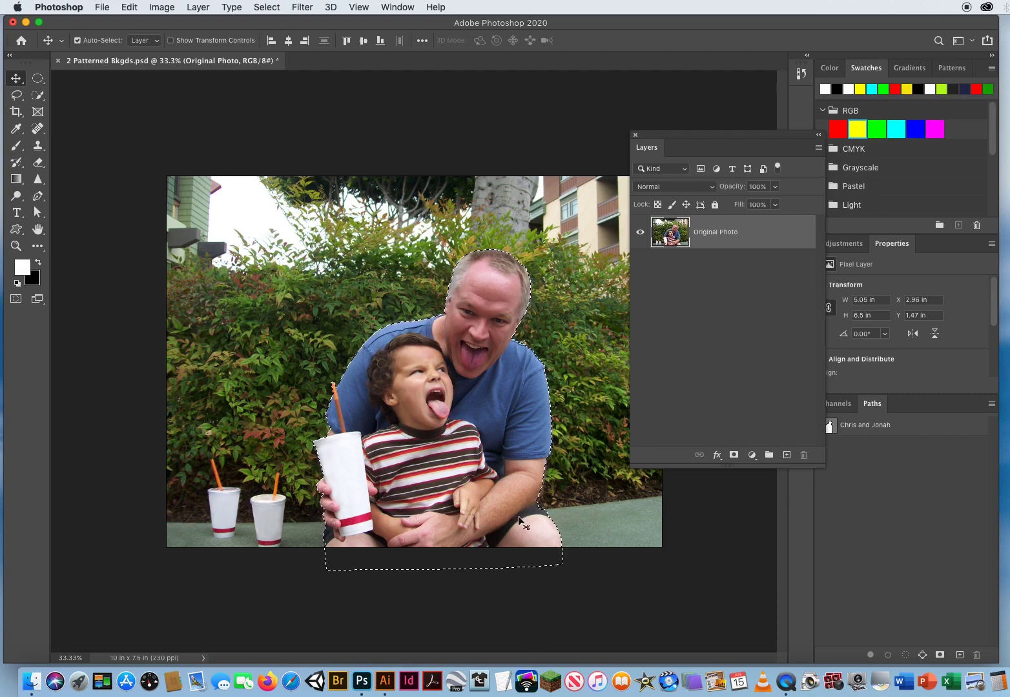
pyautogui.moveTo(535, 597)
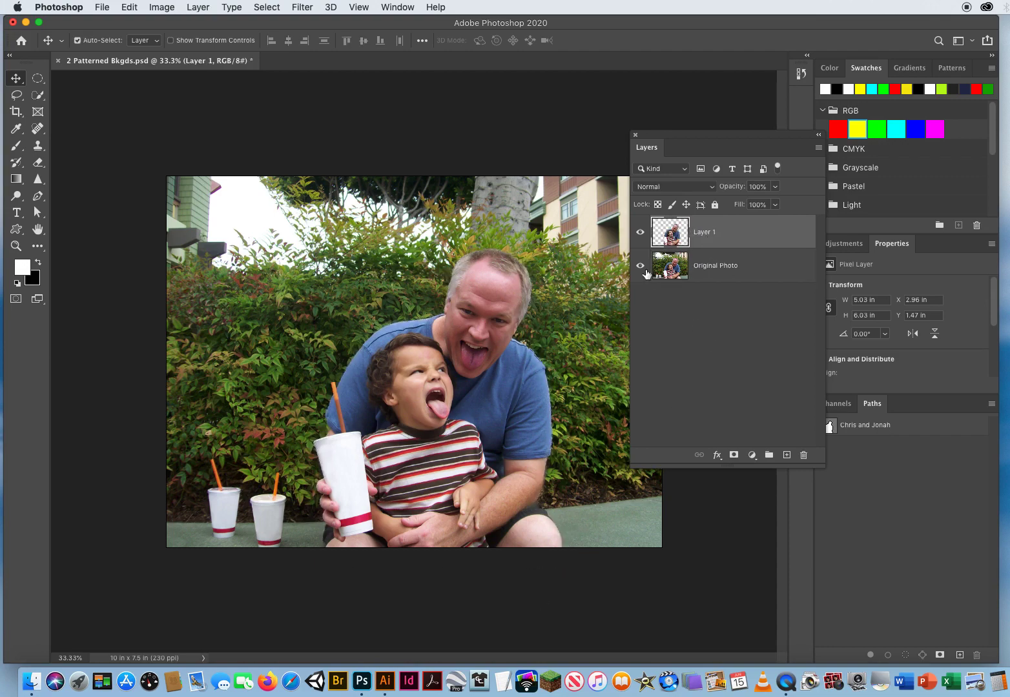
pyautogui.click(640, 266)
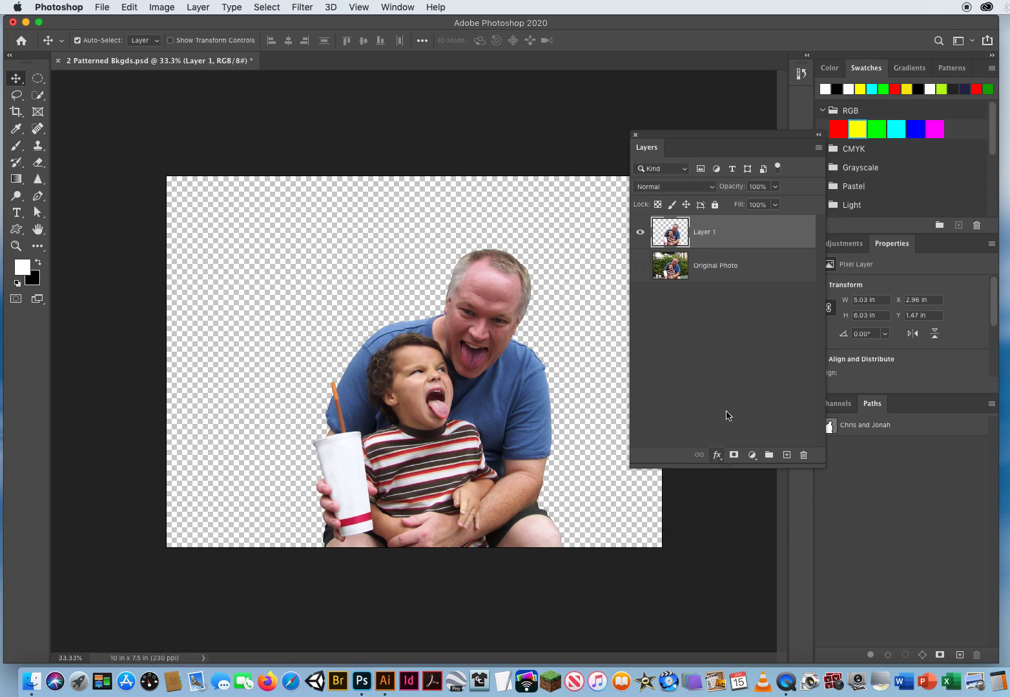
pyautogui.click(641, 266)
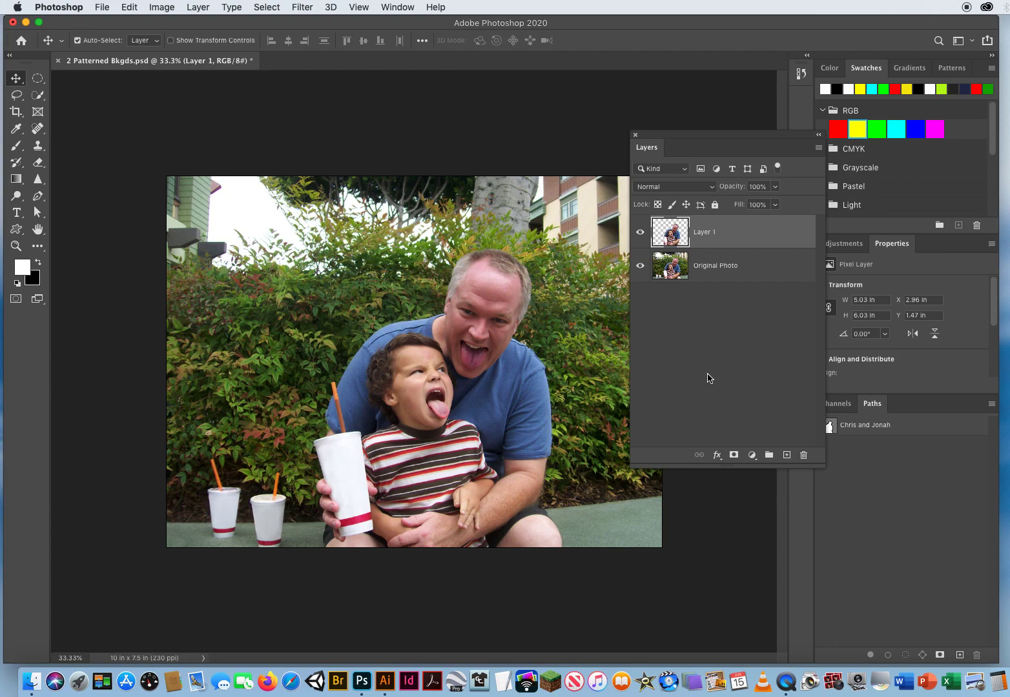
pyautogui.moveTo(656, 135)
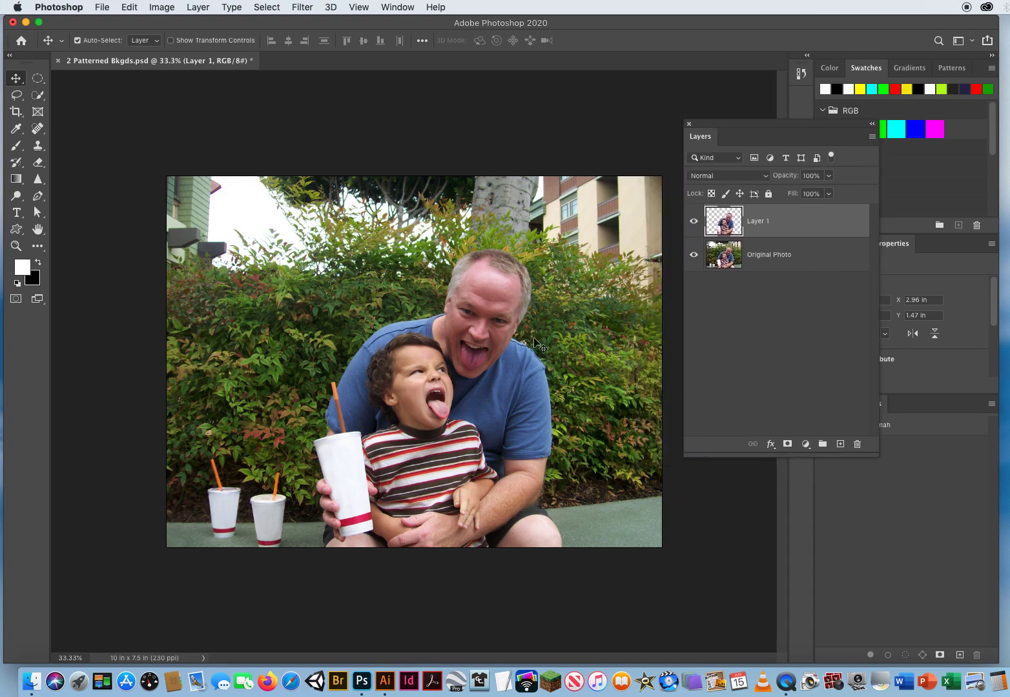
pyautogui.moveTo(503, 336)
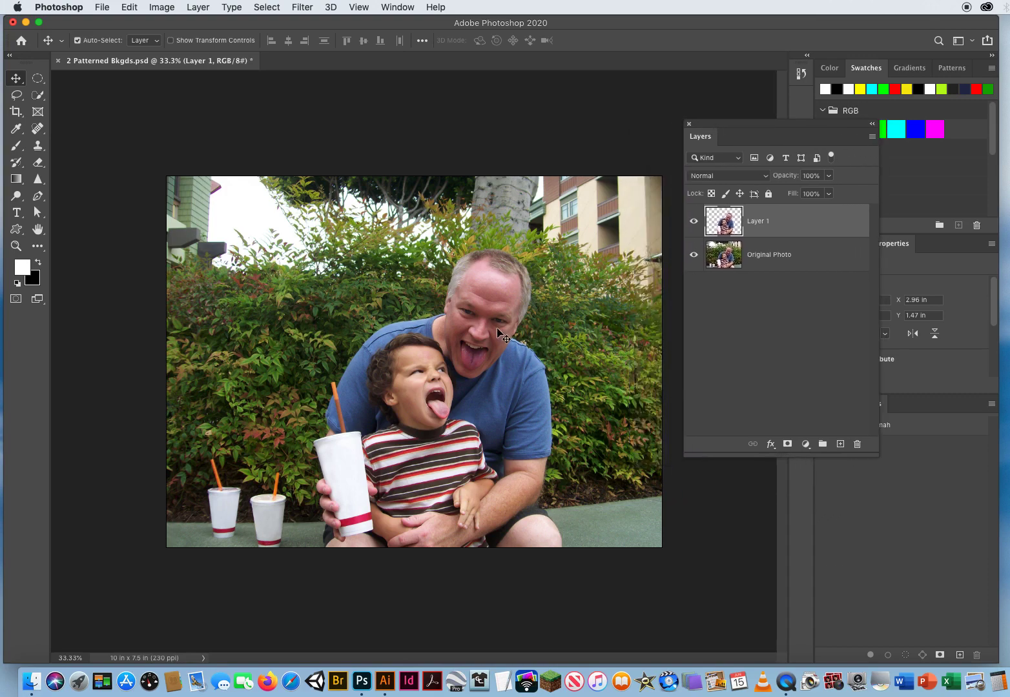
pyautogui.moveTo(485, 348)
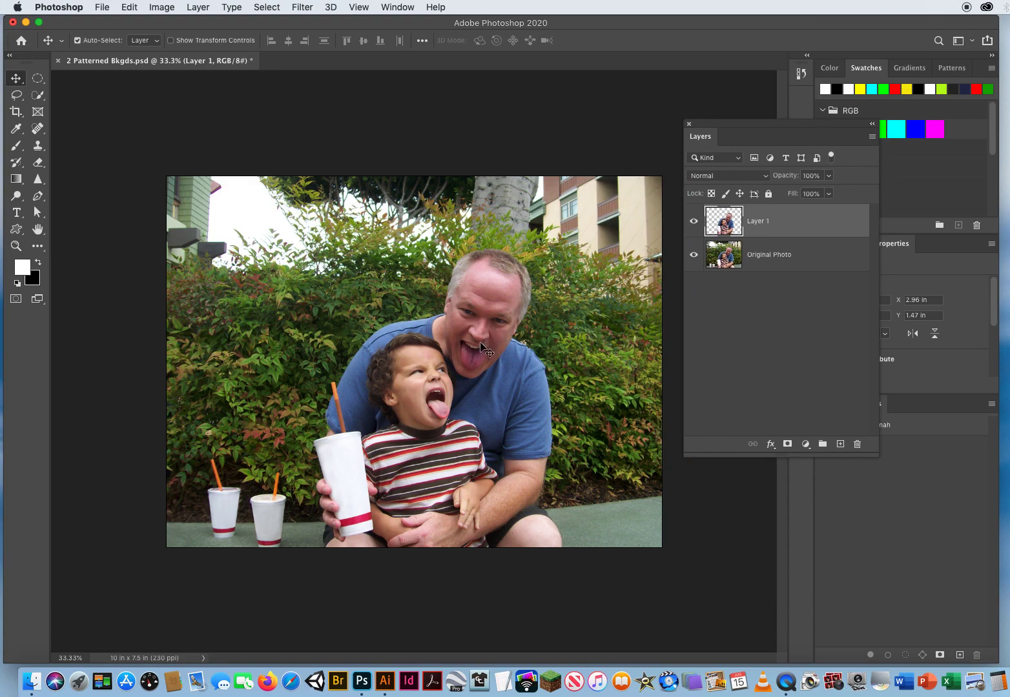
pyautogui.moveTo(148, 116)
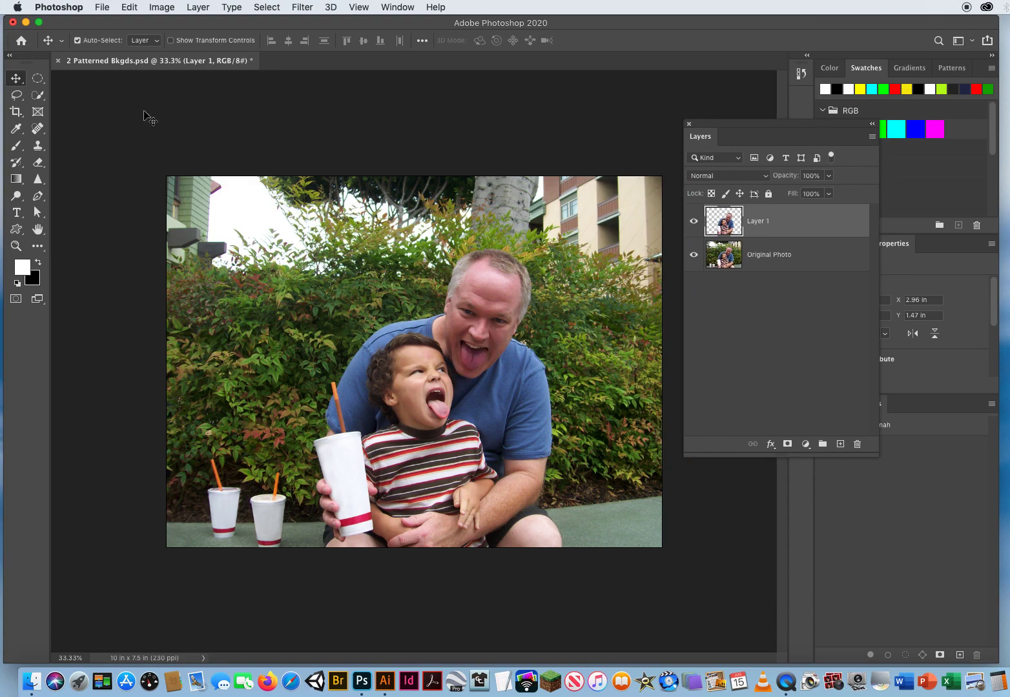
pyautogui.moveTo(539, 124)
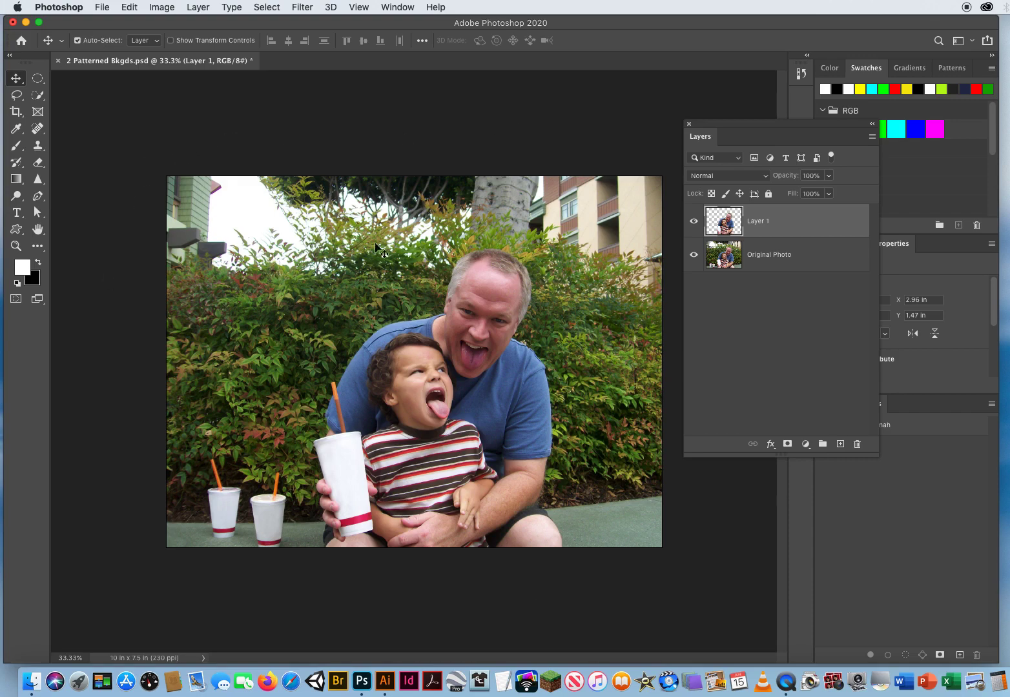
pyautogui.moveTo(285, 192)
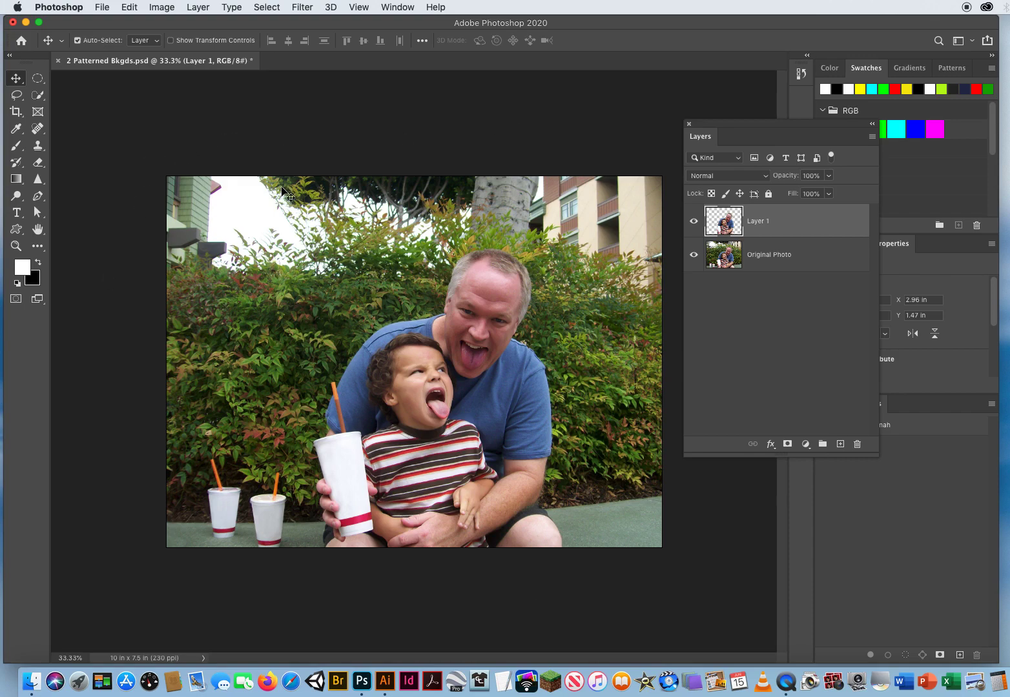
pyautogui.moveTo(284, 189)
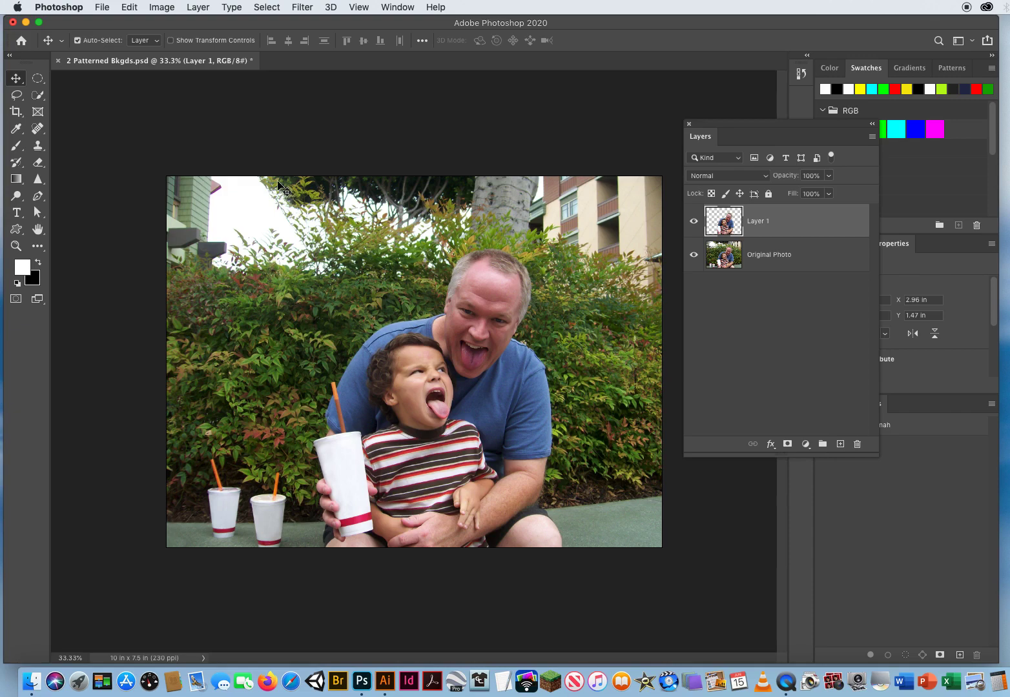
pyautogui.click(161, 7)
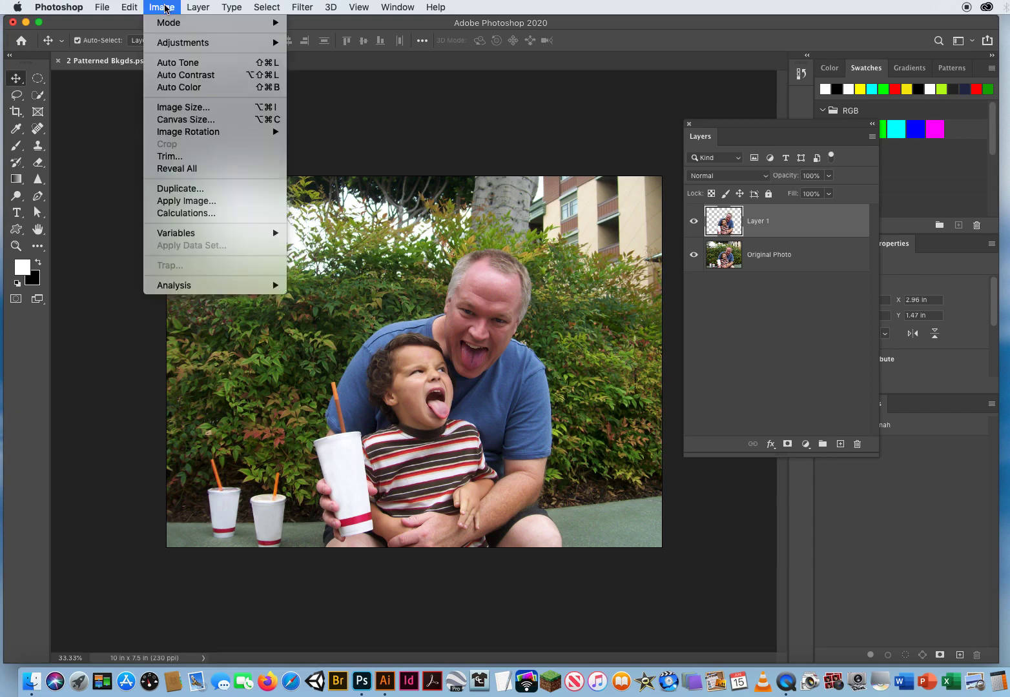
pyautogui.moveTo(183, 107)
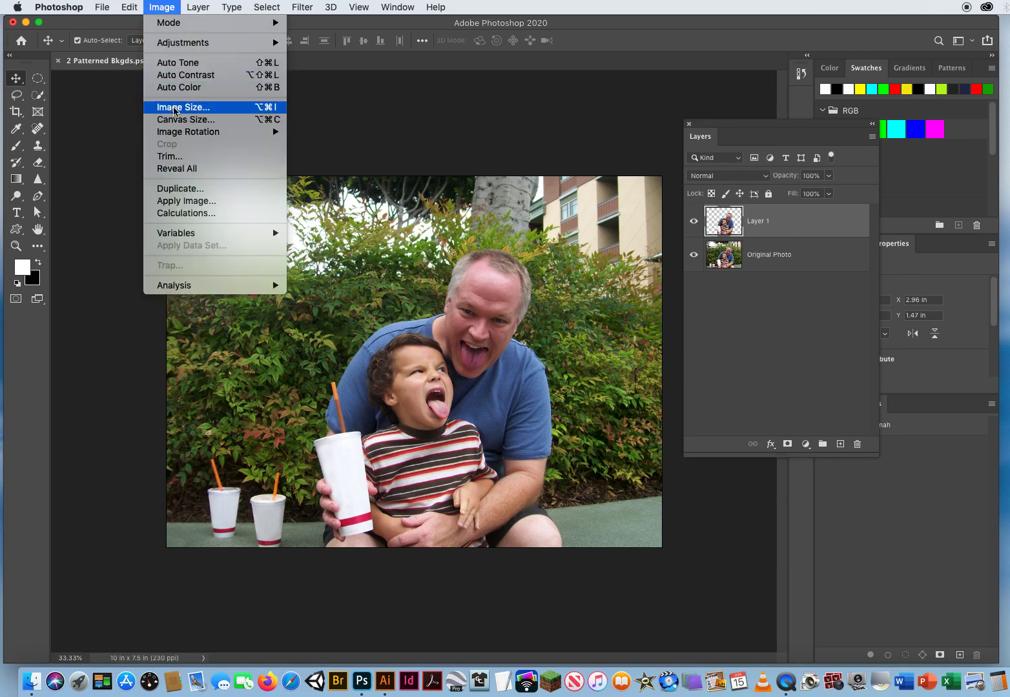
pyautogui.click(183, 107)
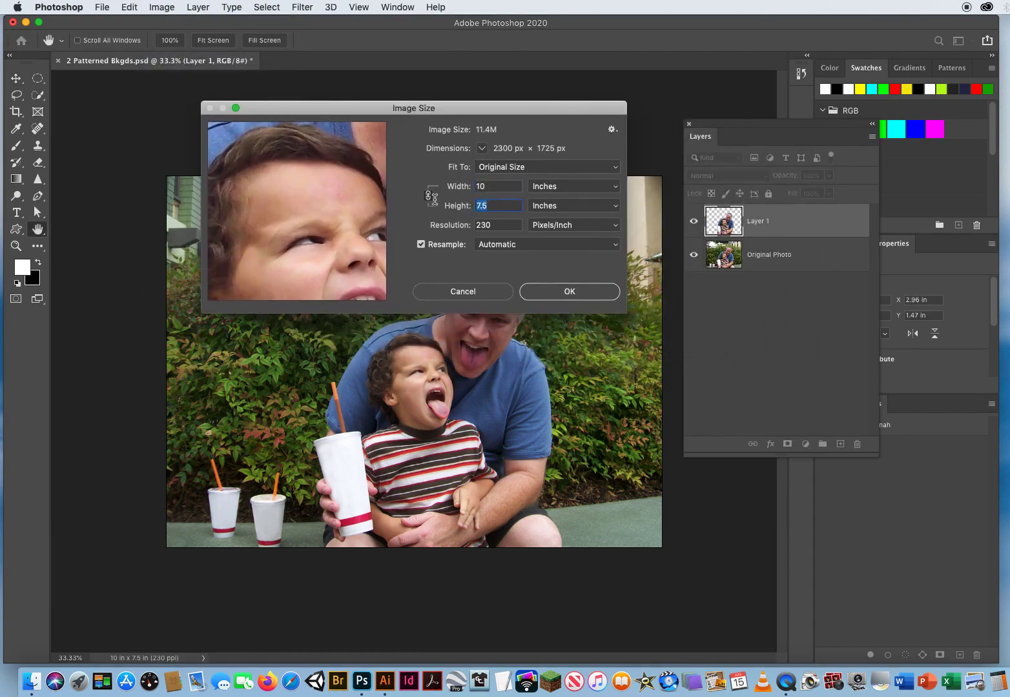
pyautogui.click(497, 225)
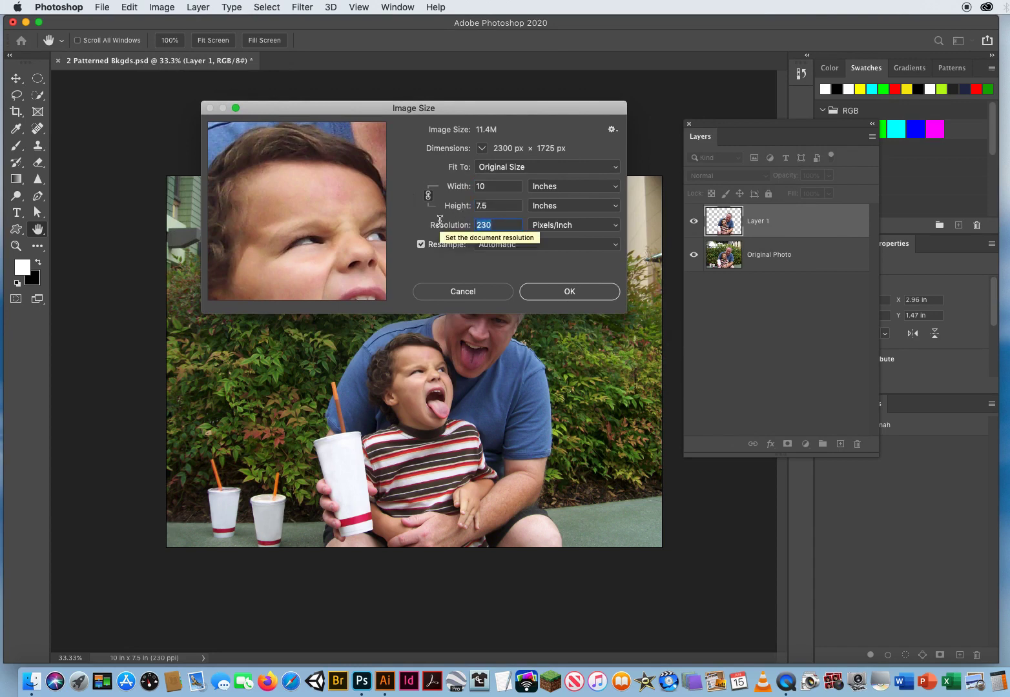
pyautogui.moveTo(489, 257)
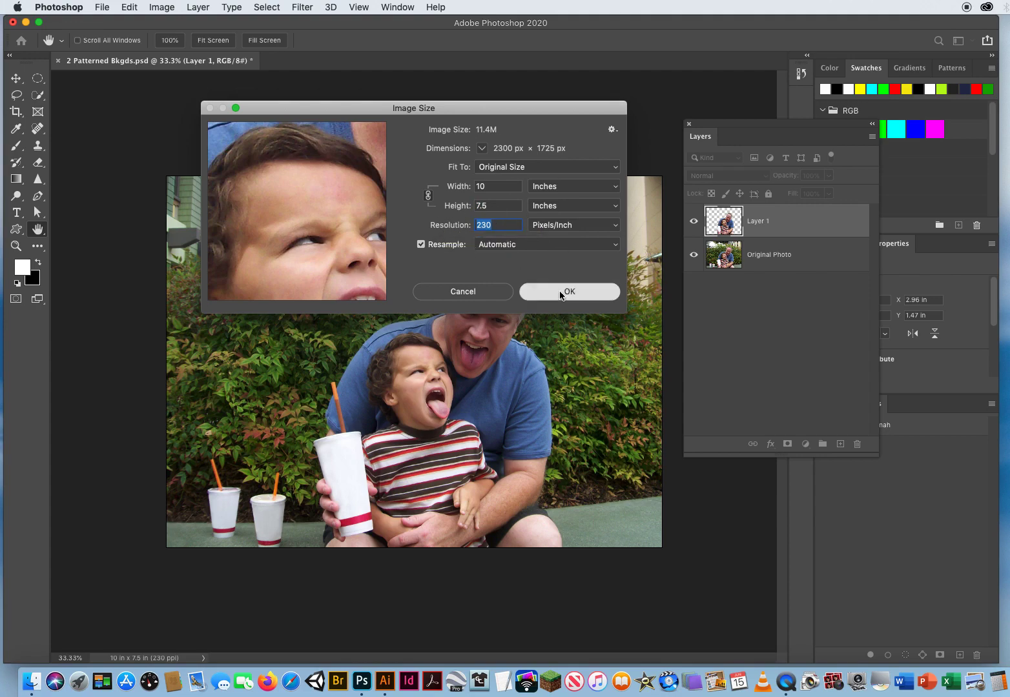
pyautogui.click(568, 292)
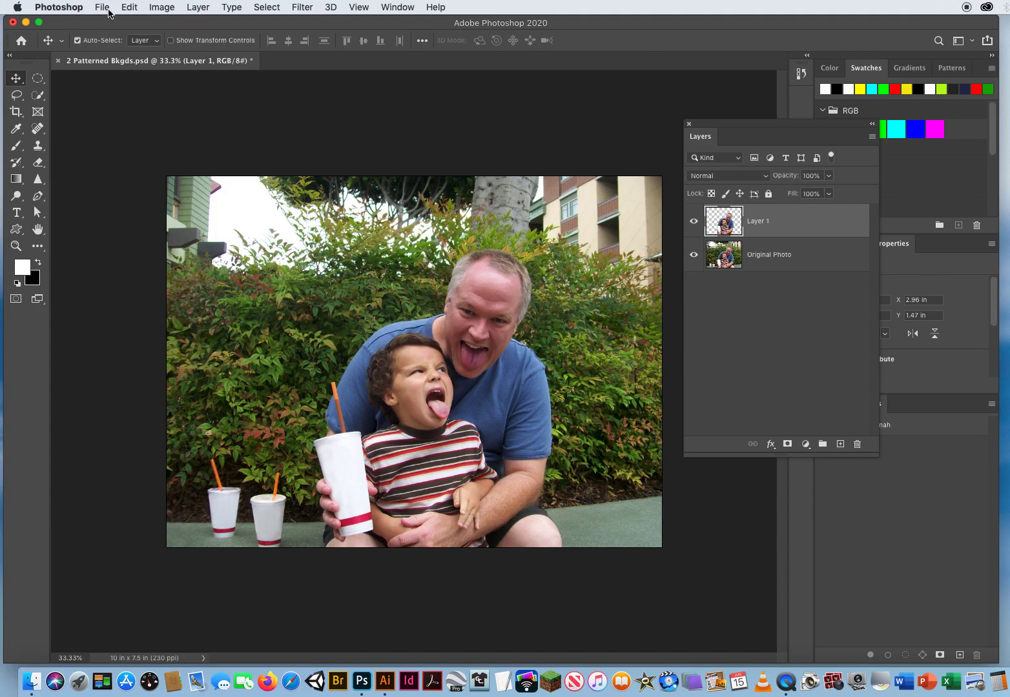
# - Open 3 AnIllustratorPattern.ai for import via File > Open
pyautogui.click(102, 7)
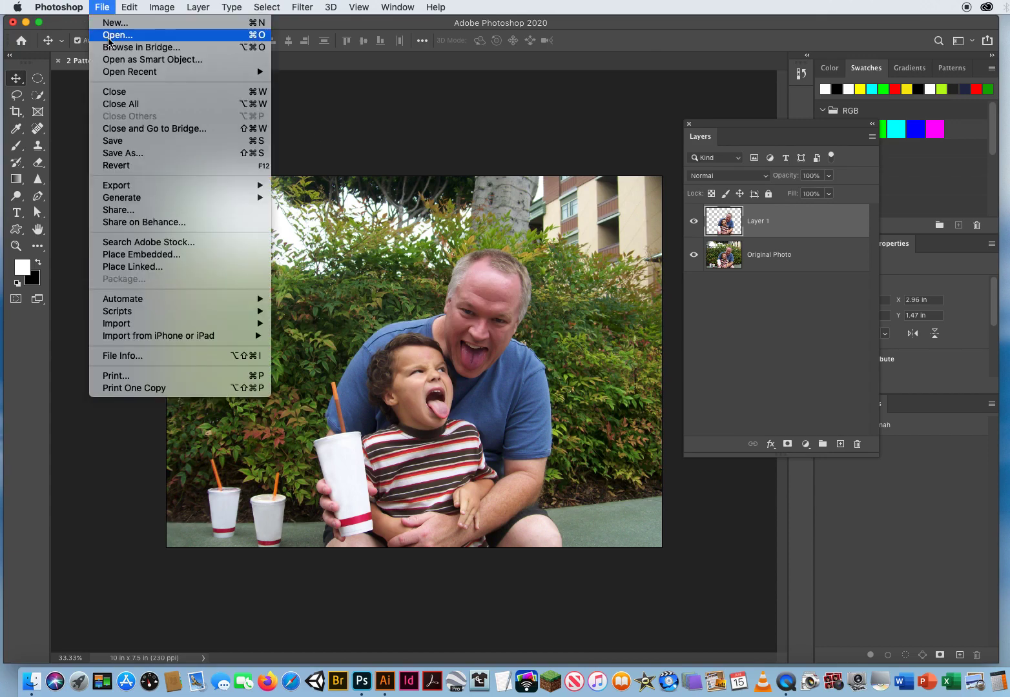
pyautogui.click(118, 35)
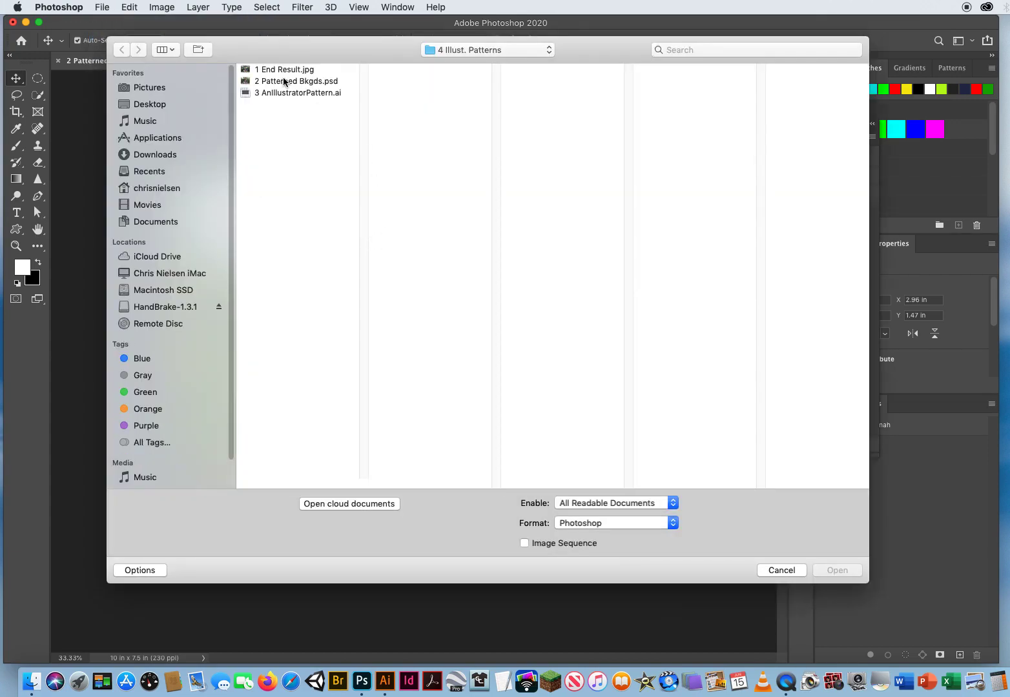
pyautogui.click(300, 93)
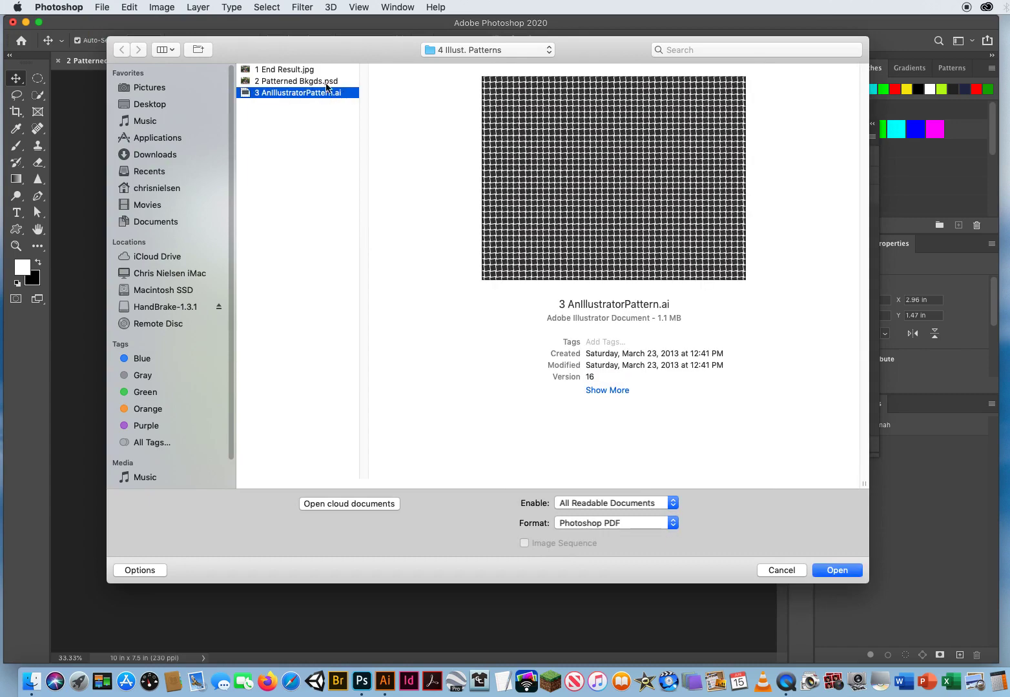
pyautogui.moveTo(323, 130)
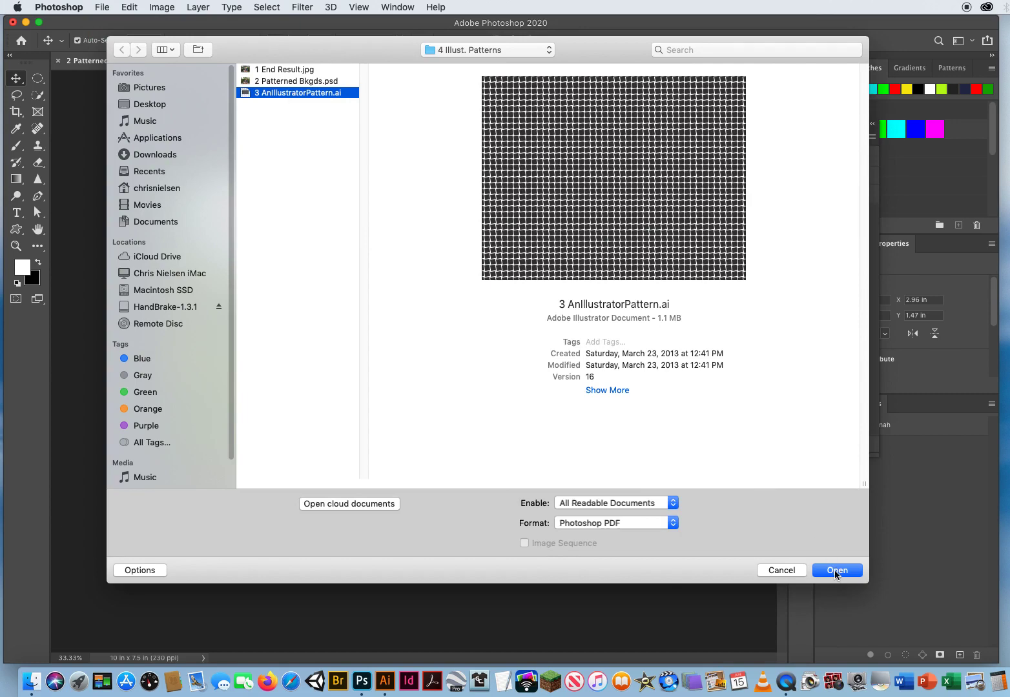
pyautogui.click(836, 569)
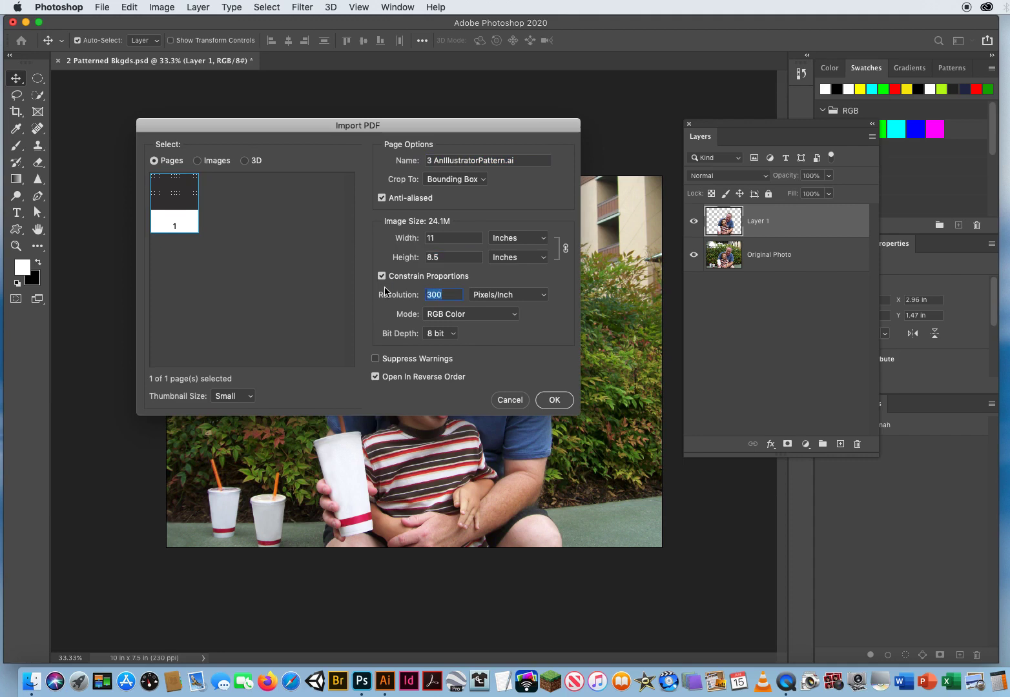
# - Import the pattern PDF at 230 Pixels/Inch, keeping the 11 × 8.5 in size
pyautogui.write('2')
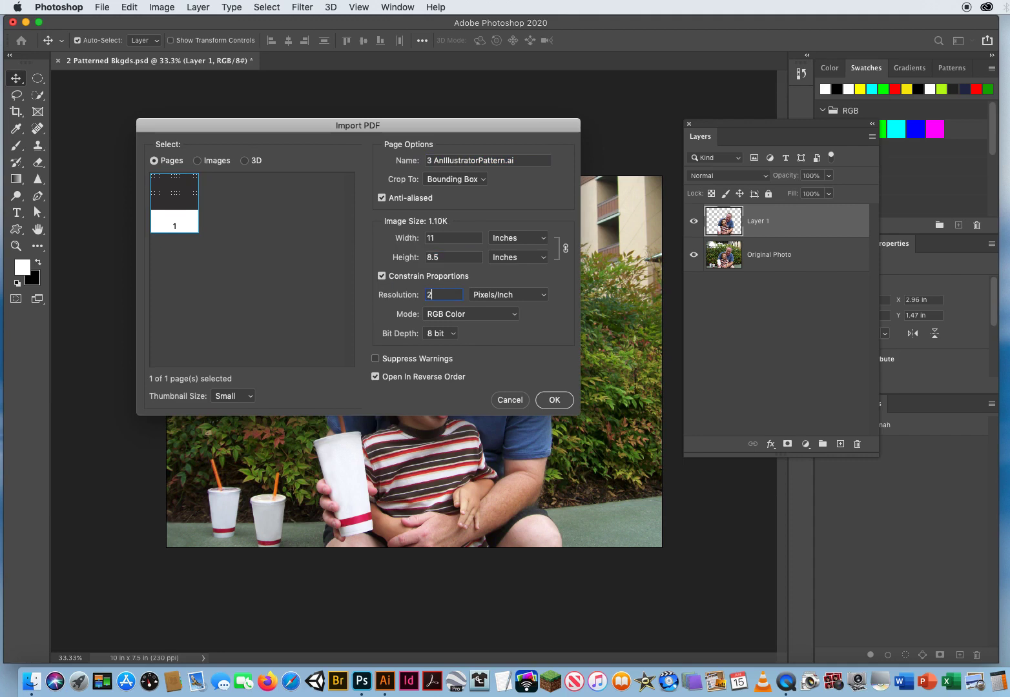
pyautogui.write('30')
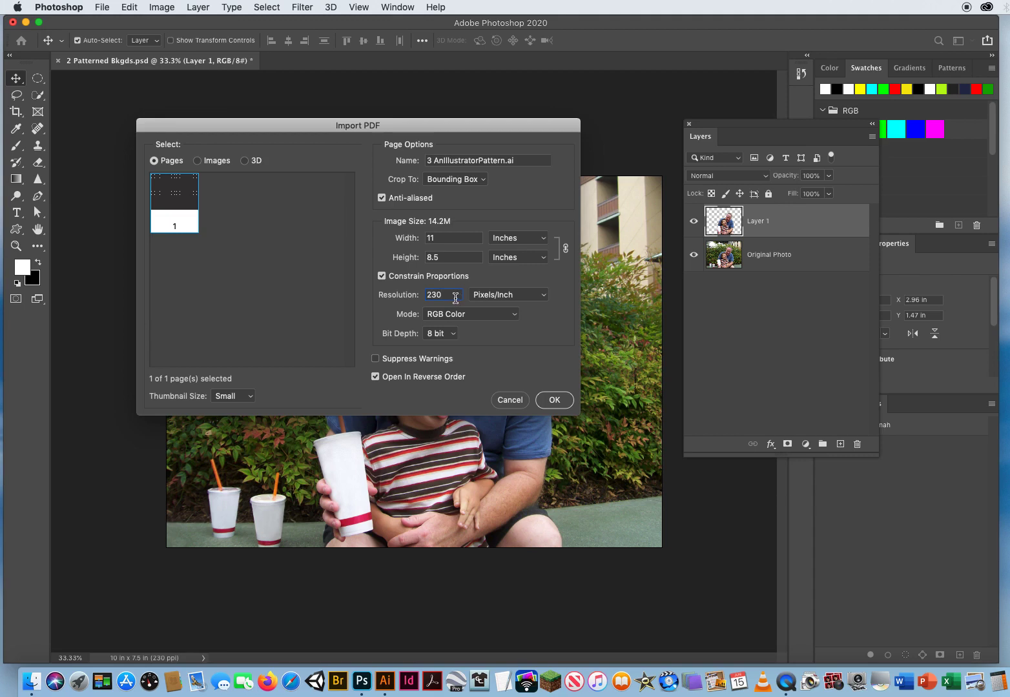
pyautogui.moveTo(433, 294)
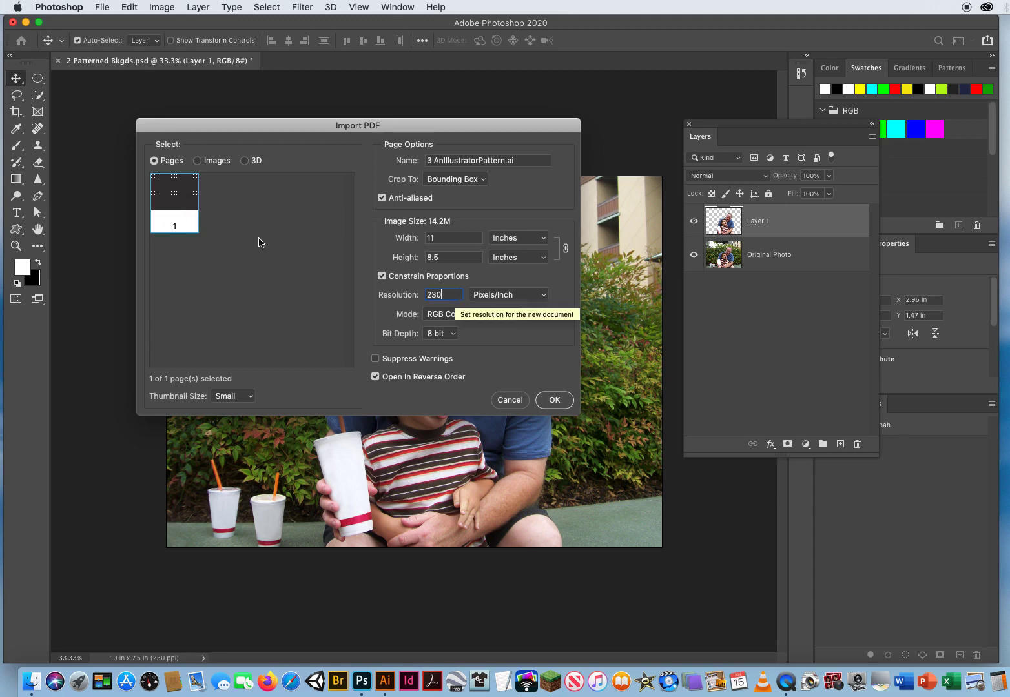
pyautogui.moveTo(297, 344)
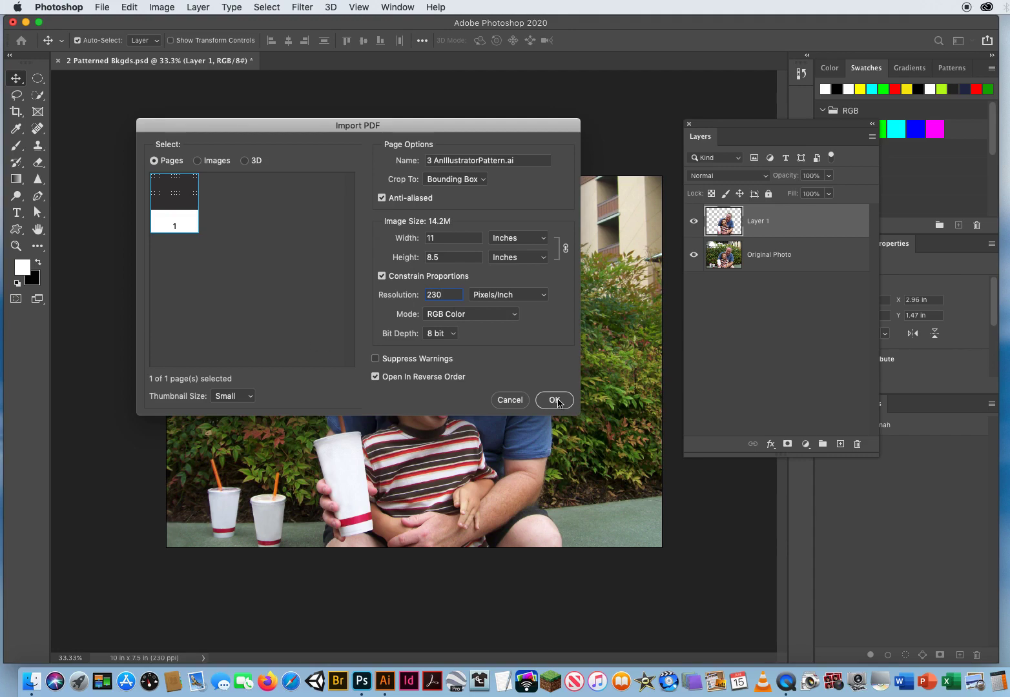
pyautogui.click(553, 401)
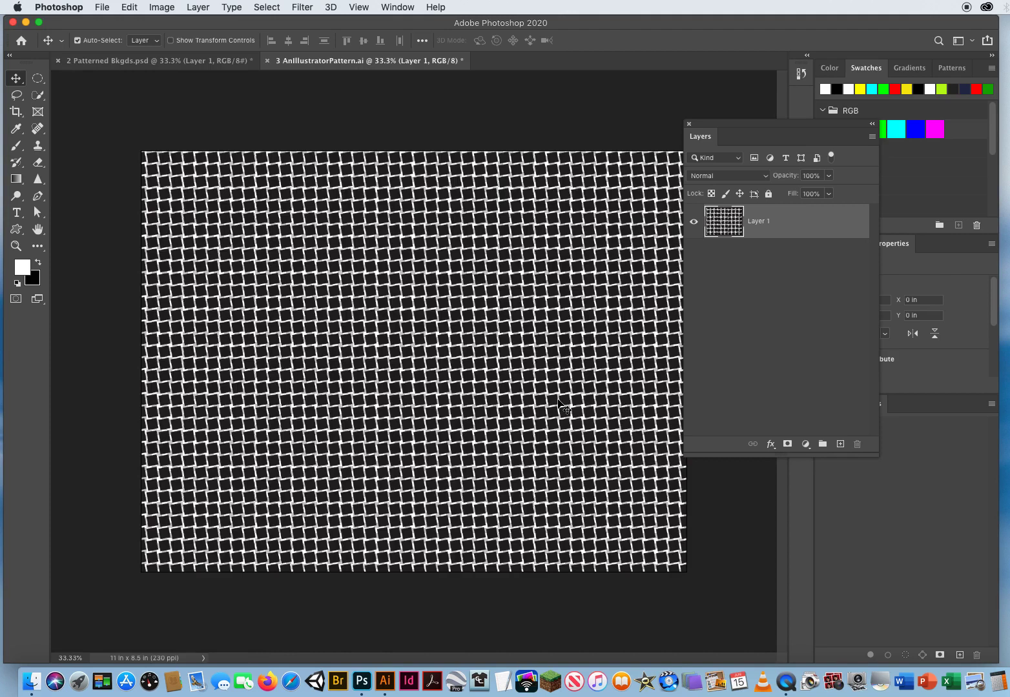
pyautogui.moveTo(434, 252)
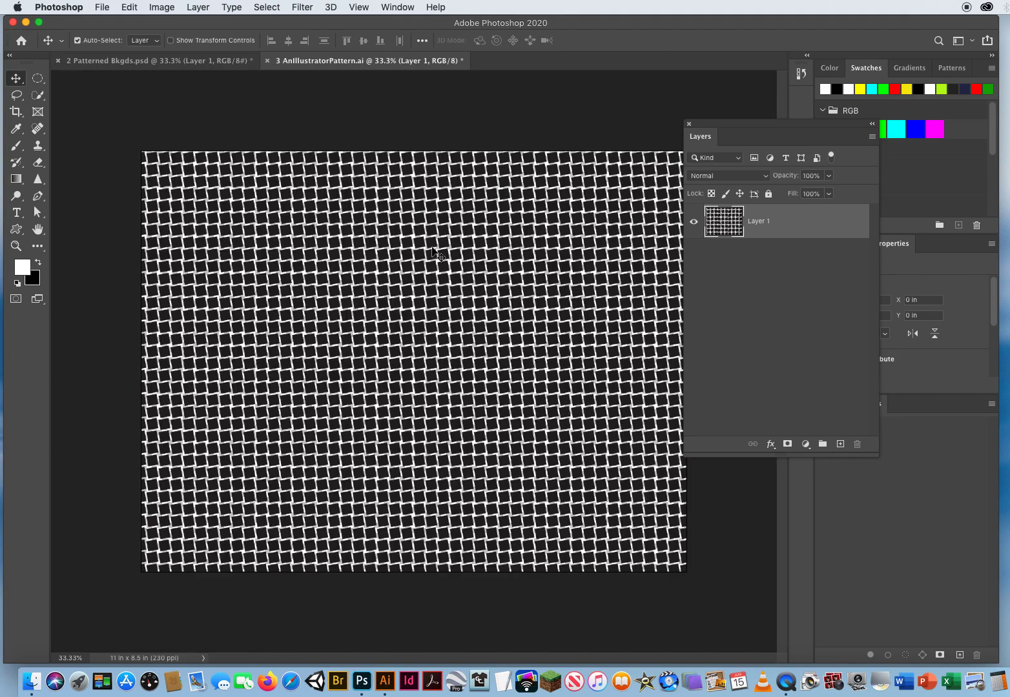
# - Select all of the pattern document and copy it with Edit > Copy
pyautogui.click(129, 59)
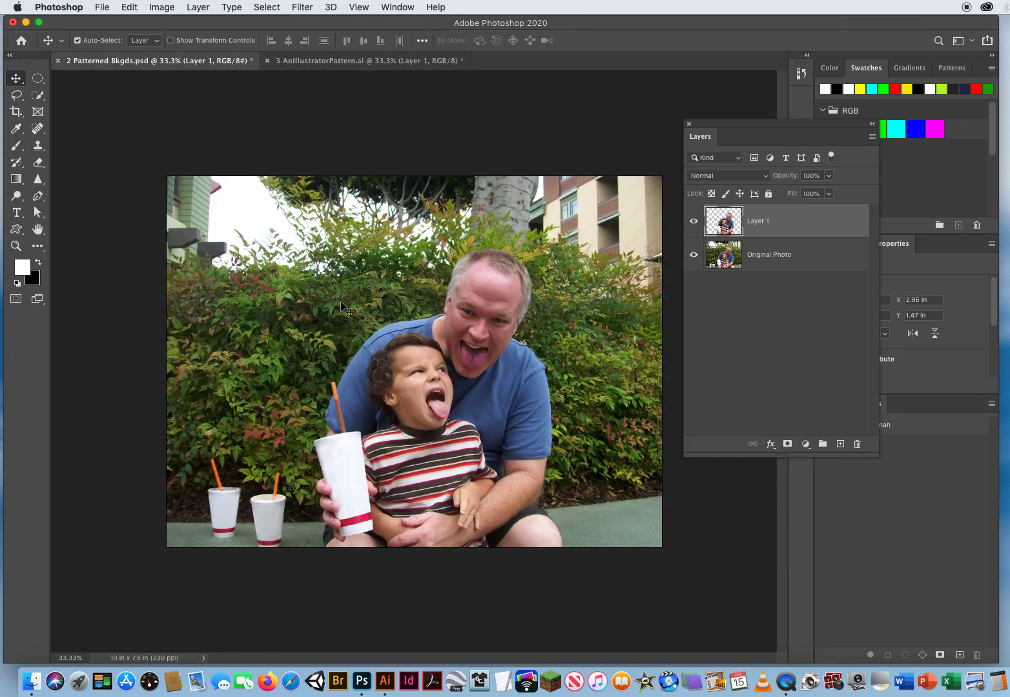
pyautogui.click(364, 59)
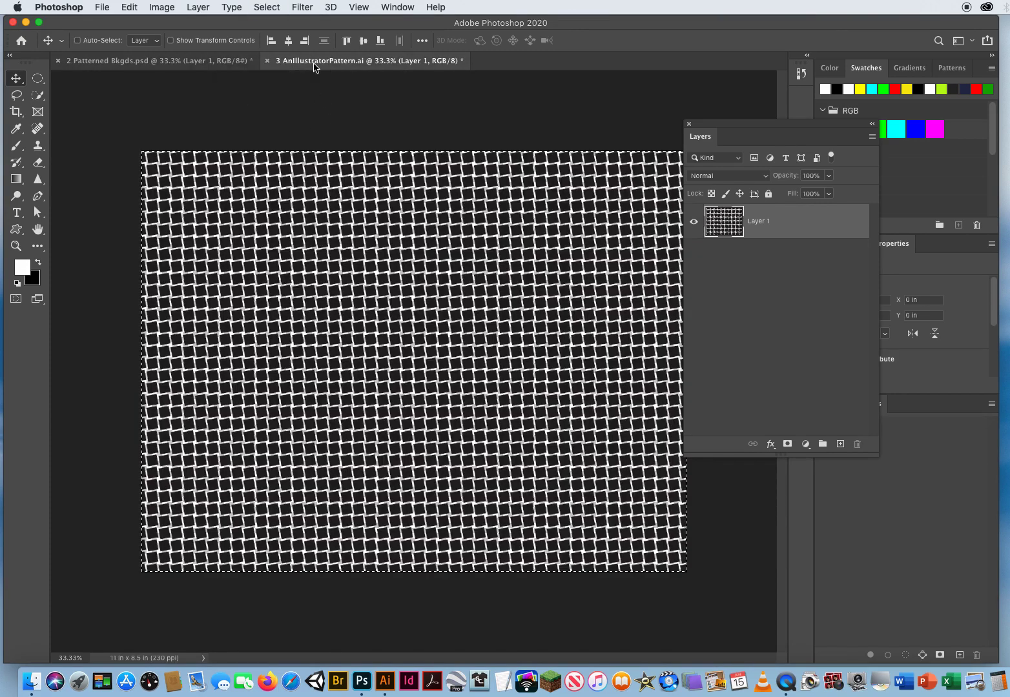
pyautogui.moveTo(291, 681)
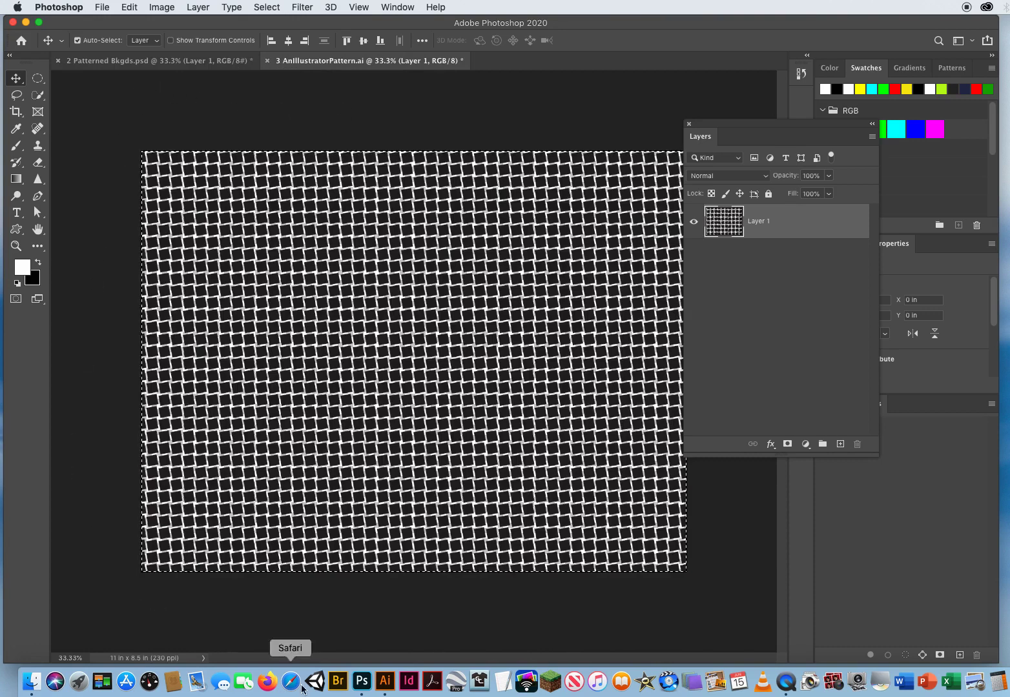
pyautogui.moveTo(106, 292)
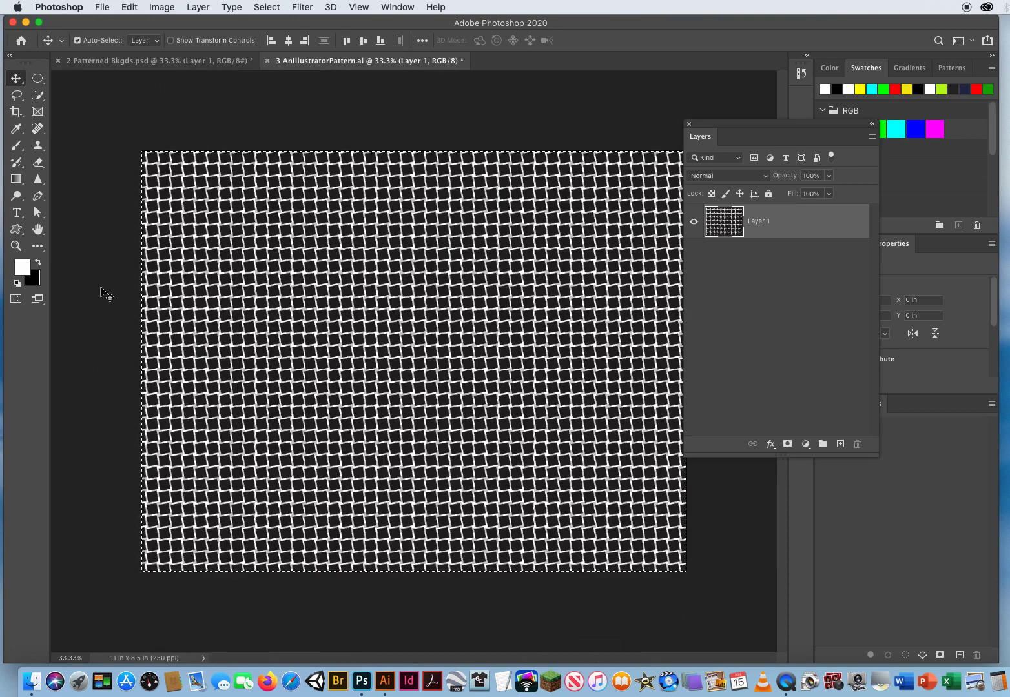
pyautogui.moveTo(129, 8)
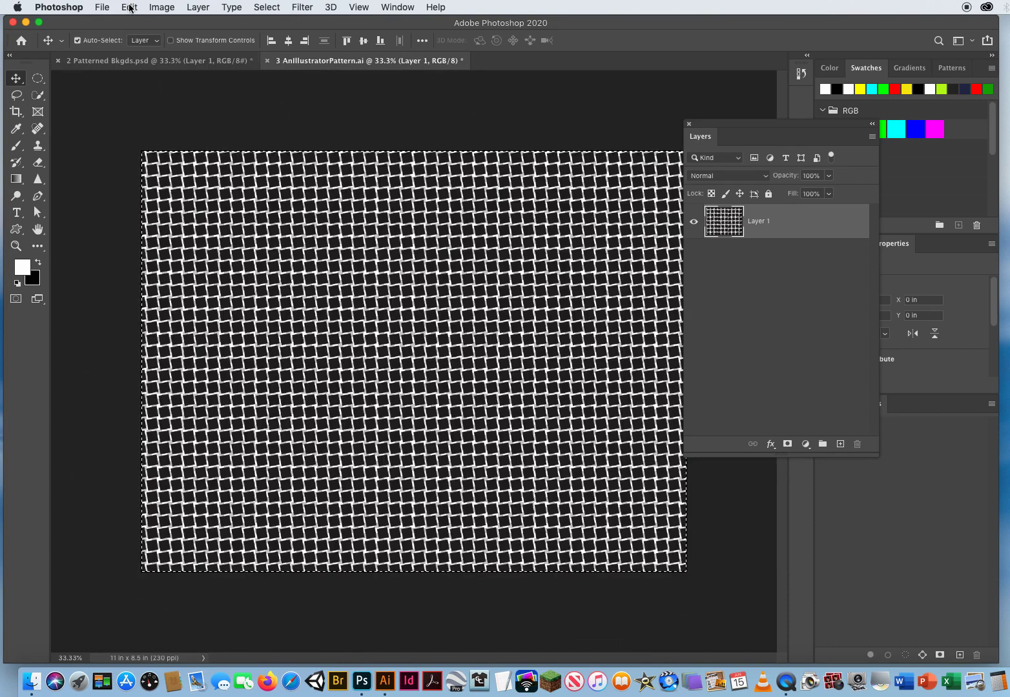
pyautogui.click(129, 8)
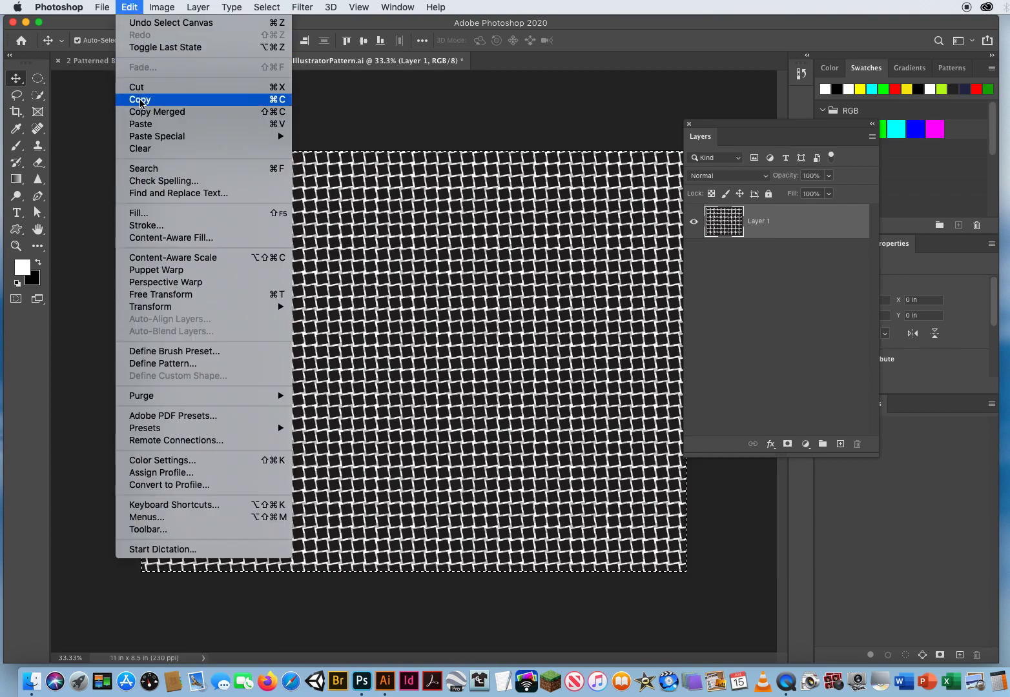
pyautogui.click(139, 99)
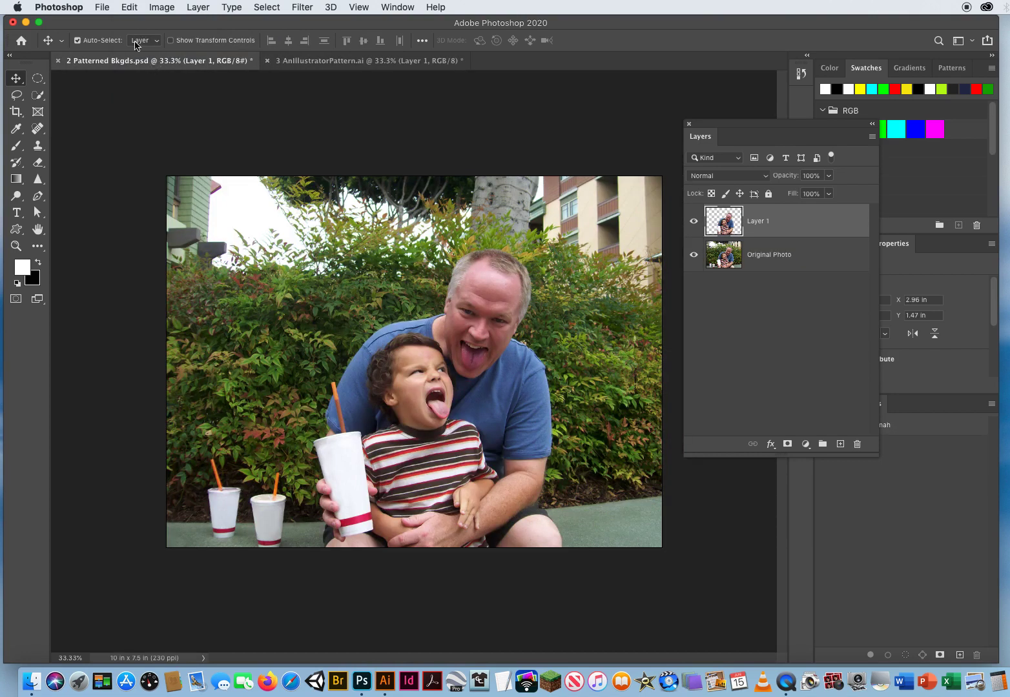
# - Paste the grid as Layer 2 and stack the figures' Layer 1 above it
pyautogui.click(130, 7)
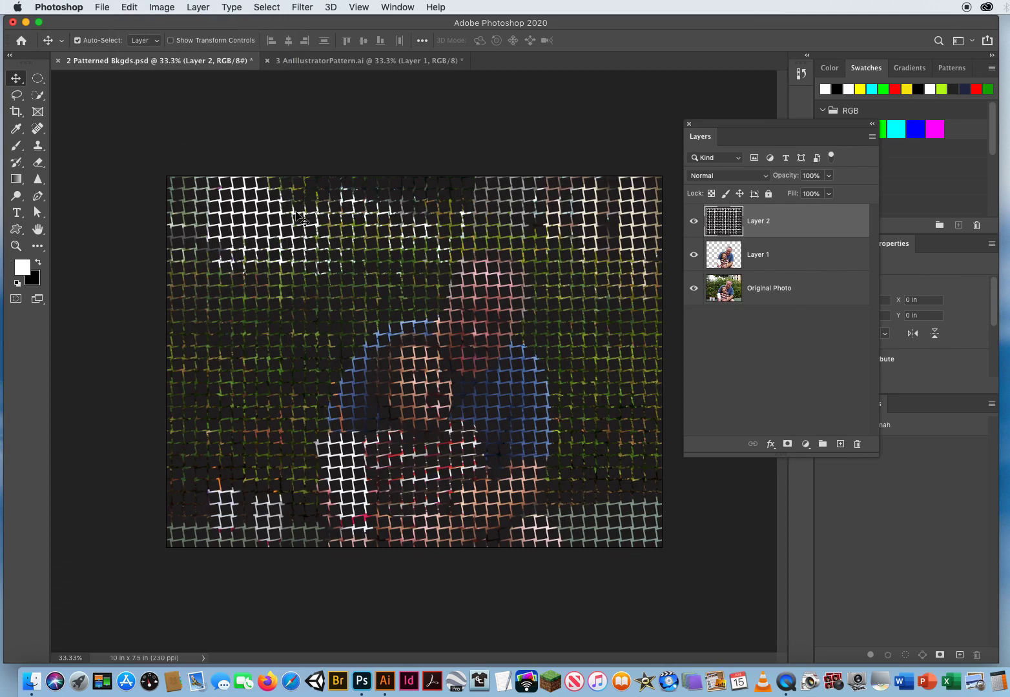
pyautogui.moveTo(368, 315)
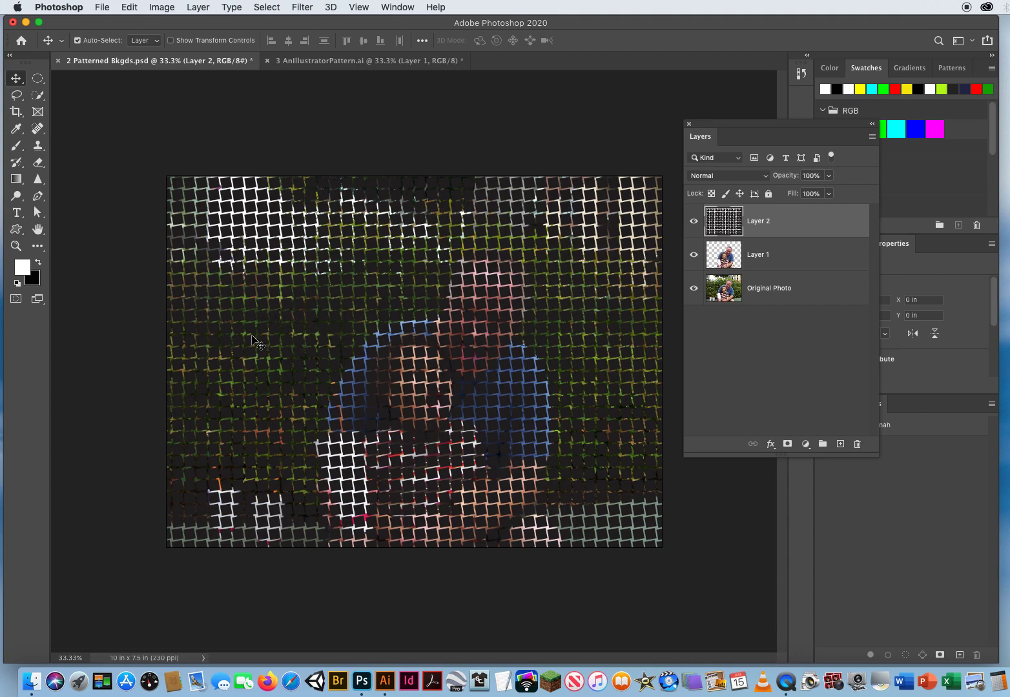
pyautogui.moveTo(245, 344)
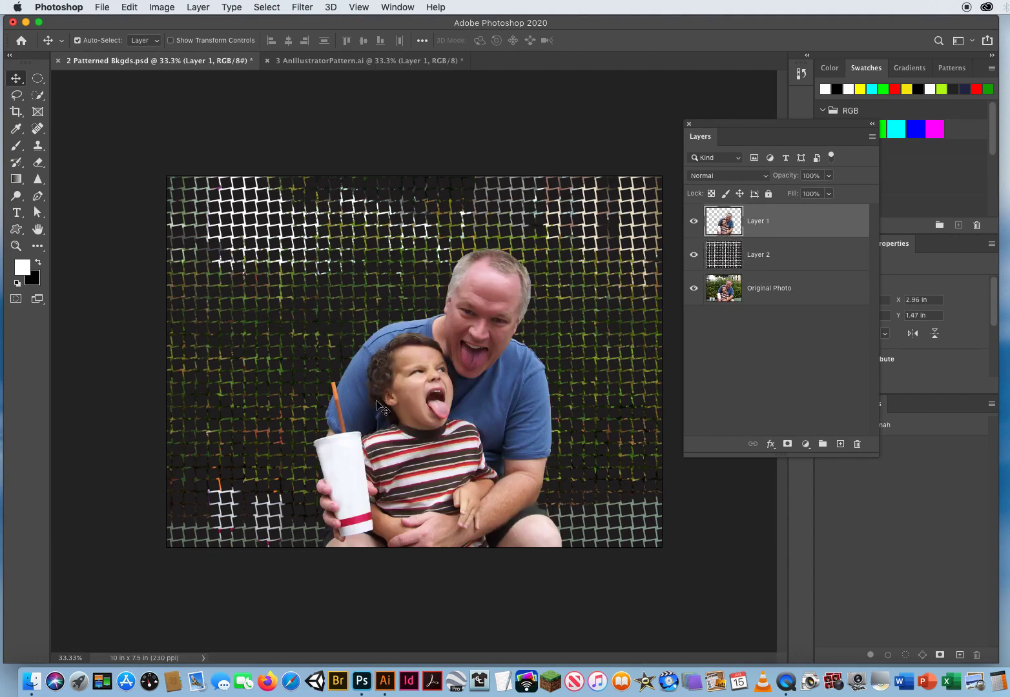
pyautogui.moveTo(463, 473)
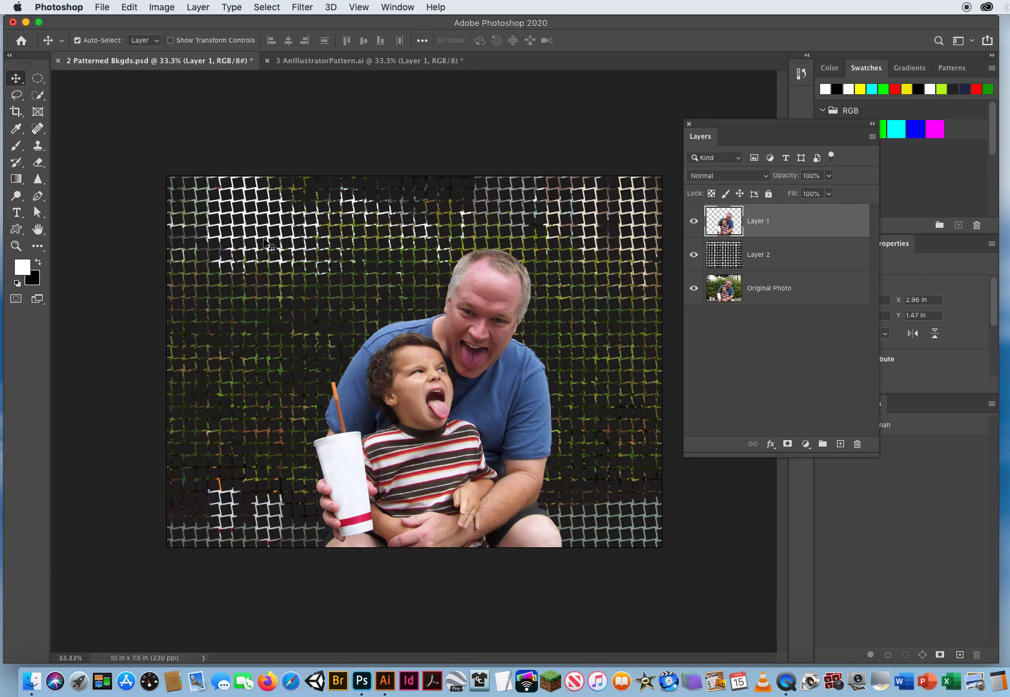
pyautogui.moveTo(486, 322)
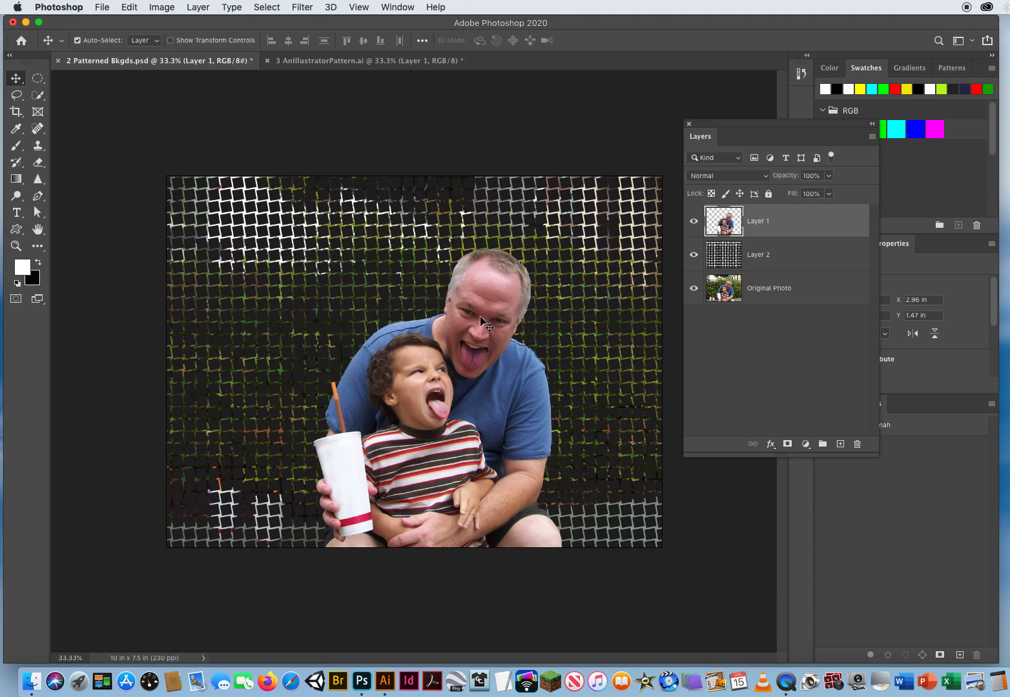
pyautogui.moveTo(597, 348)
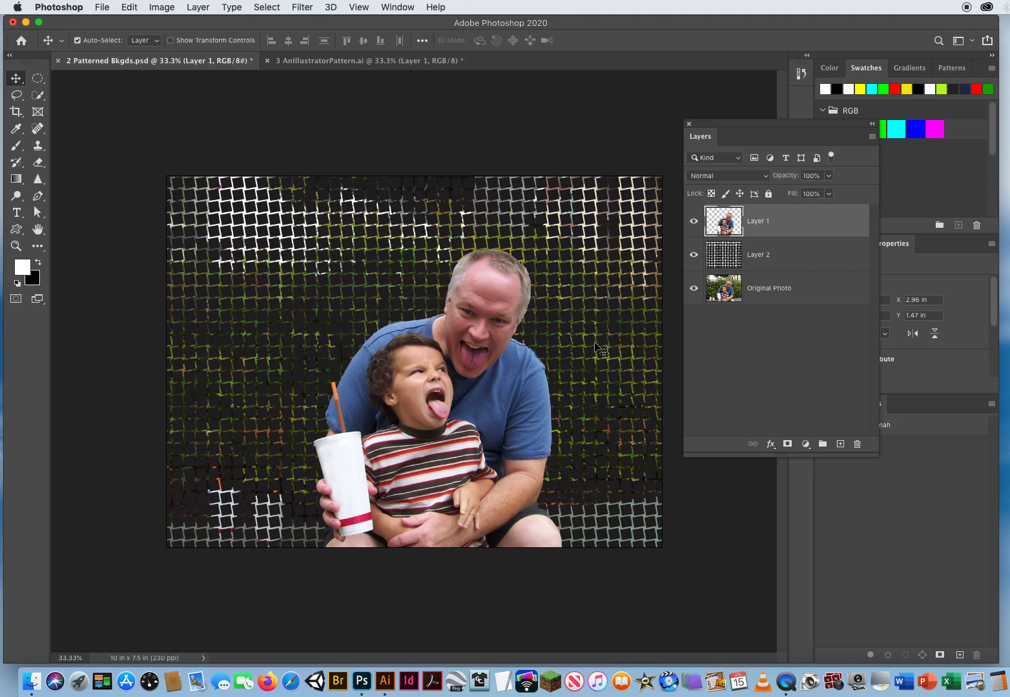
pyautogui.click(775, 253)
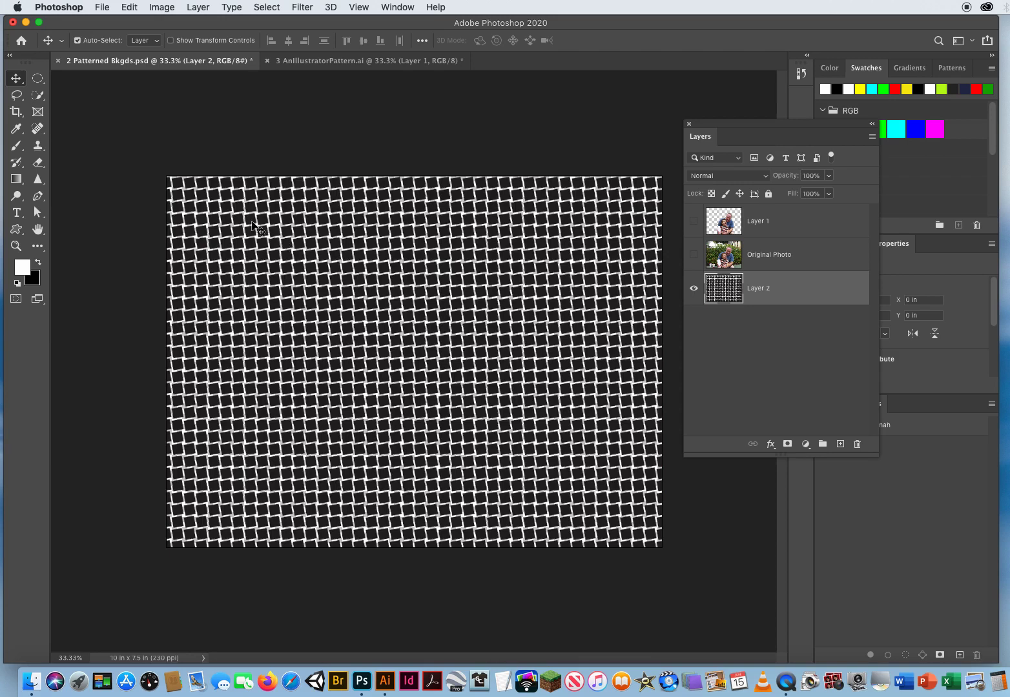
pyautogui.moveTo(504, 233)
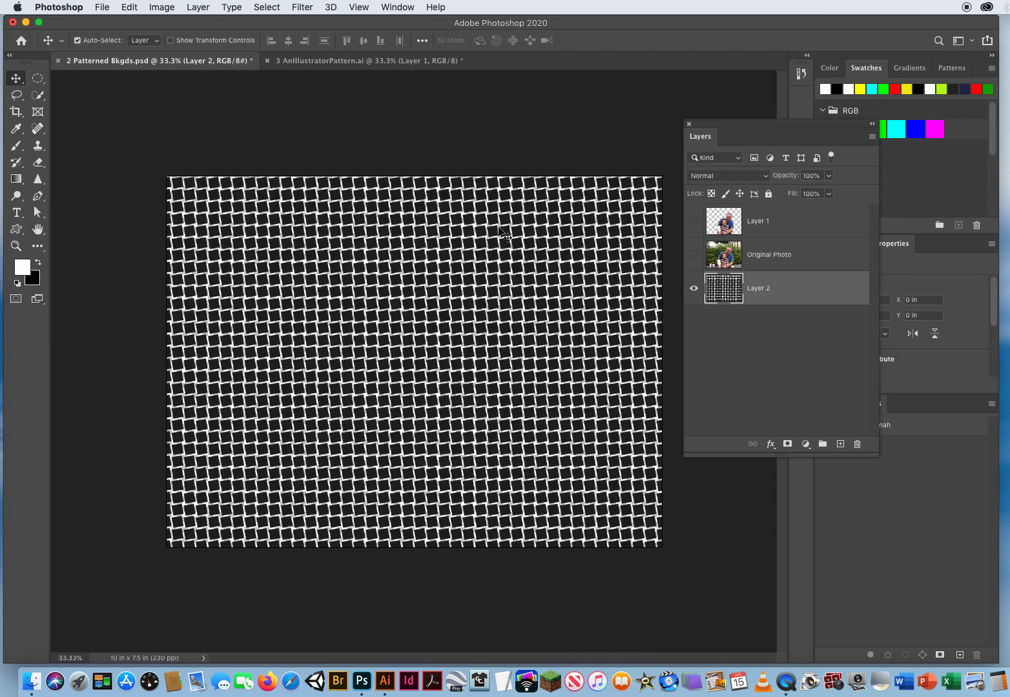
pyautogui.moveTo(523, 148)
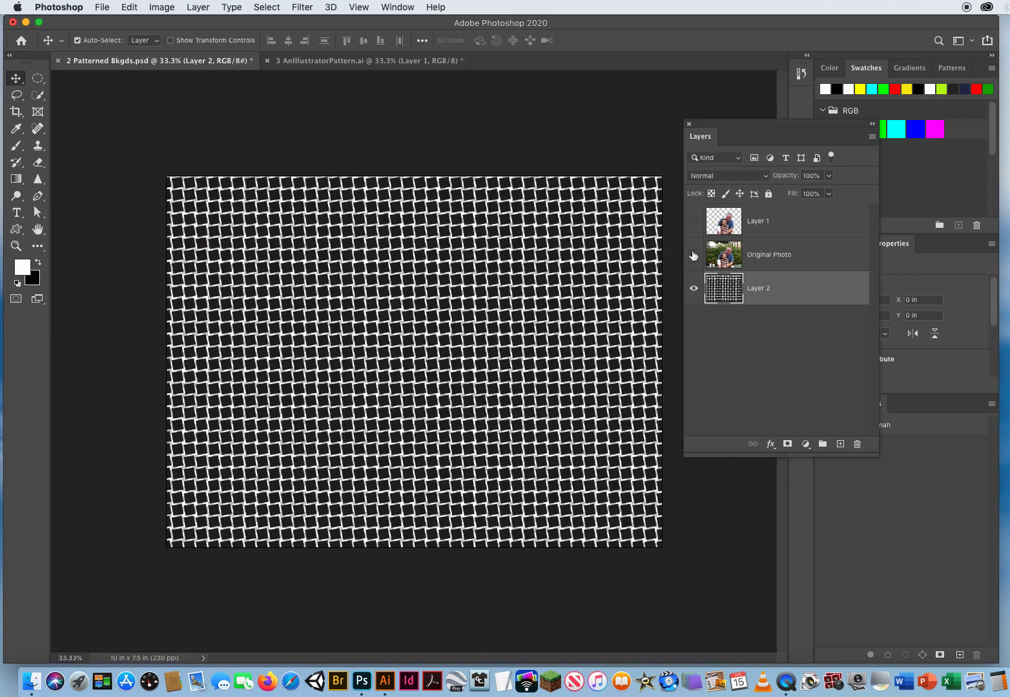
# - Hide Original Photo and add a new empty layer beneath Layer 2 named 'Black Layer'
pyautogui.click(694, 255)
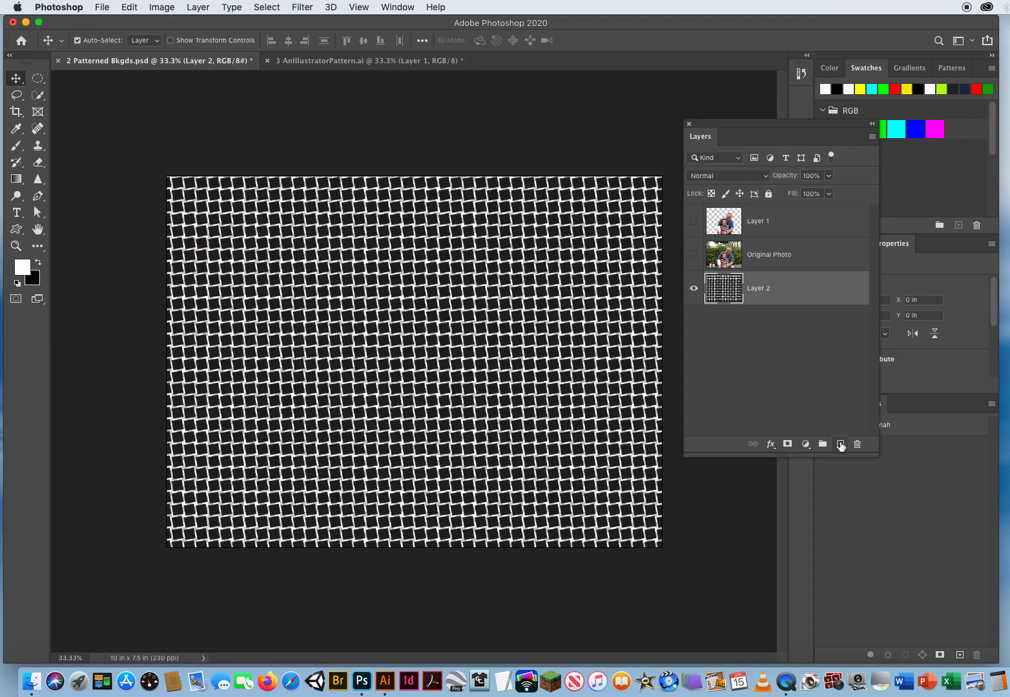
pyautogui.click(839, 444)
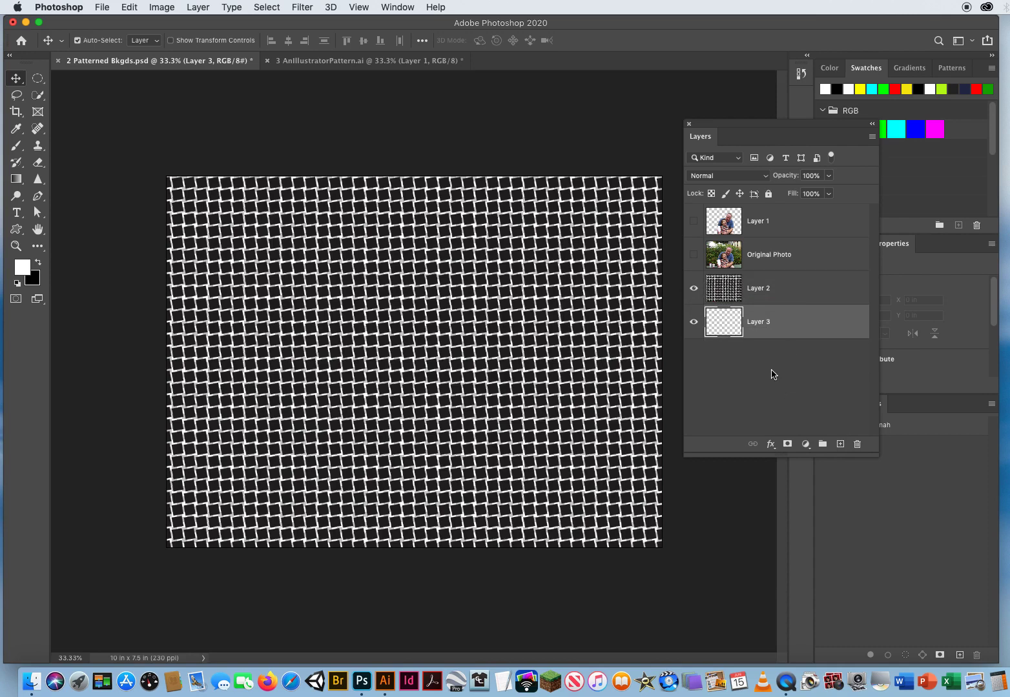
pyautogui.doubleClick(757, 322)
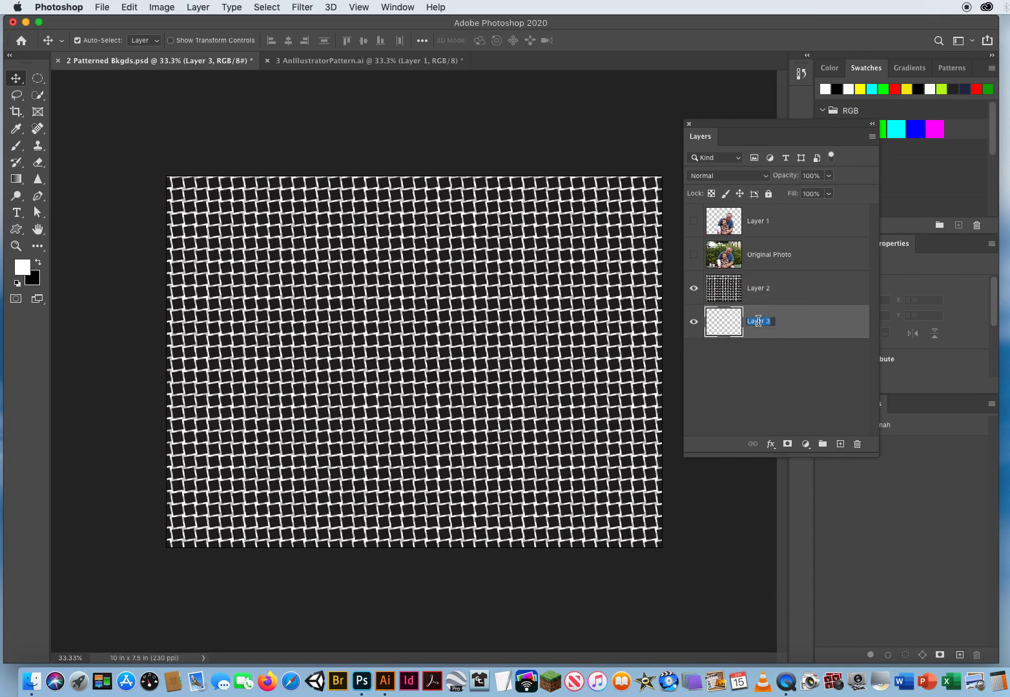
pyautogui.write('Black')
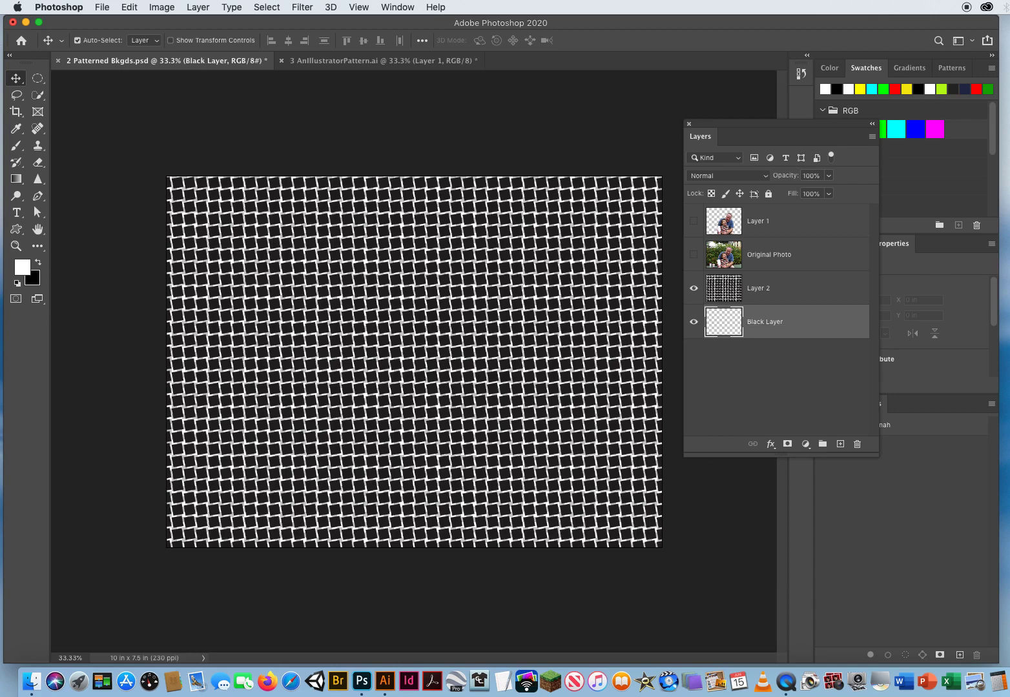
pyautogui.moveTo(764, 321)
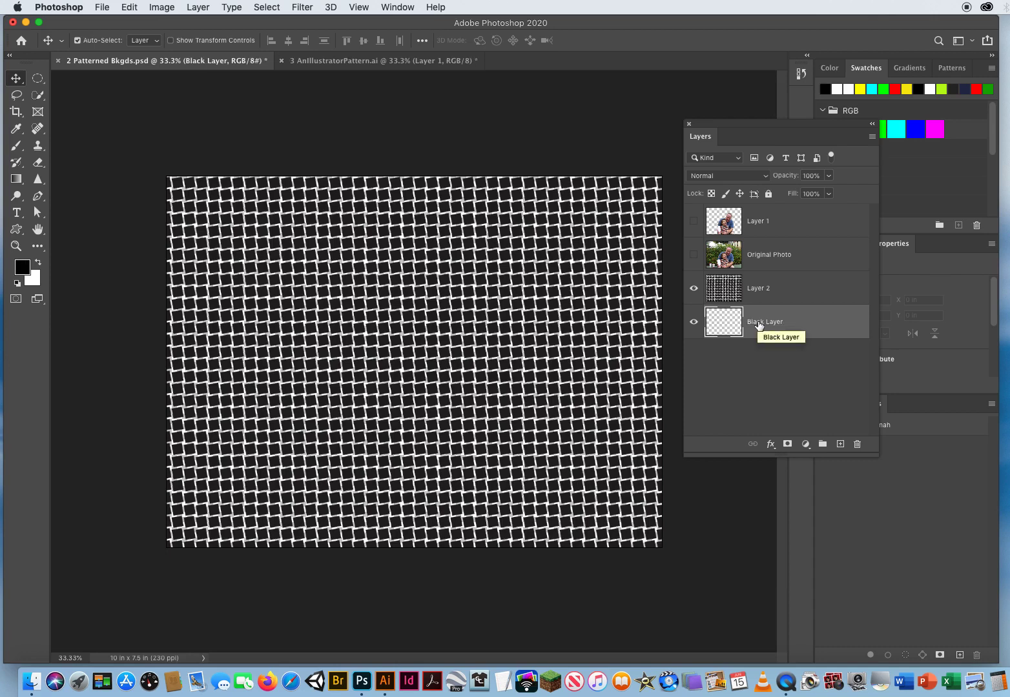
pyautogui.moveTo(87, 364)
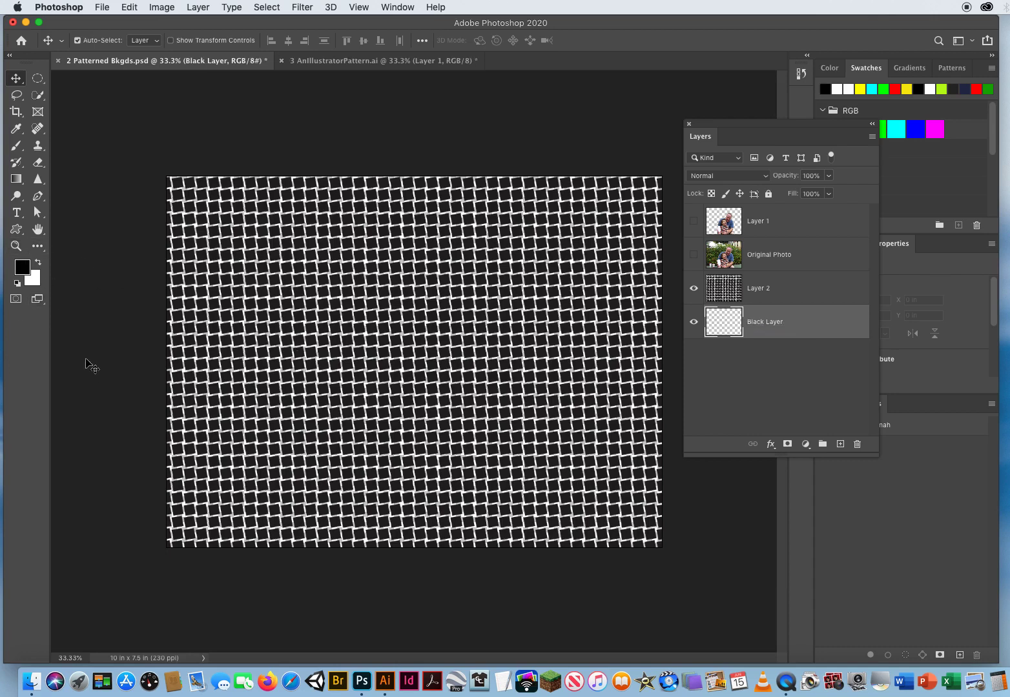
pyautogui.moveTo(88, 363)
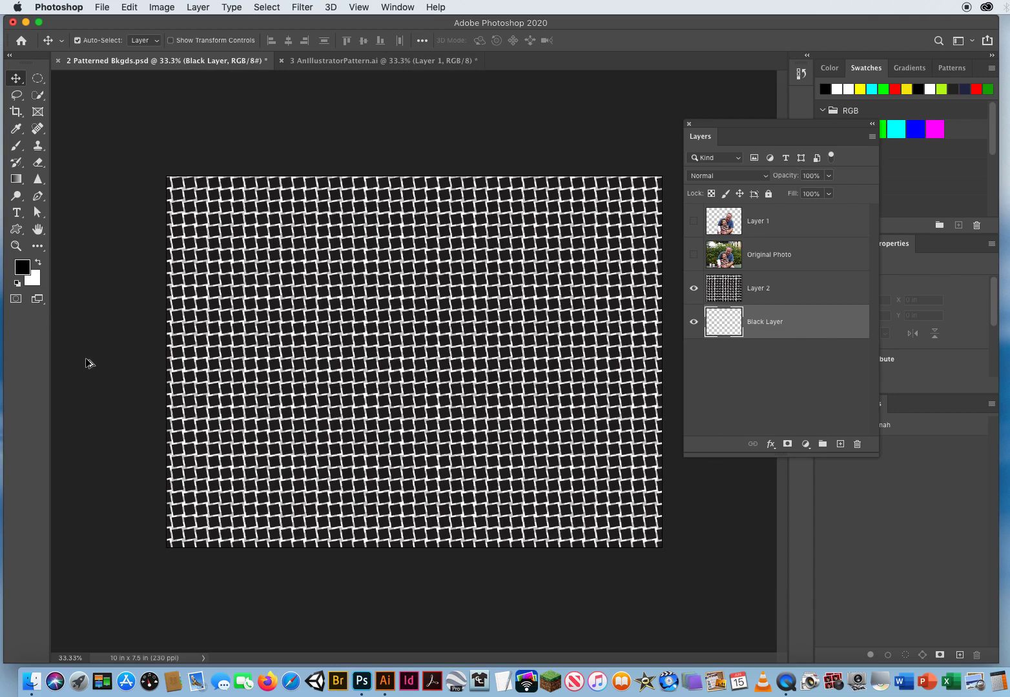
# - Fill Black Layer with black, select Layer 2, and show Original Photo and Layer 1 again
pyautogui.click(723, 322)
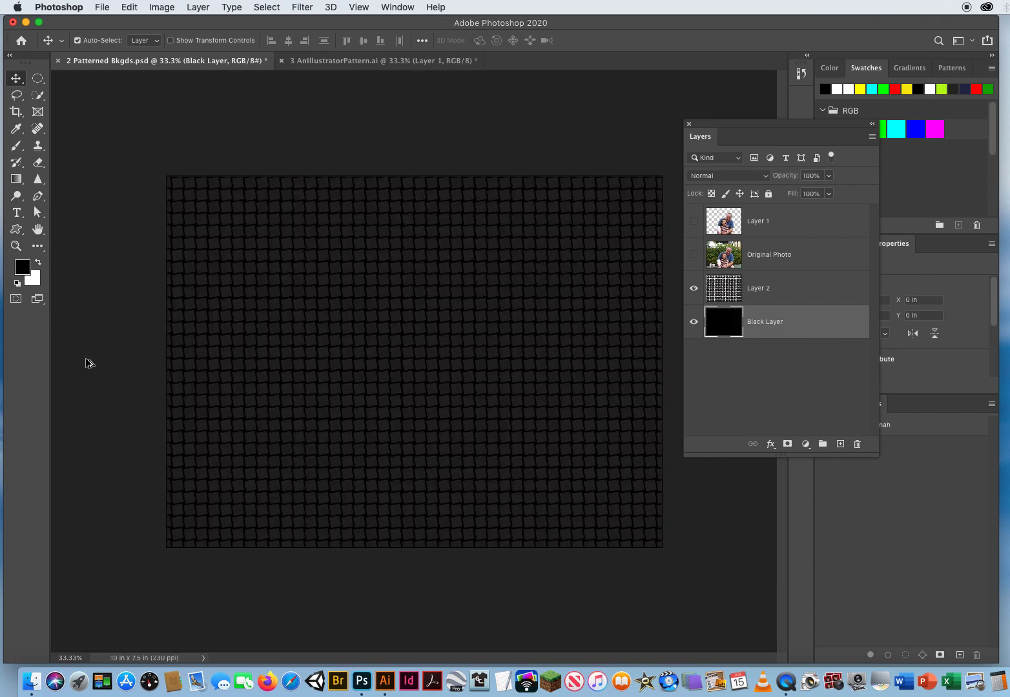
pyautogui.click(724, 321)
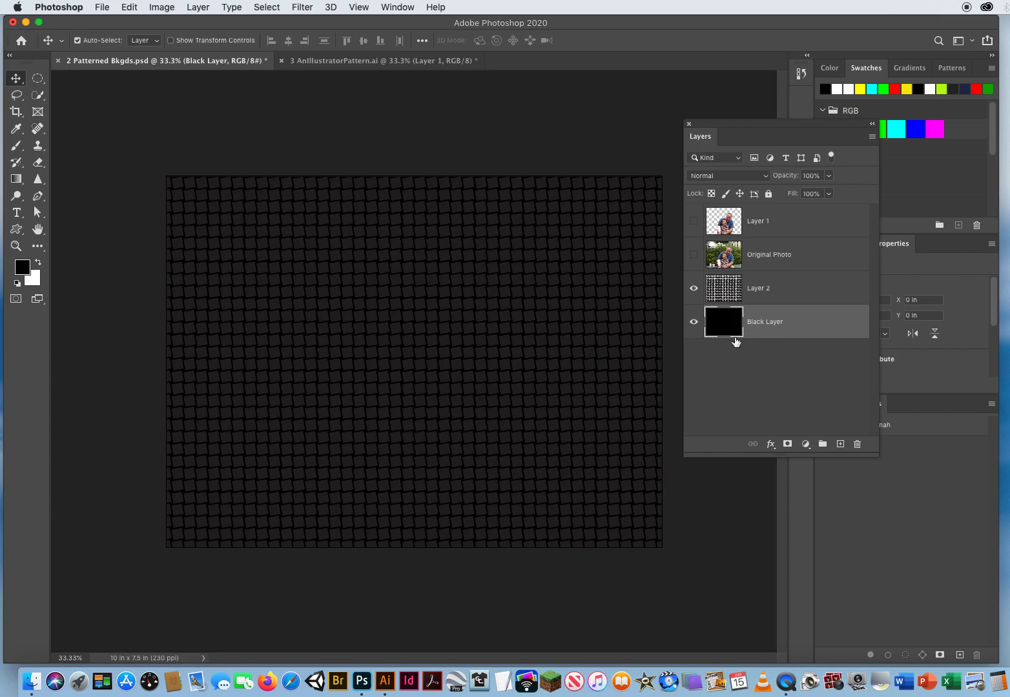
pyautogui.moveTo(93, 351)
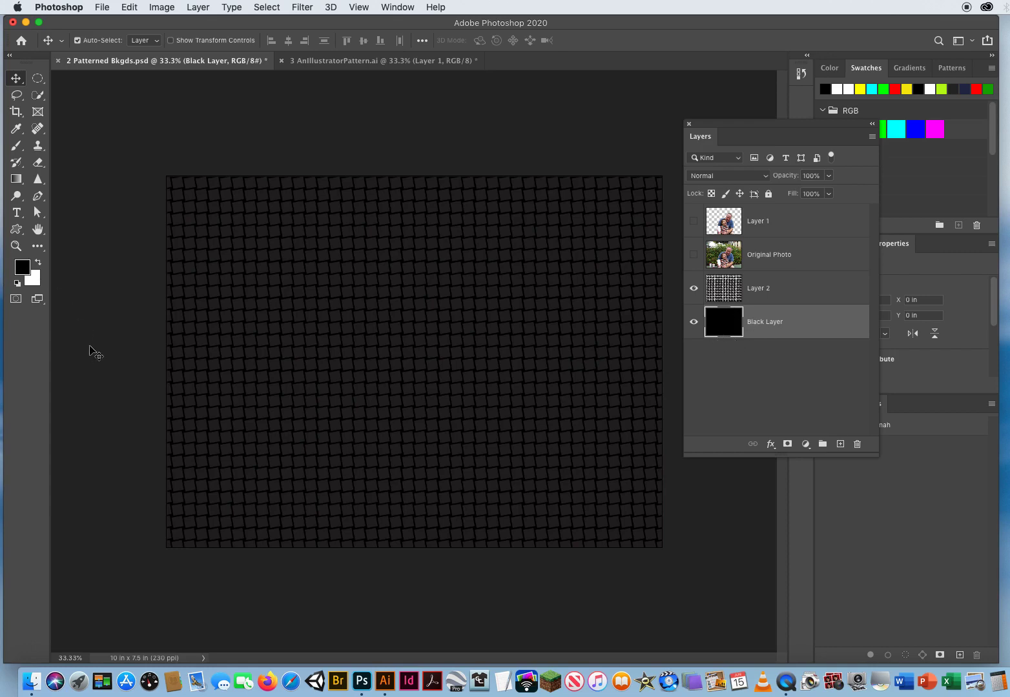
pyautogui.click(759, 288)
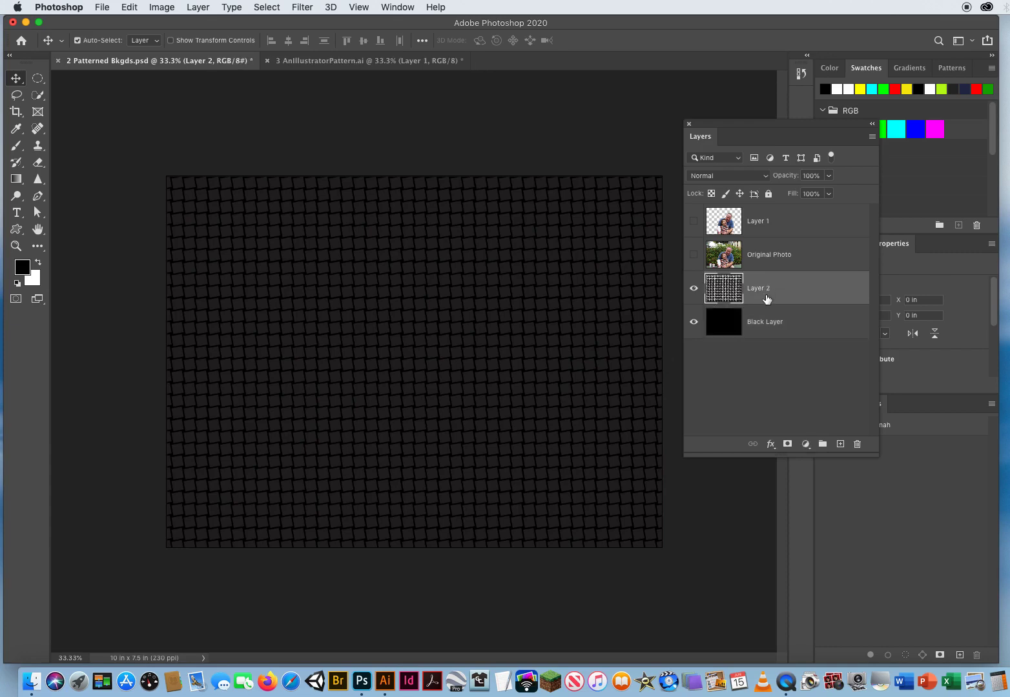
pyautogui.moveTo(760, 304)
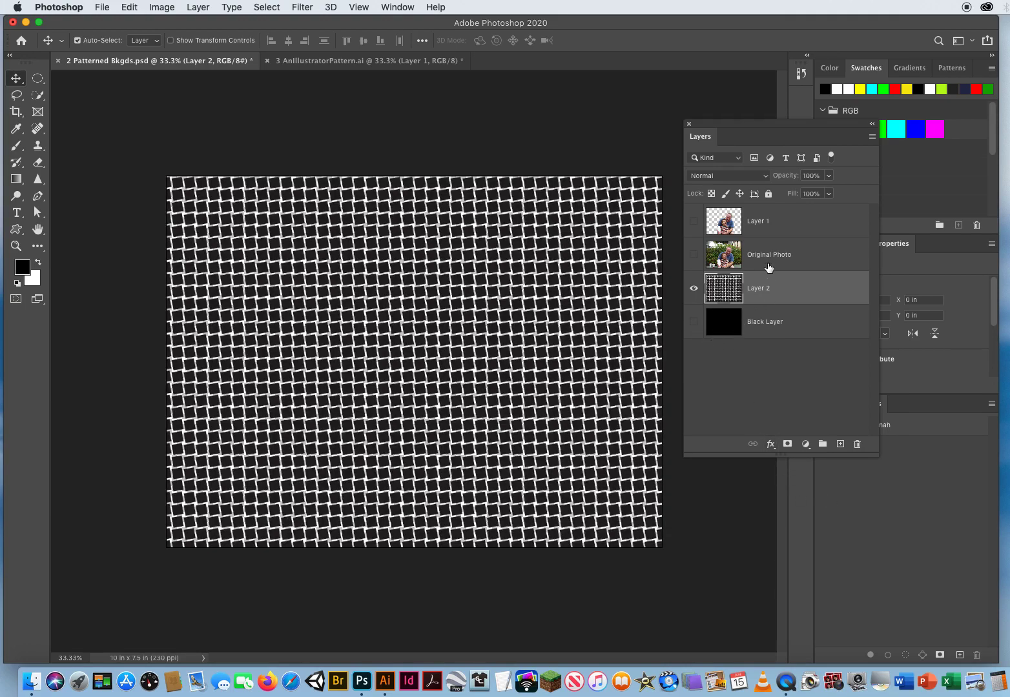
pyautogui.click(694, 254)
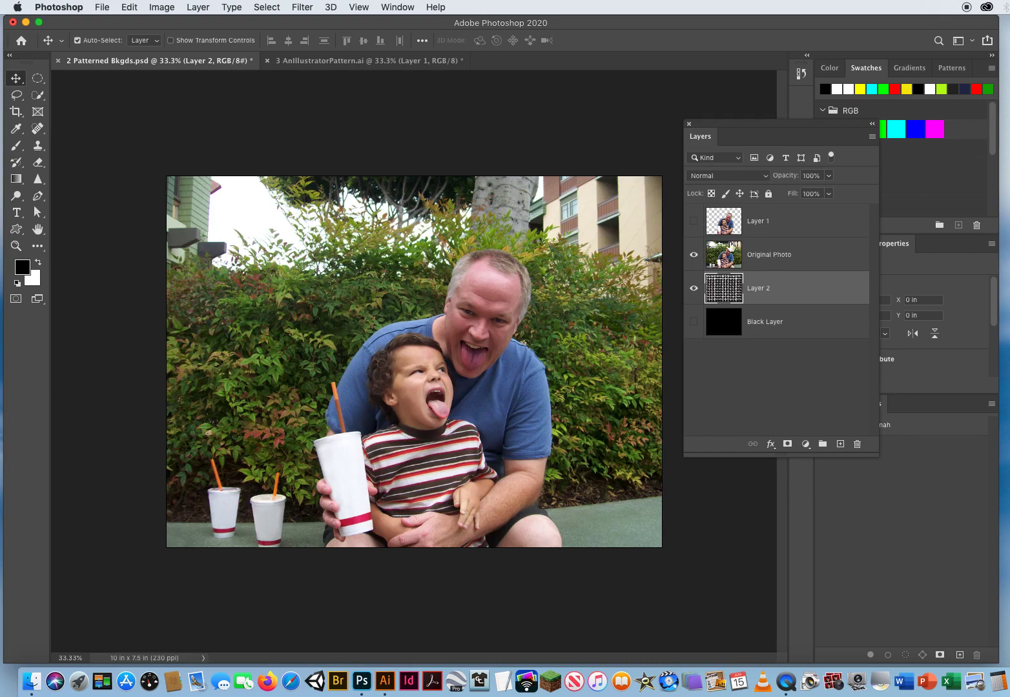
pyautogui.click(775, 253)
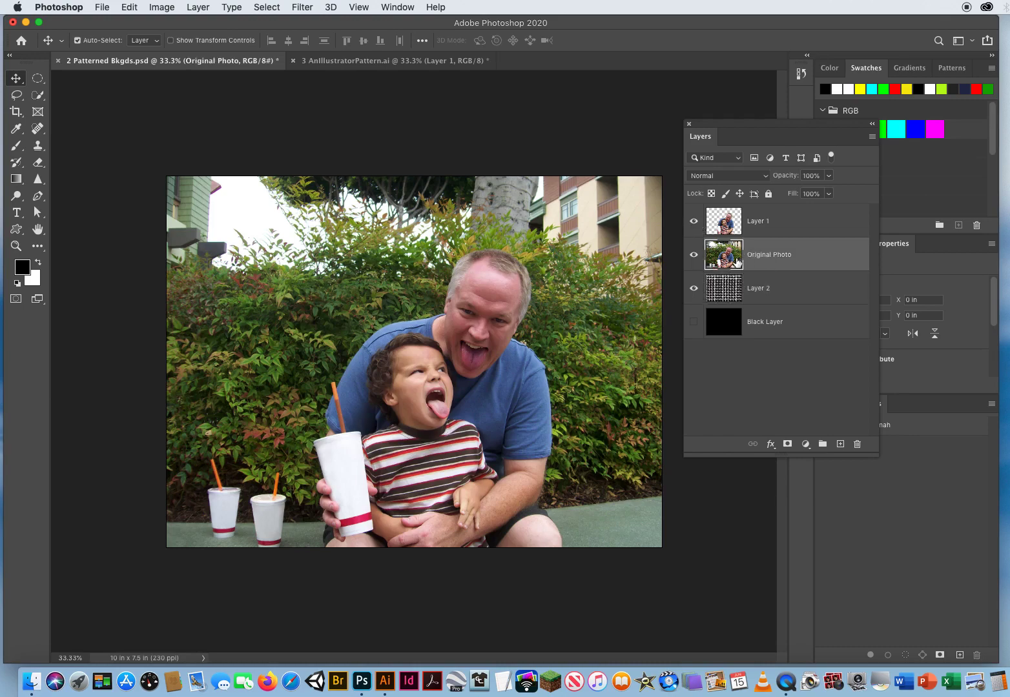
pyautogui.moveTo(585, 244)
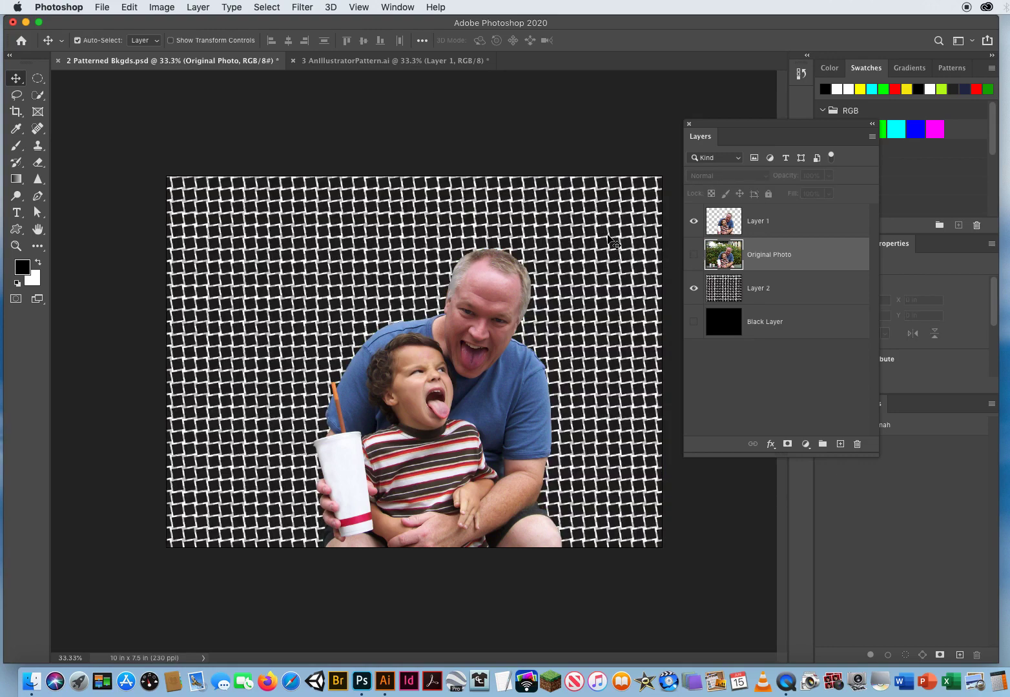
pyautogui.moveTo(607, 225)
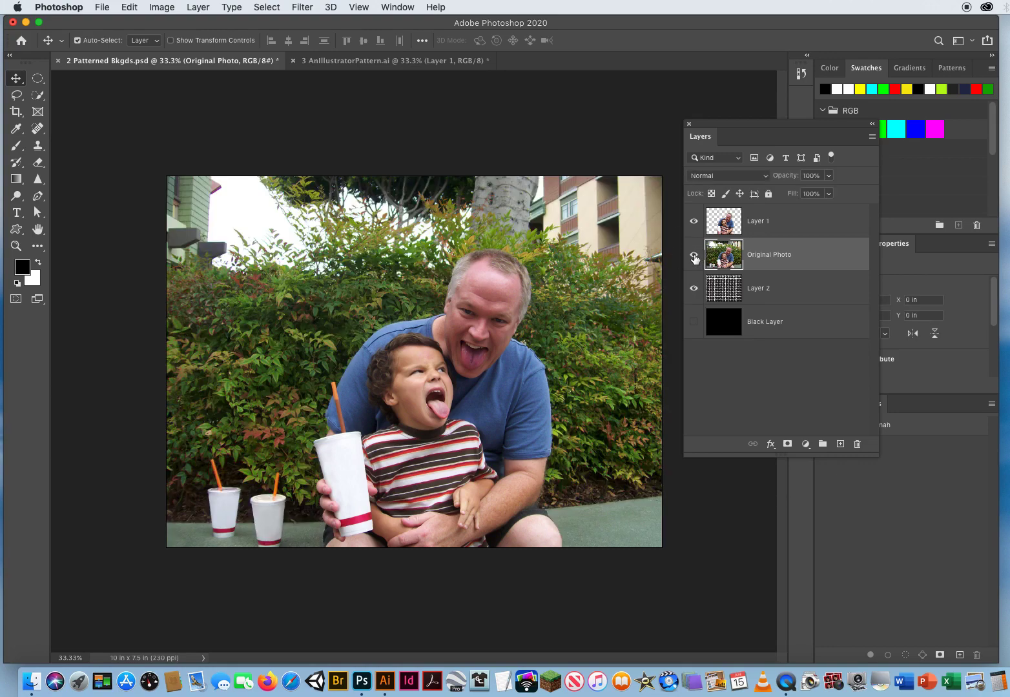
pyautogui.click(758, 288)
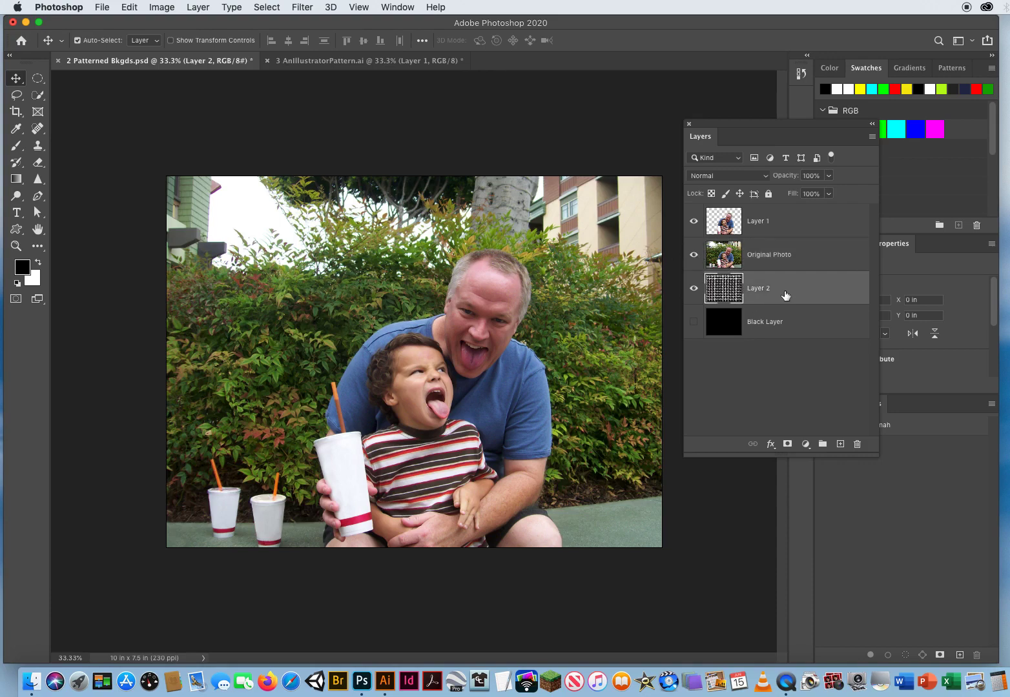
pyautogui.moveTo(783, 292)
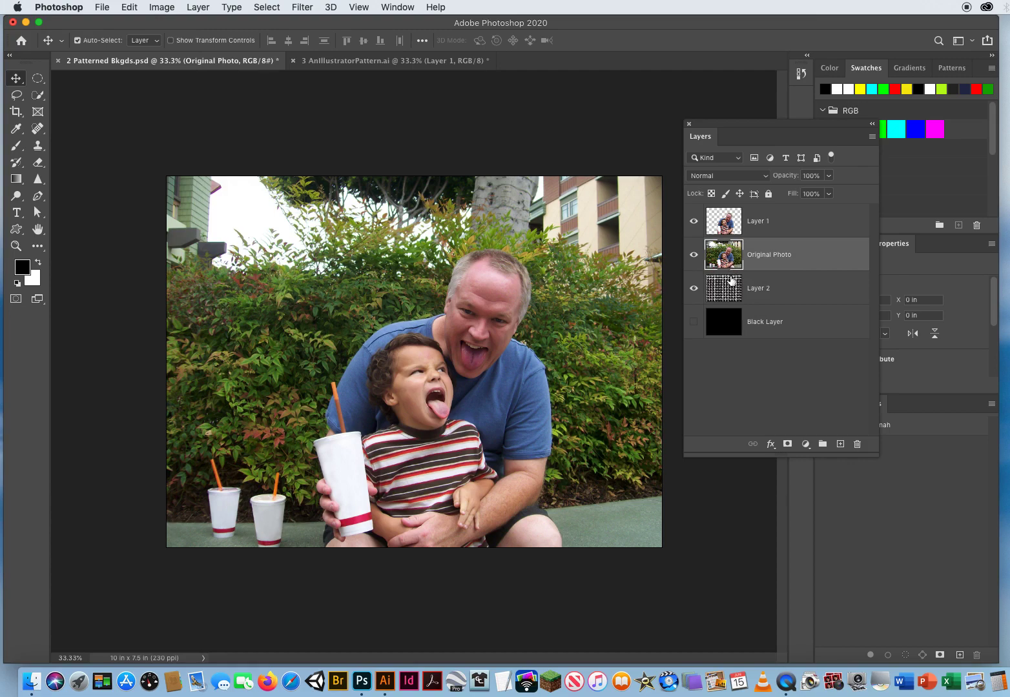
pyautogui.moveTo(731, 295)
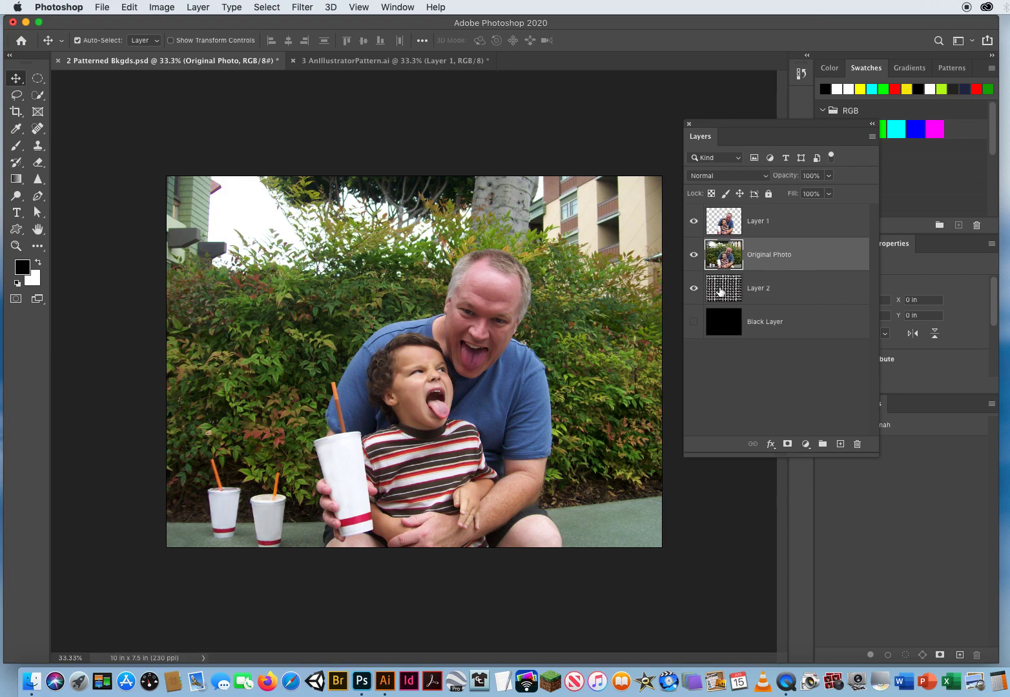
pyautogui.moveTo(723, 288)
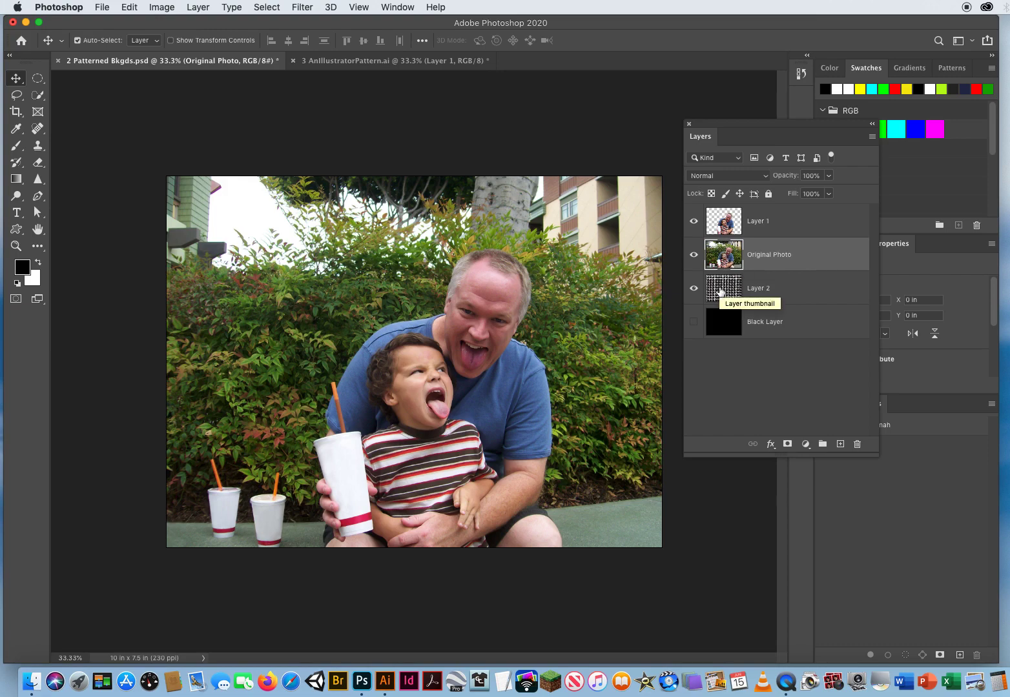
pyautogui.moveTo(695, 324)
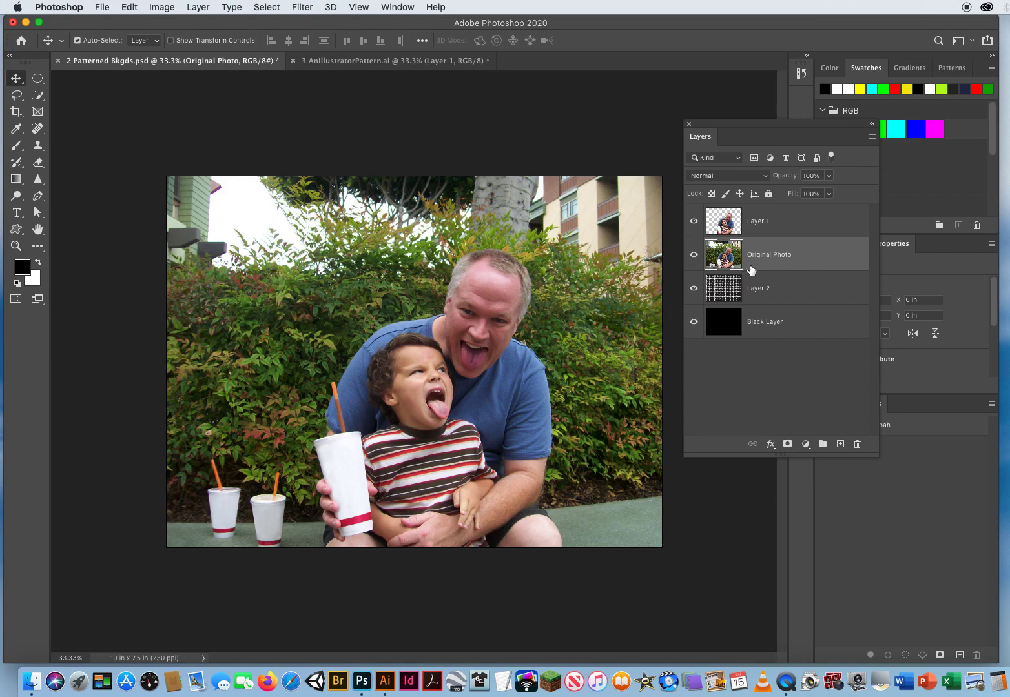
pyautogui.moveTo(754, 269)
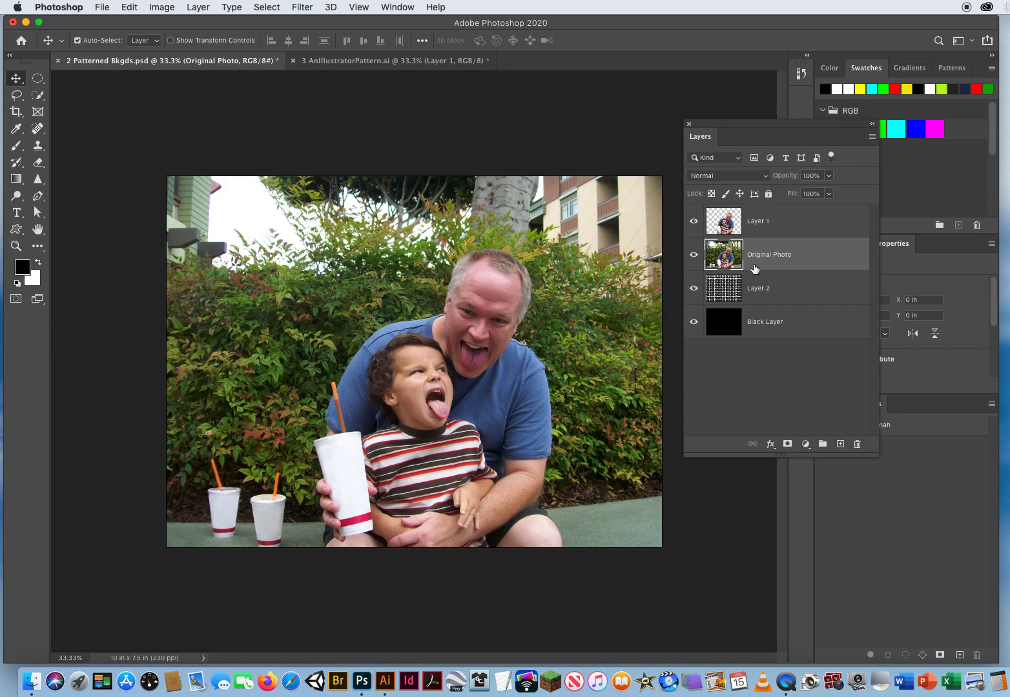
# - Select the grid pattern Layer 2 and then the Original Photo layer in the Layers panel
pyautogui.click(758, 288)
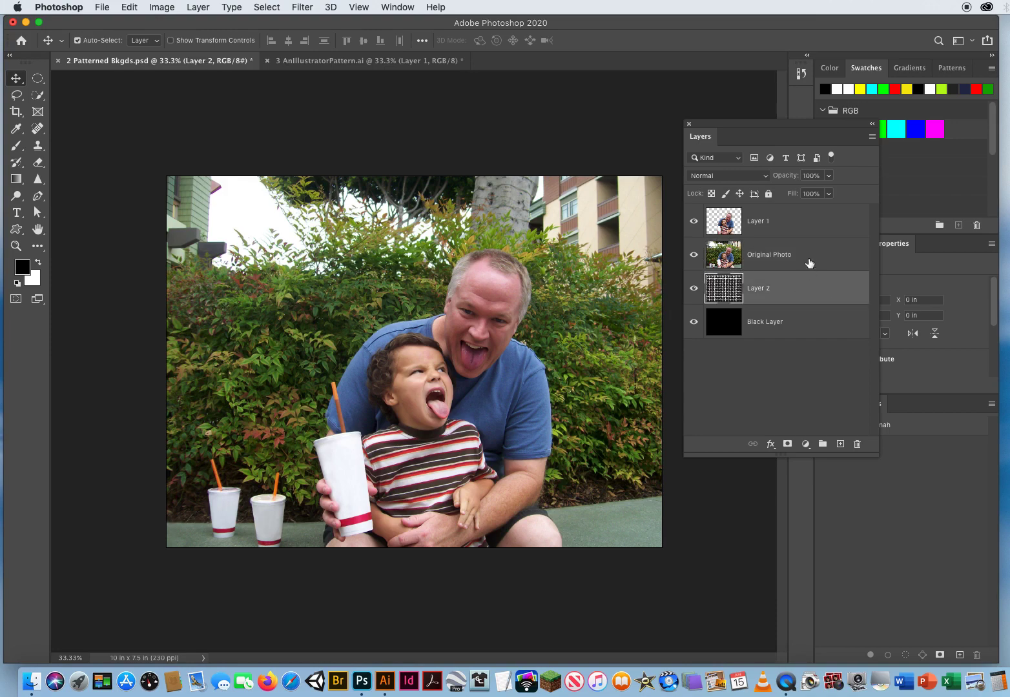
pyautogui.click(768, 253)
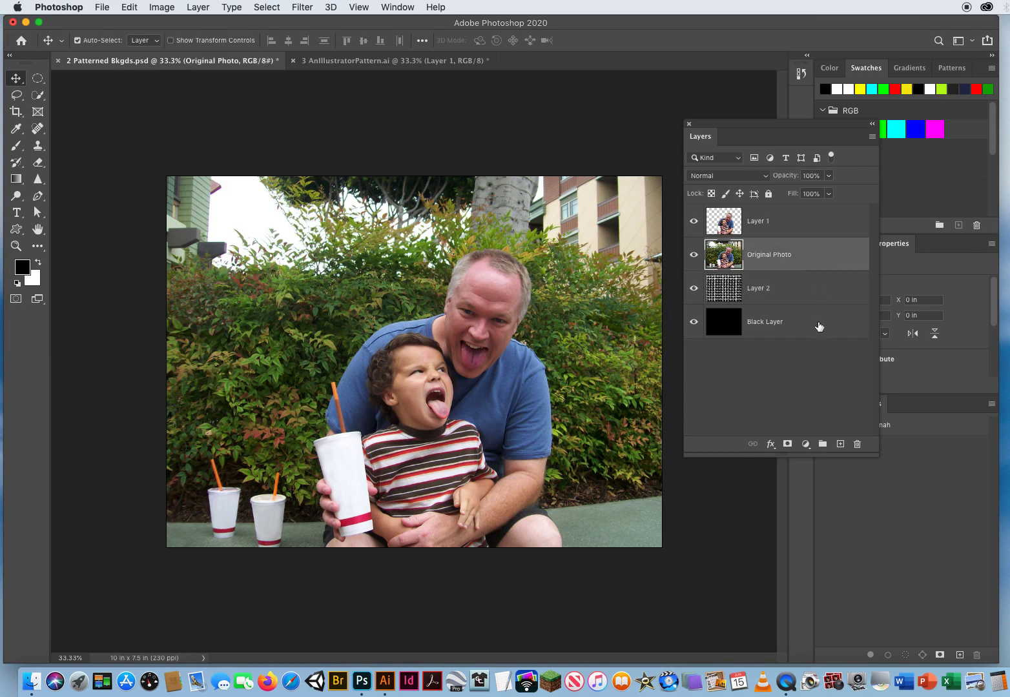
pyautogui.moveTo(752, 271)
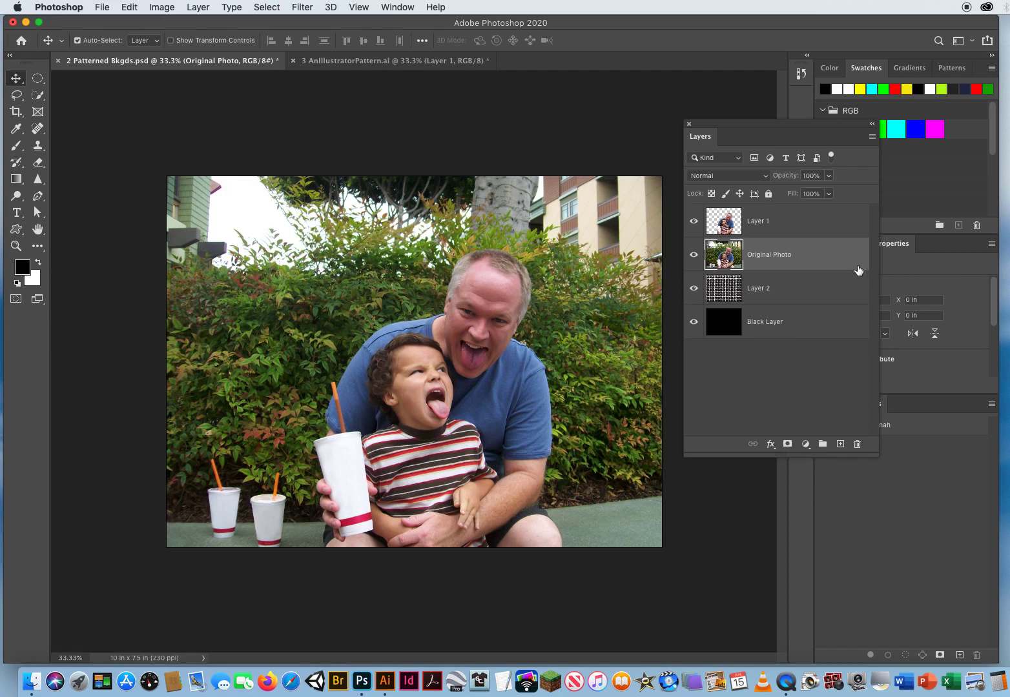
pyautogui.moveTo(794, 270)
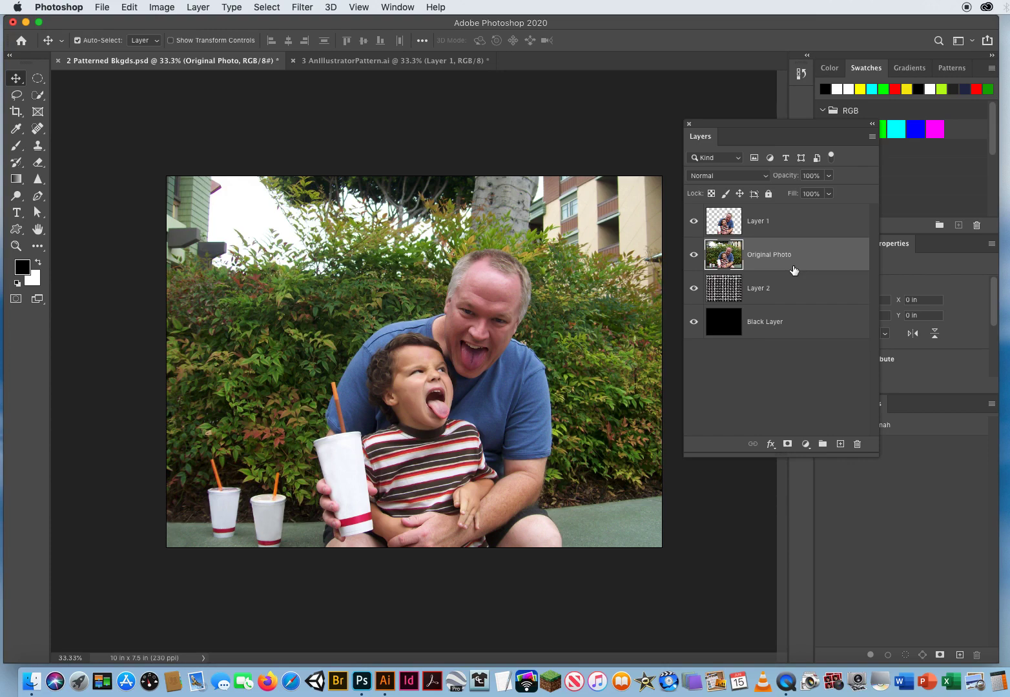
pyautogui.moveTo(804, 268)
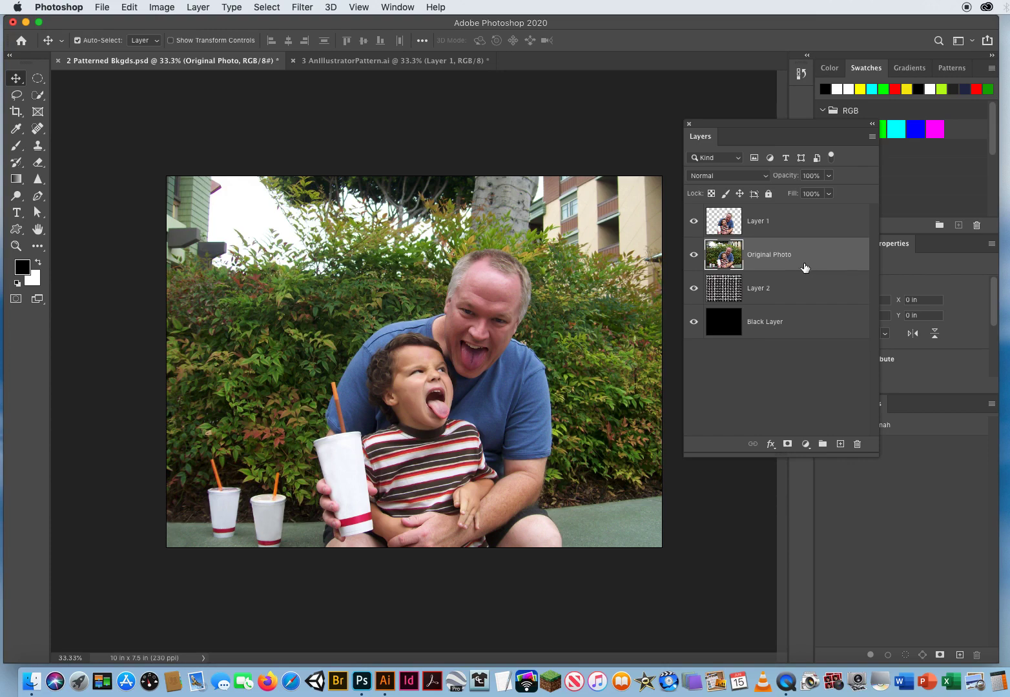
pyautogui.moveTo(811, 263)
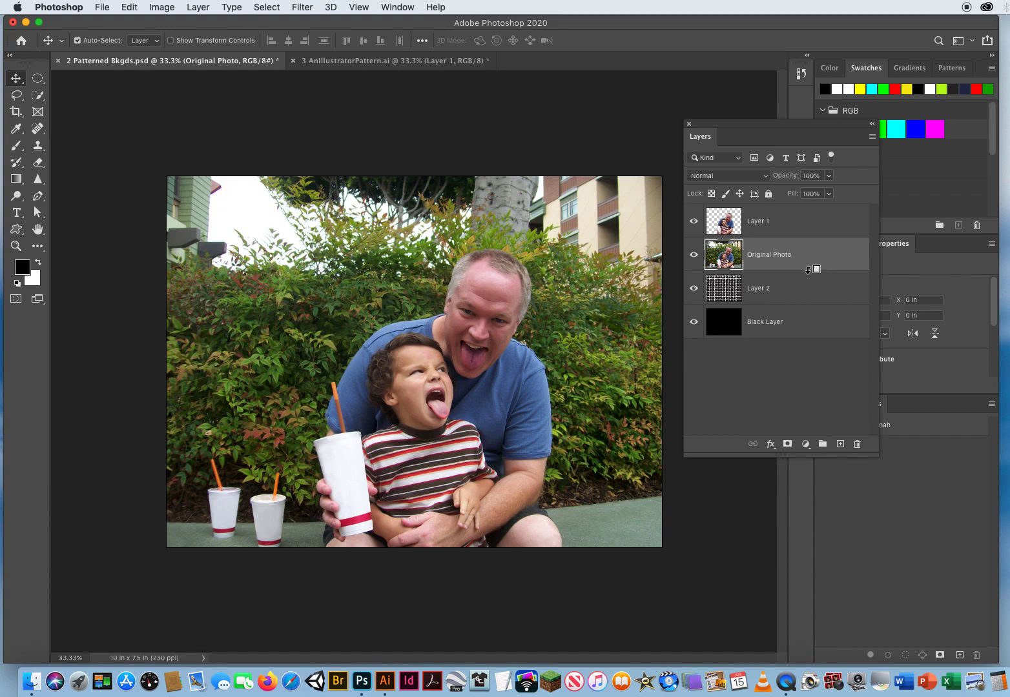
pyautogui.moveTo(832, 265)
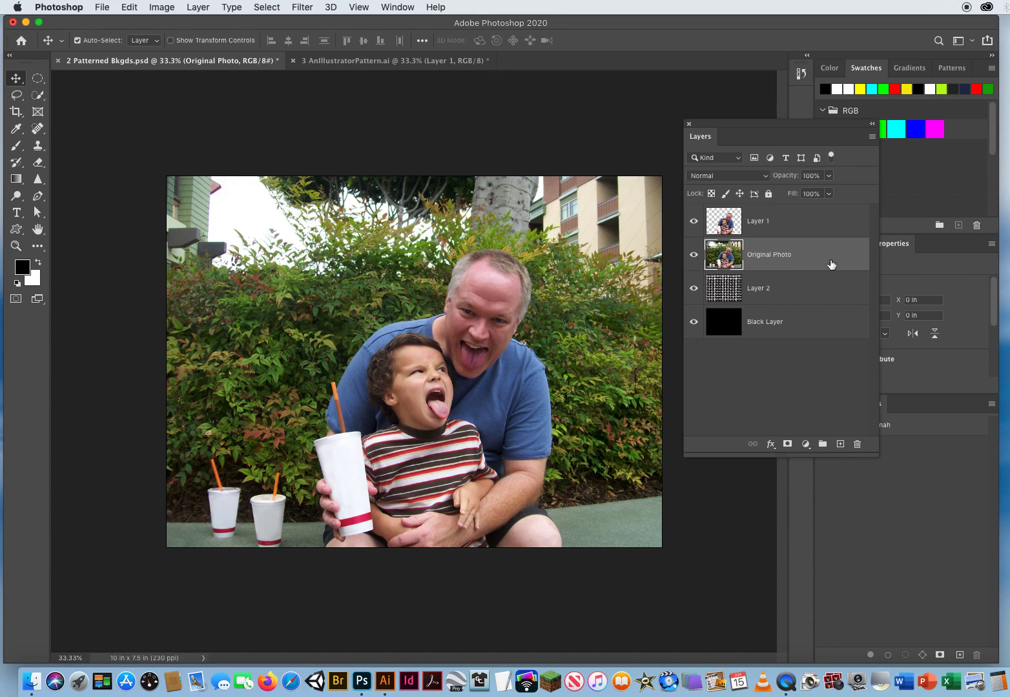
pyautogui.moveTo(751, 243)
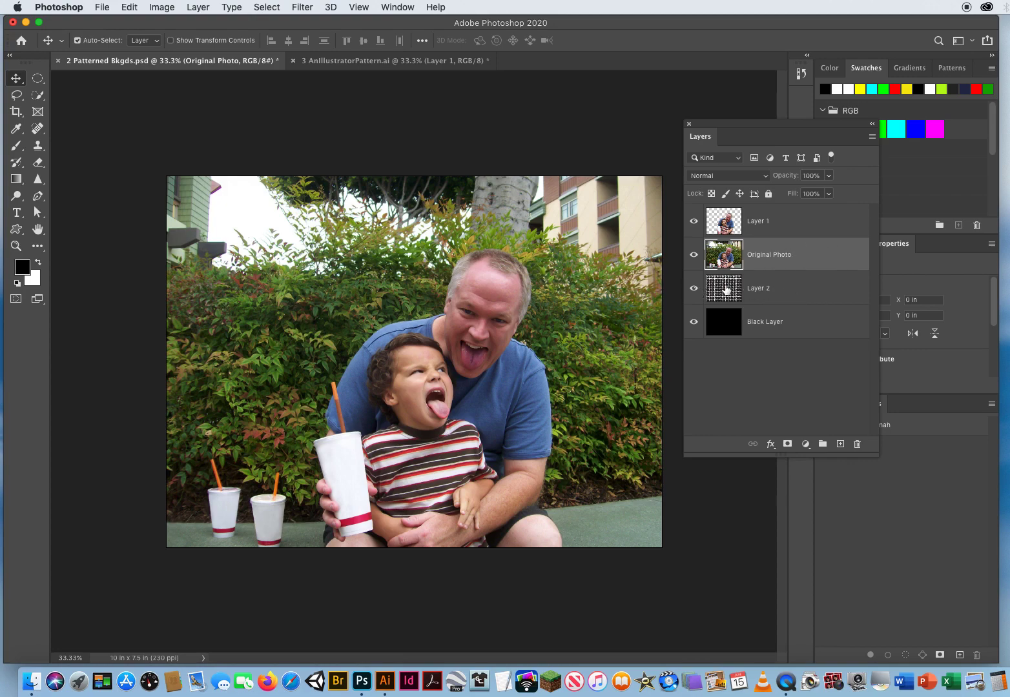
pyautogui.moveTo(723, 288)
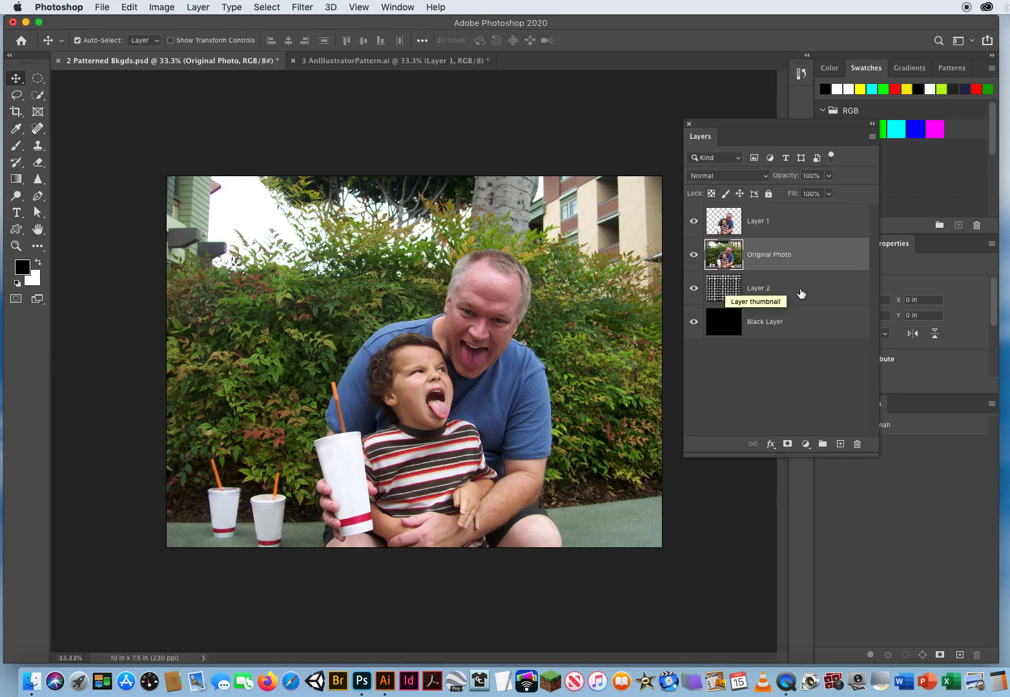
pyautogui.moveTo(826, 272)
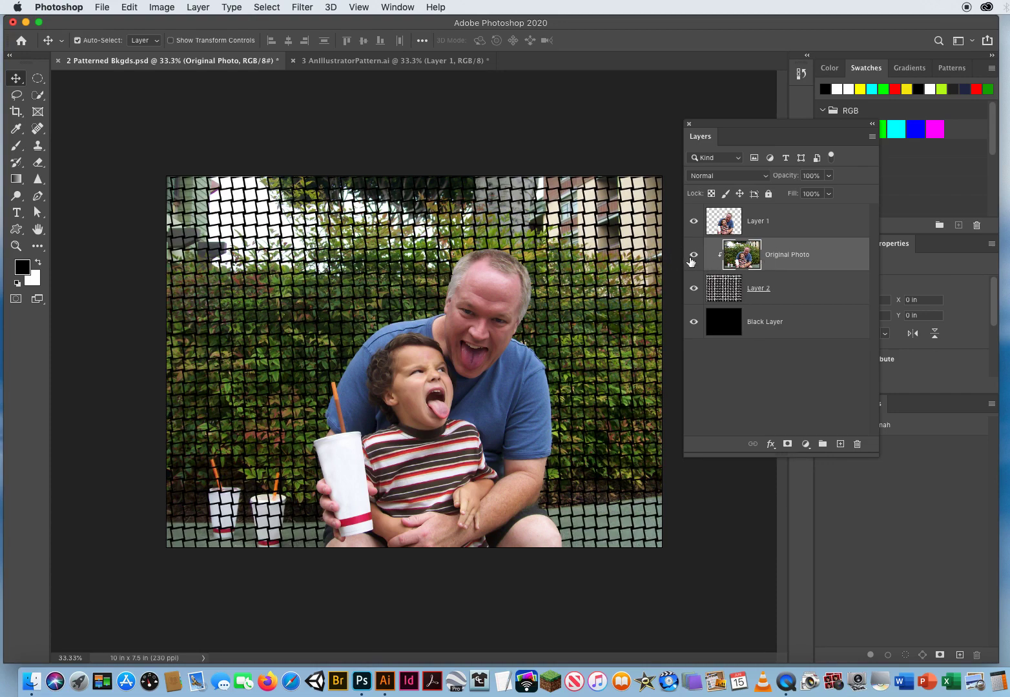
pyautogui.click(693, 253)
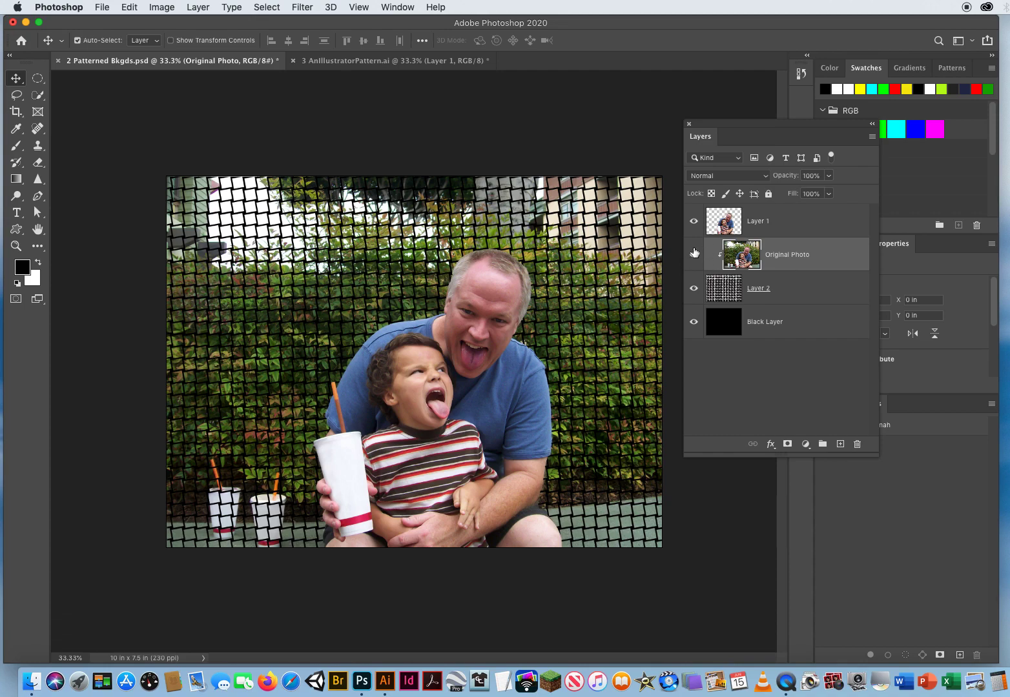
pyautogui.click(695, 253)
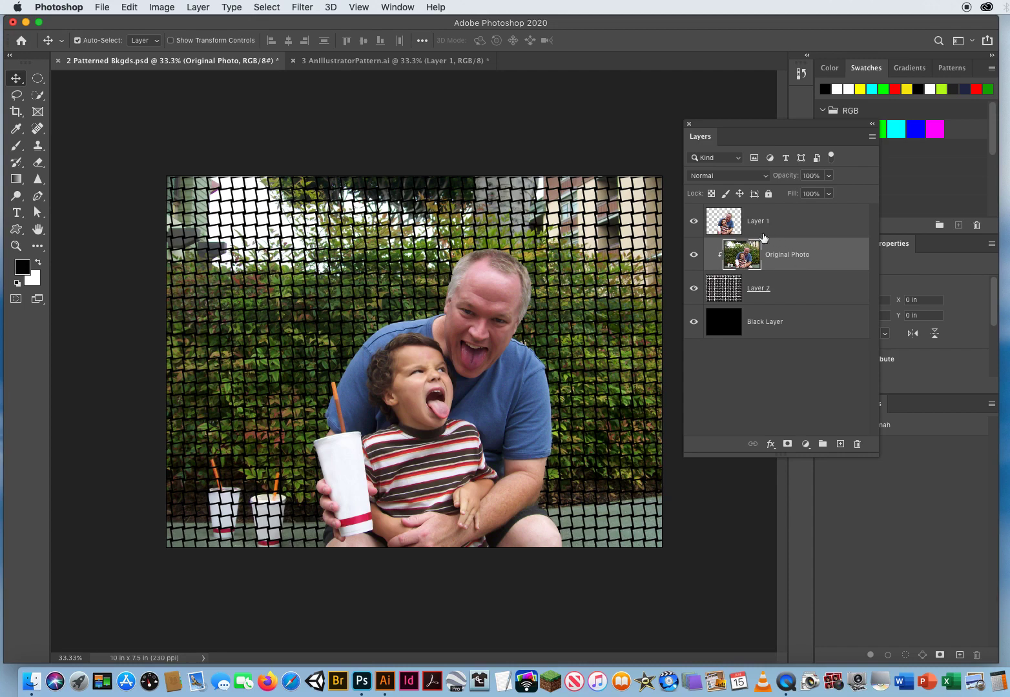
pyautogui.click(758, 288)
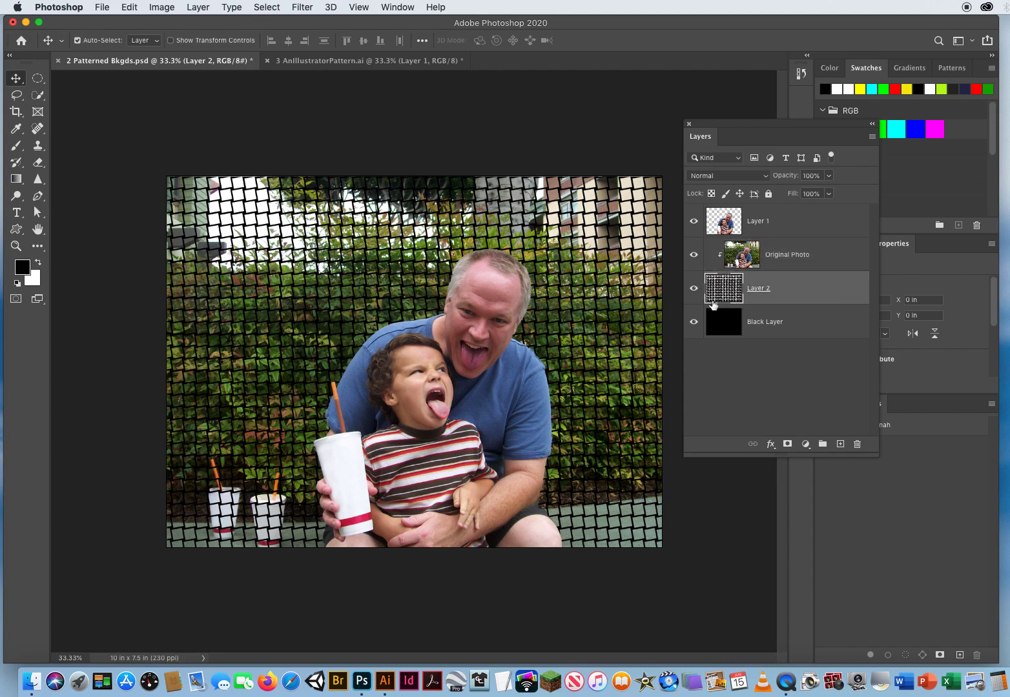
pyautogui.moveTo(717, 288)
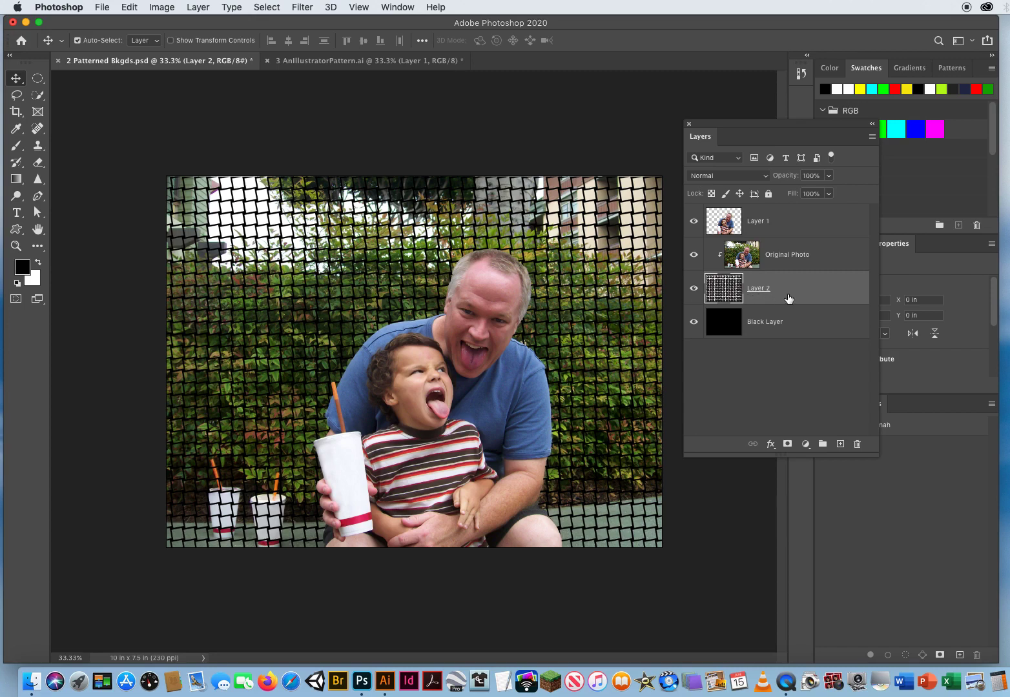
pyautogui.moveTo(822, 300)
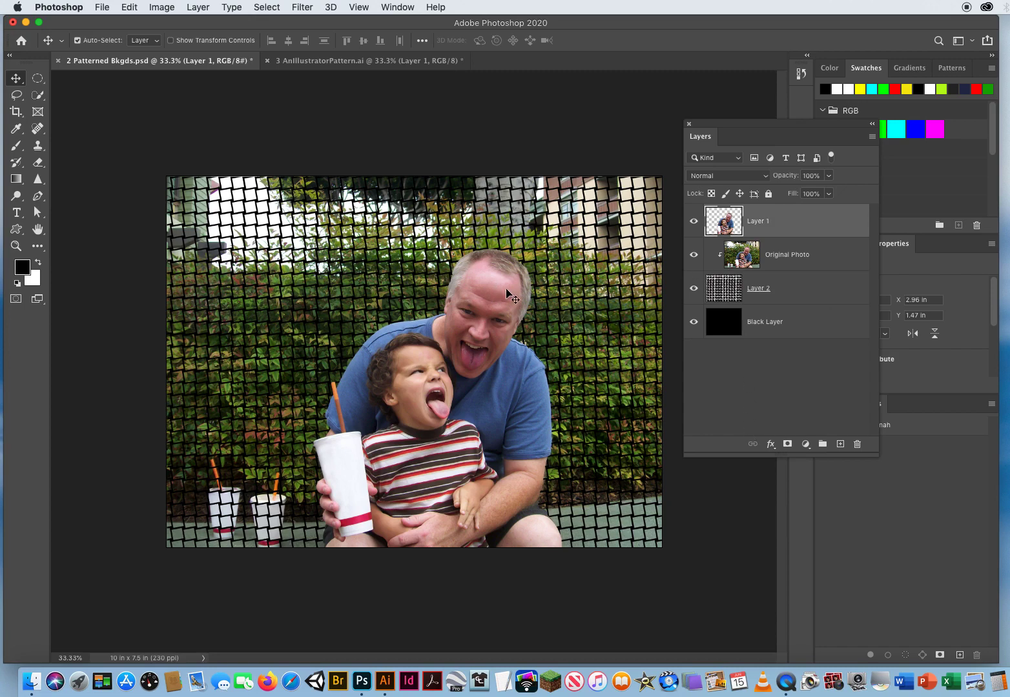
# - Hide and re-show the cut-out figures Layer 1 to compare the photo with and without them
pyautogui.click(694, 221)
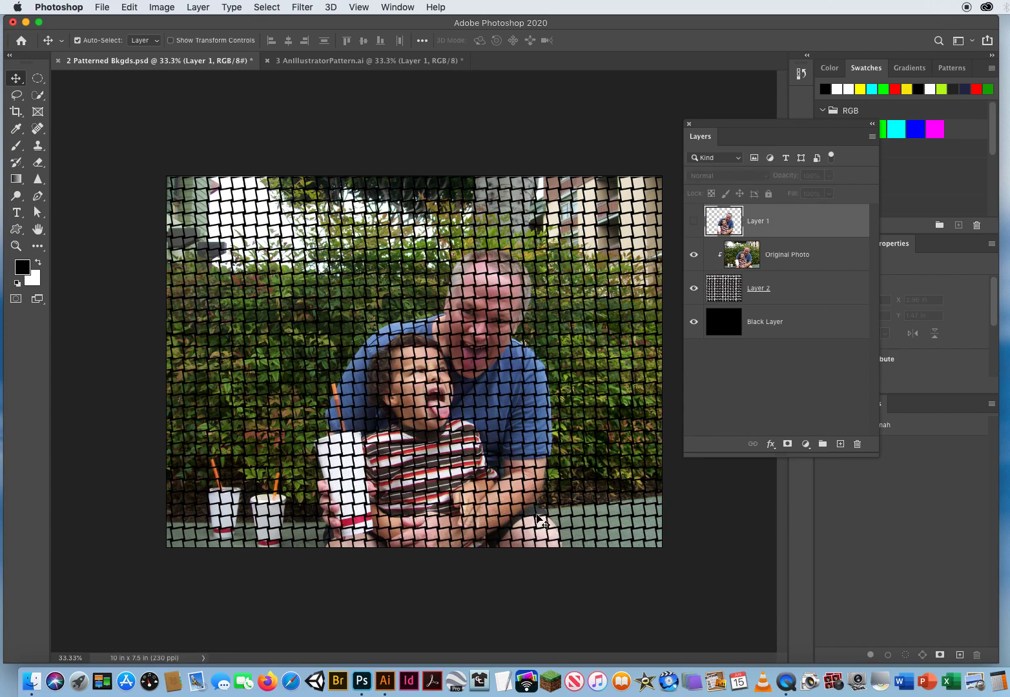
pyautogui.click(694, 220)
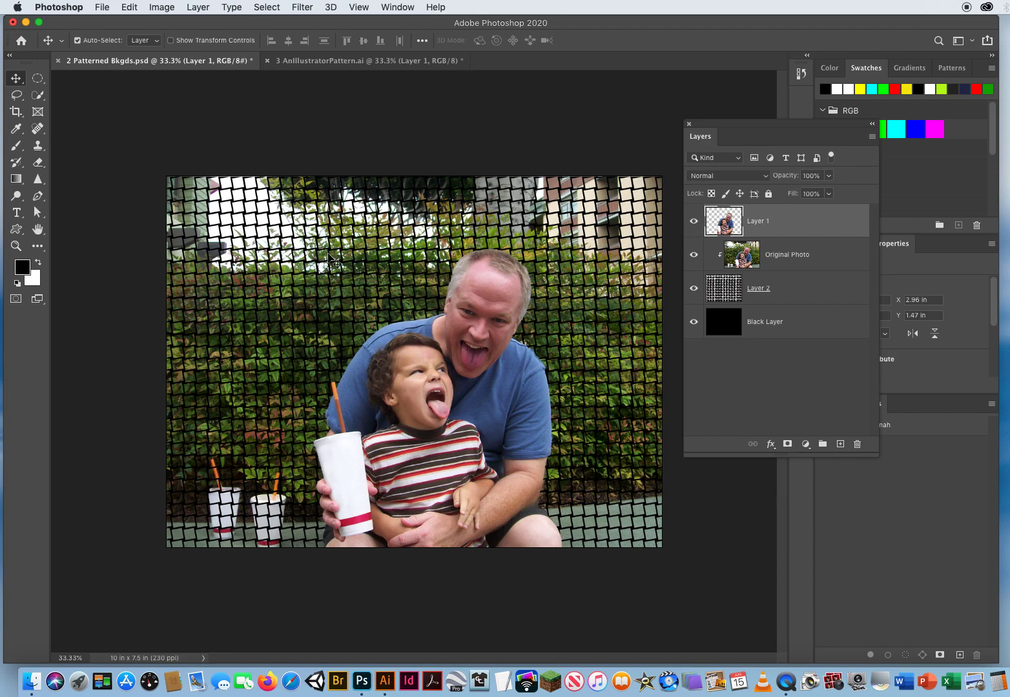
pyautogui.moveTo(297, 359)
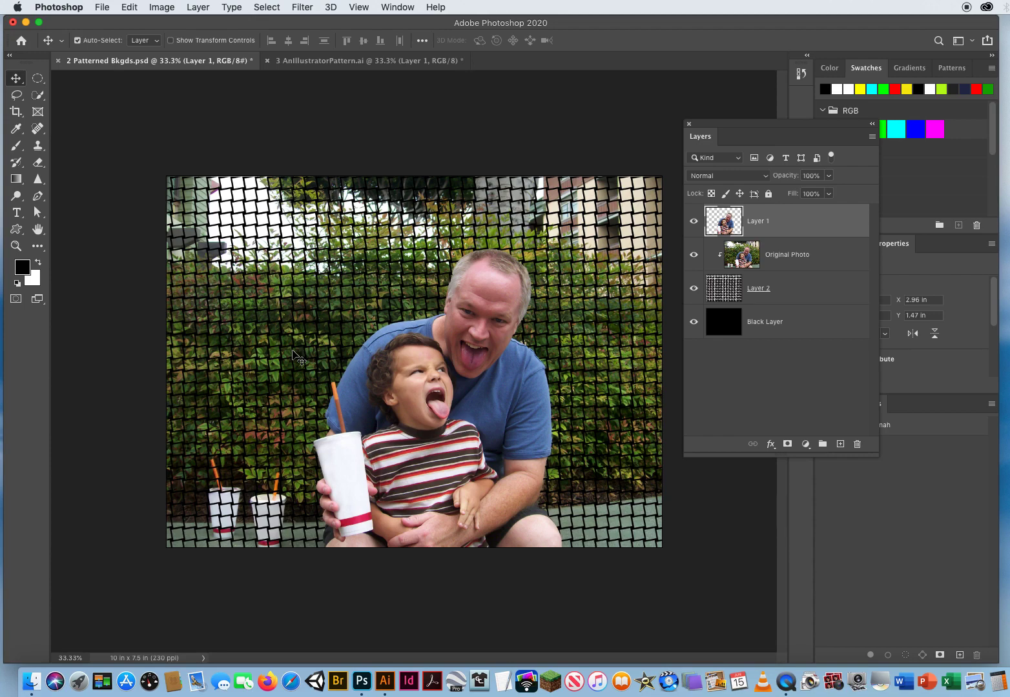
pyautogui.moveTo(599, 153)
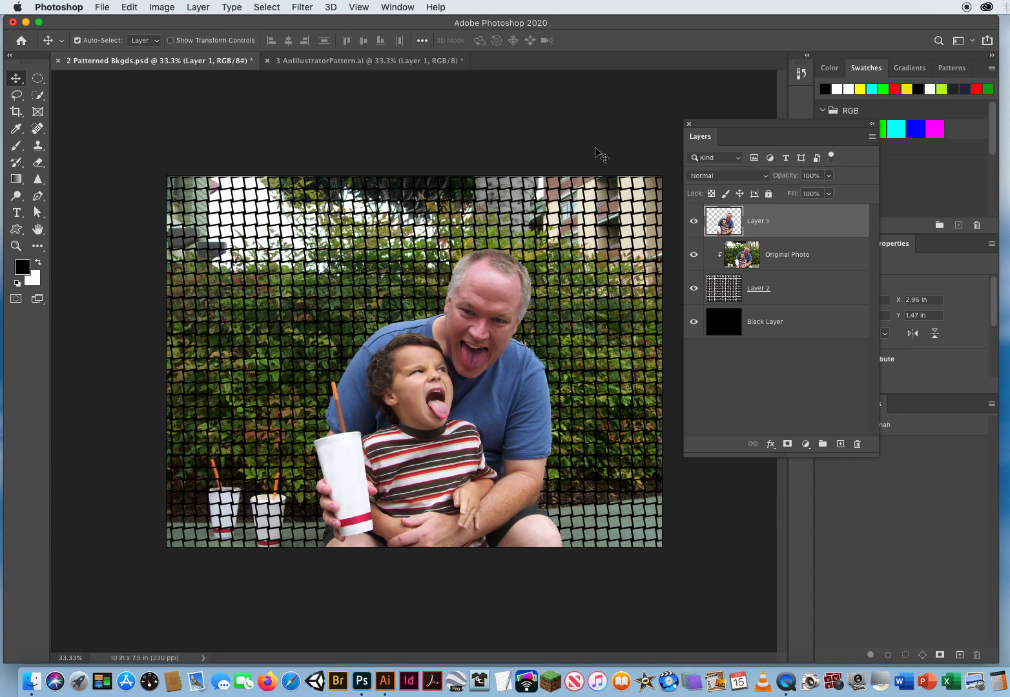
pyautogui.moveTo(514, 173)
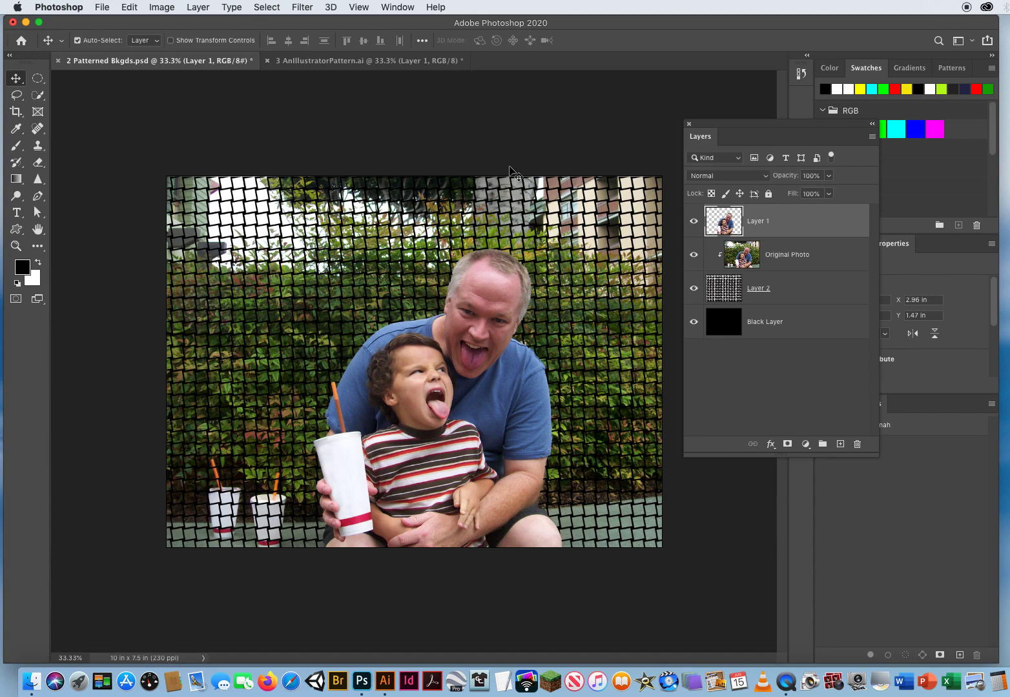
pyautogui.moveTo(452, 338)
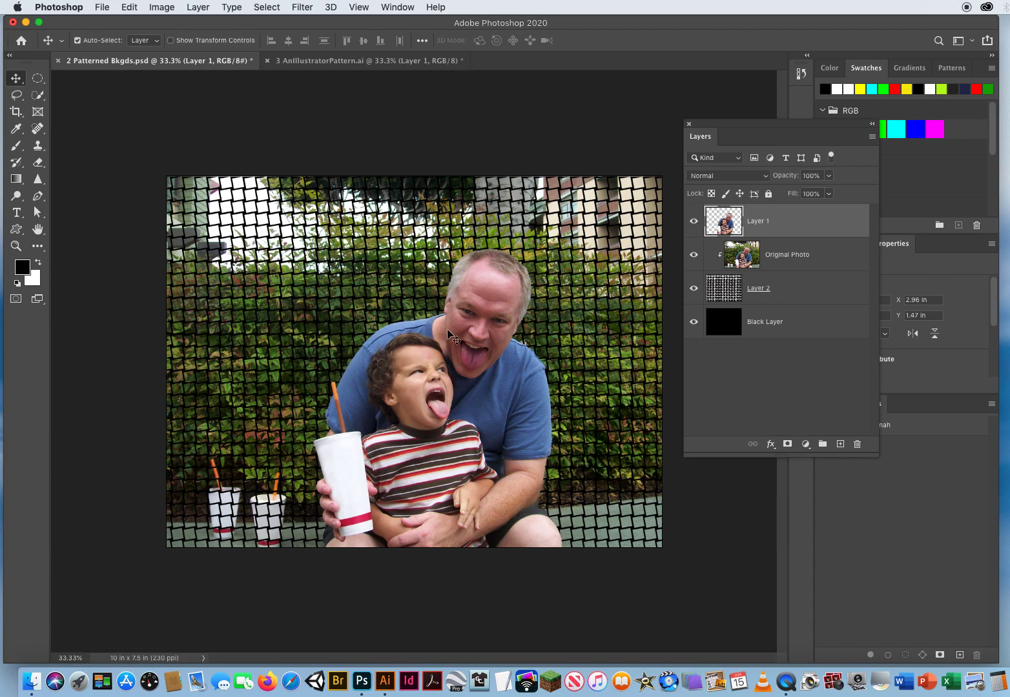
pyautogui.moveTo(441, 144)
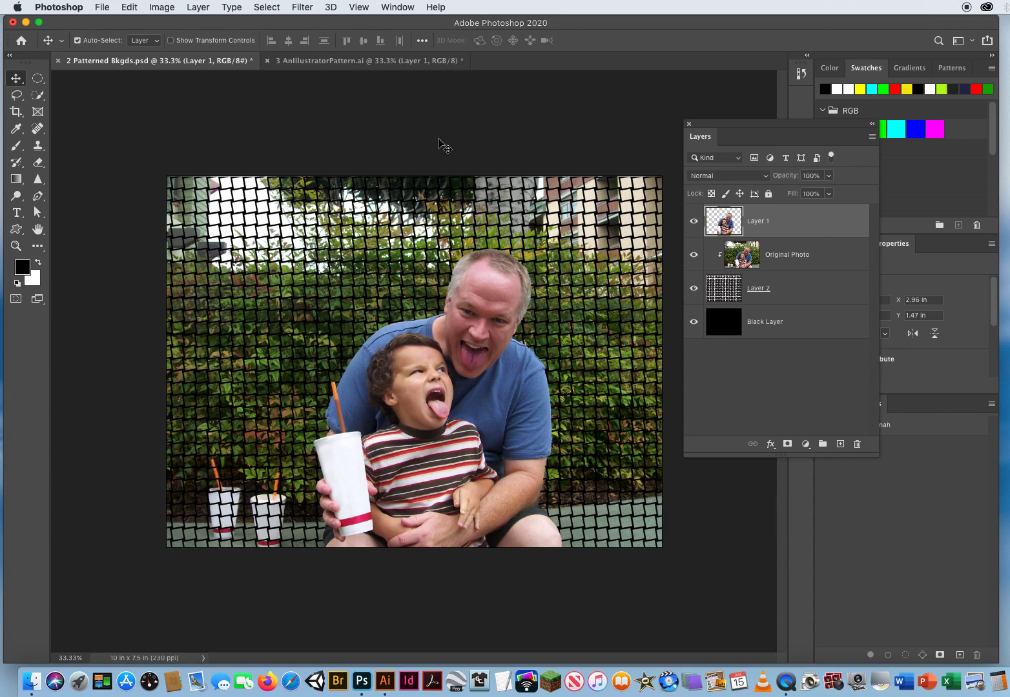
pyautogui.moveTo(425, 345)
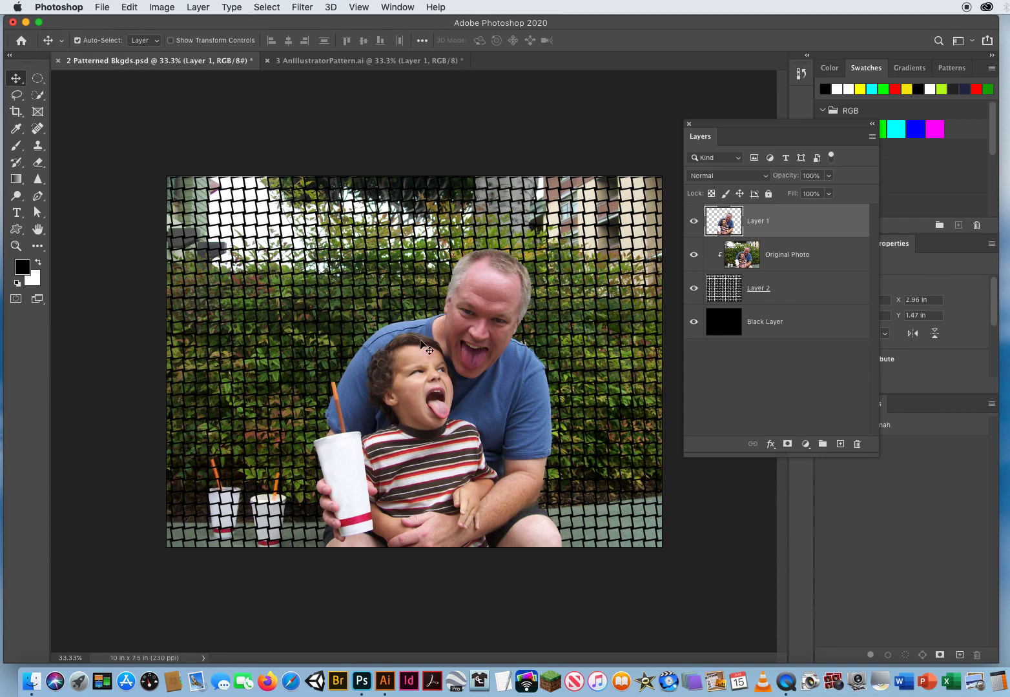
pyautogui.moveTo(429, 320)
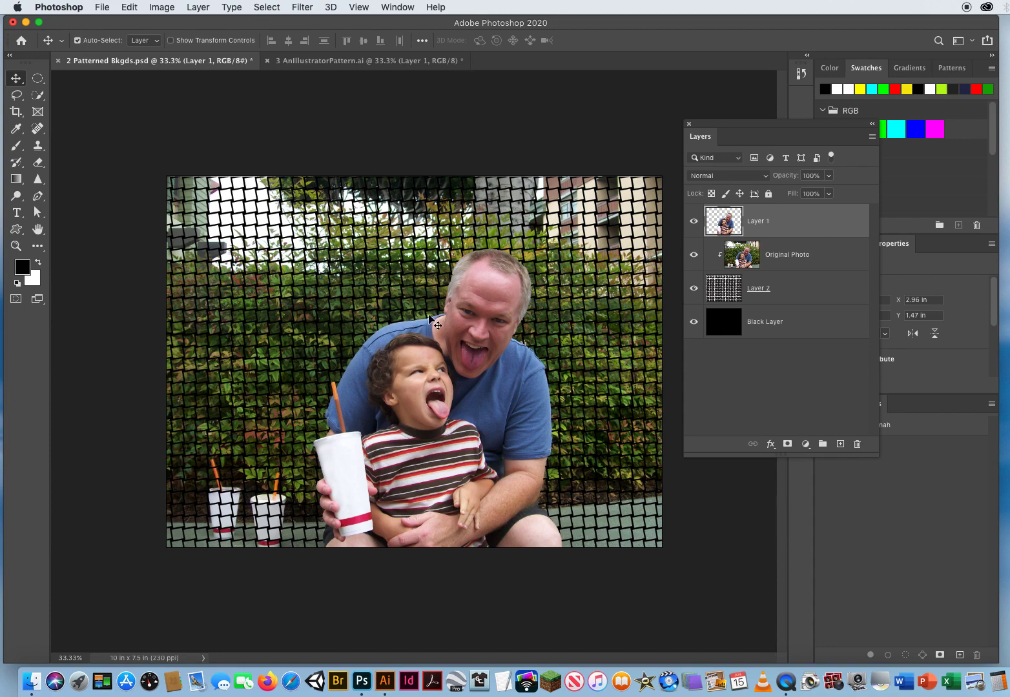
pyautogui.moveTo(339, 199)
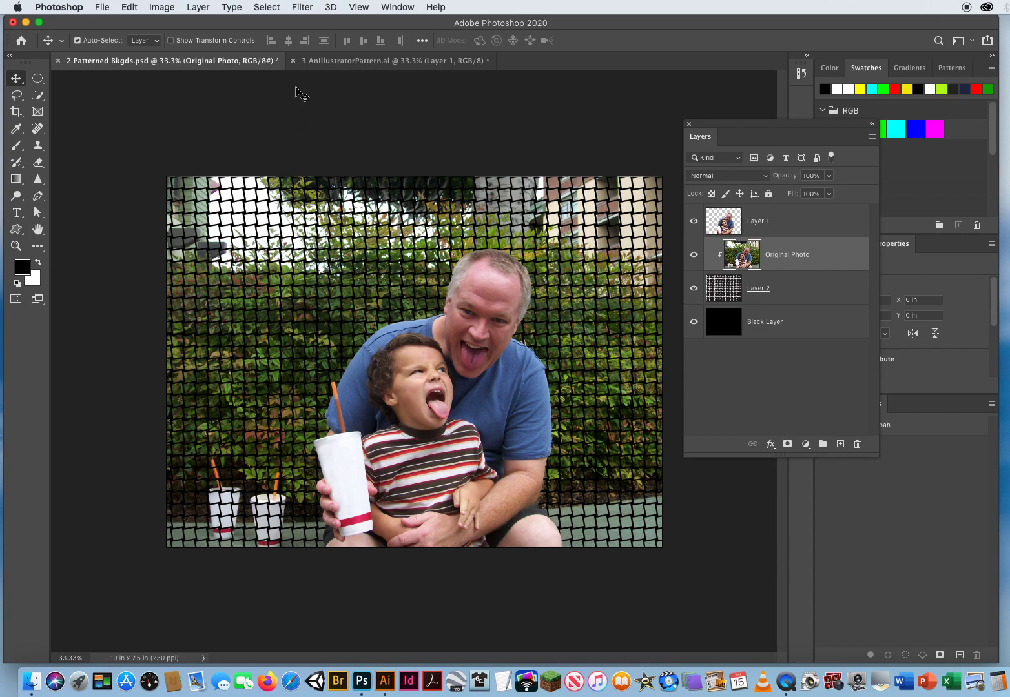
# - Close the AnIllustratorPattern.ai document, discarding its changes
pyautogui.click(390, 60)
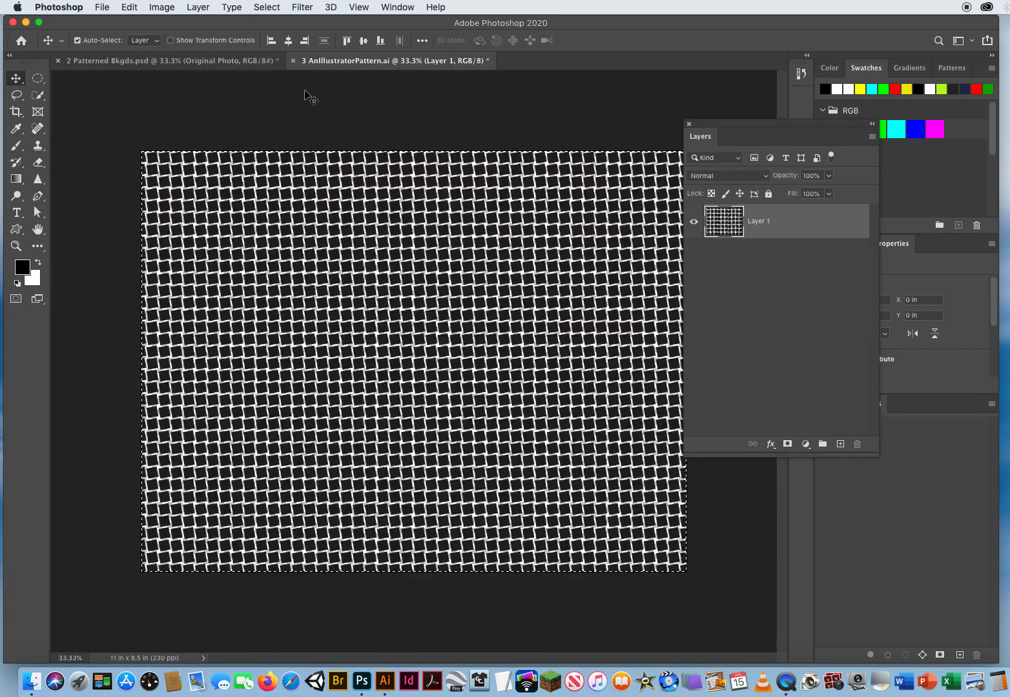
pyautogui.click(293, 60)
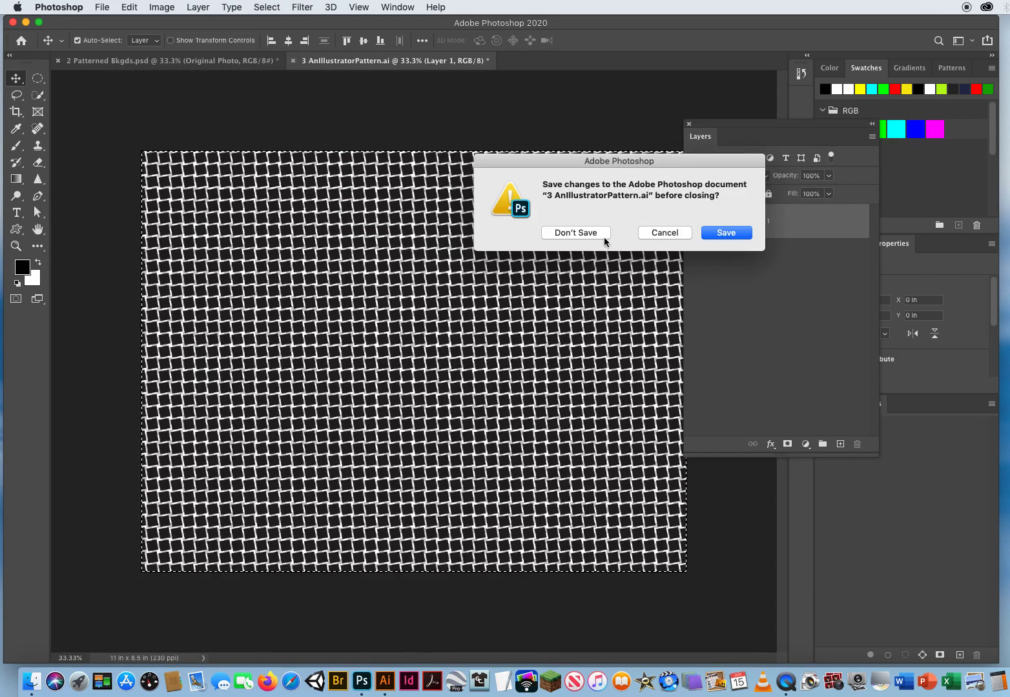
pyautogui.click(573, 232)
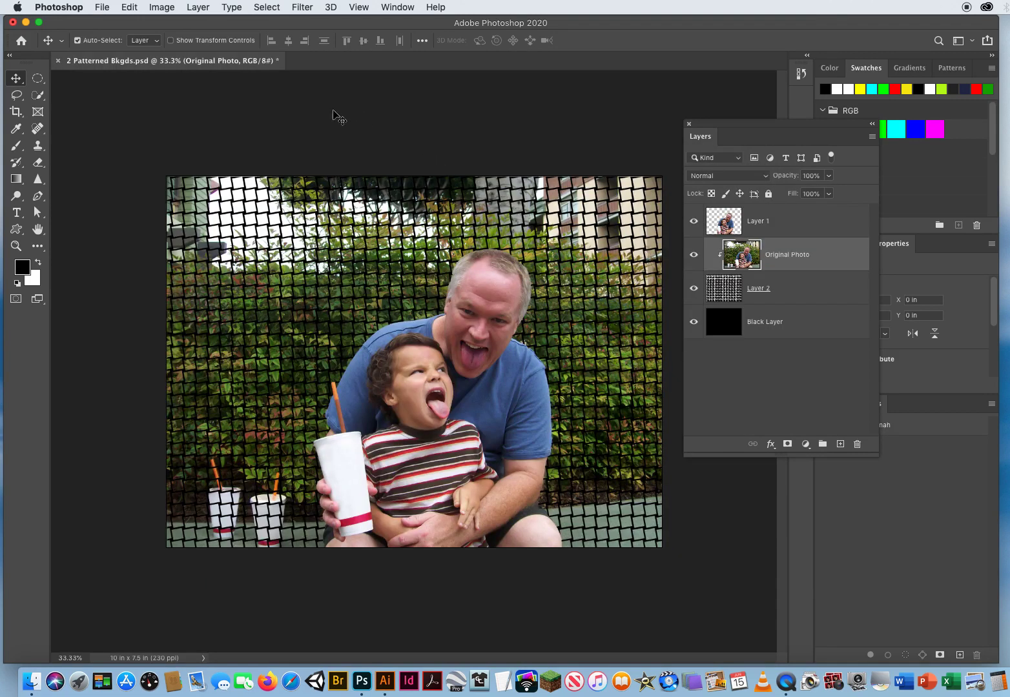
pyautogui.moveTo(502, 135)
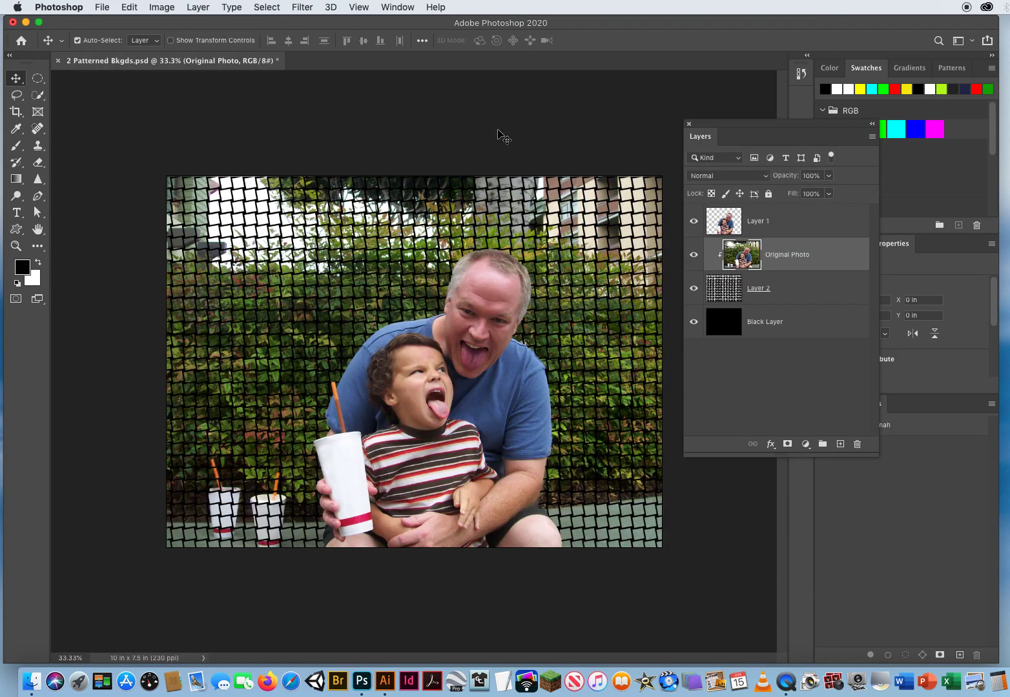
pyautogui.moveTo(786, 243)
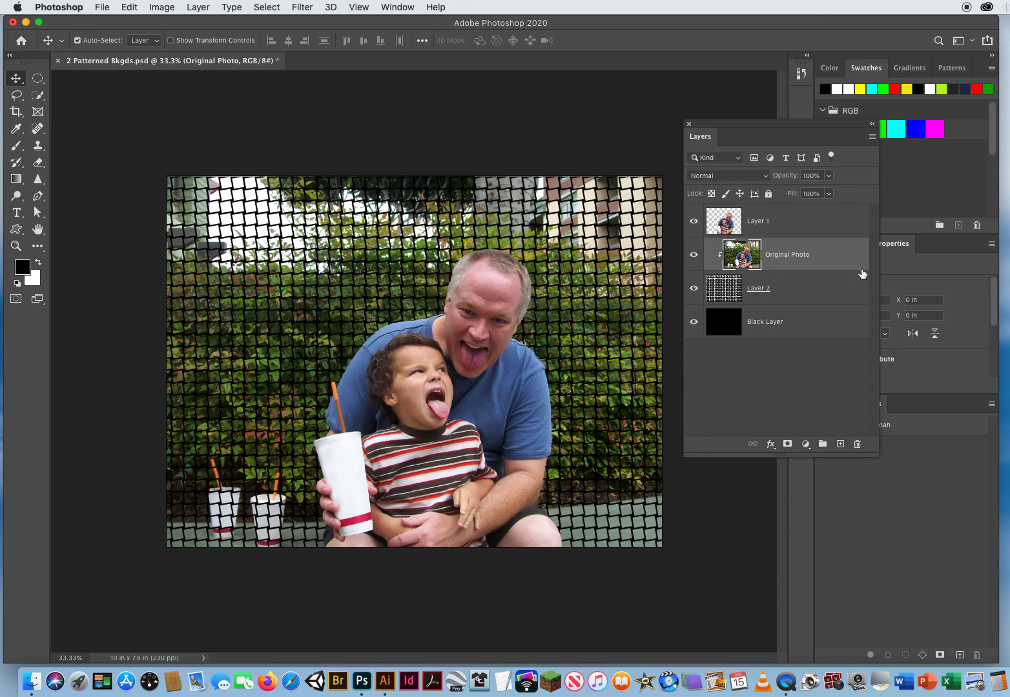
pyautogui.moveTo(803, 269)
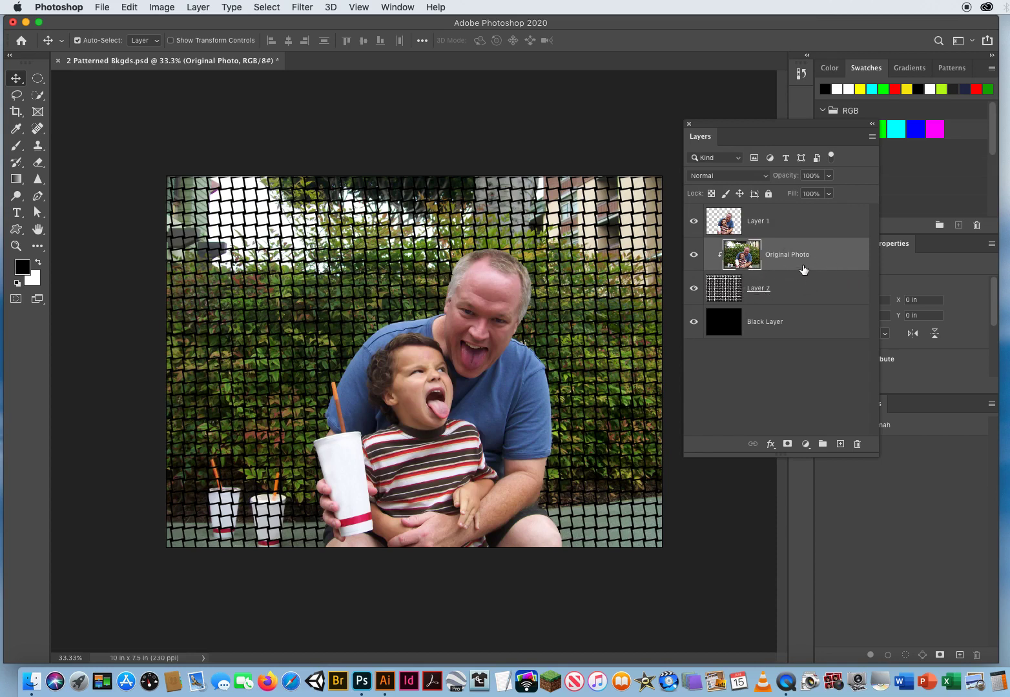
pyautogui.click(758, 288)
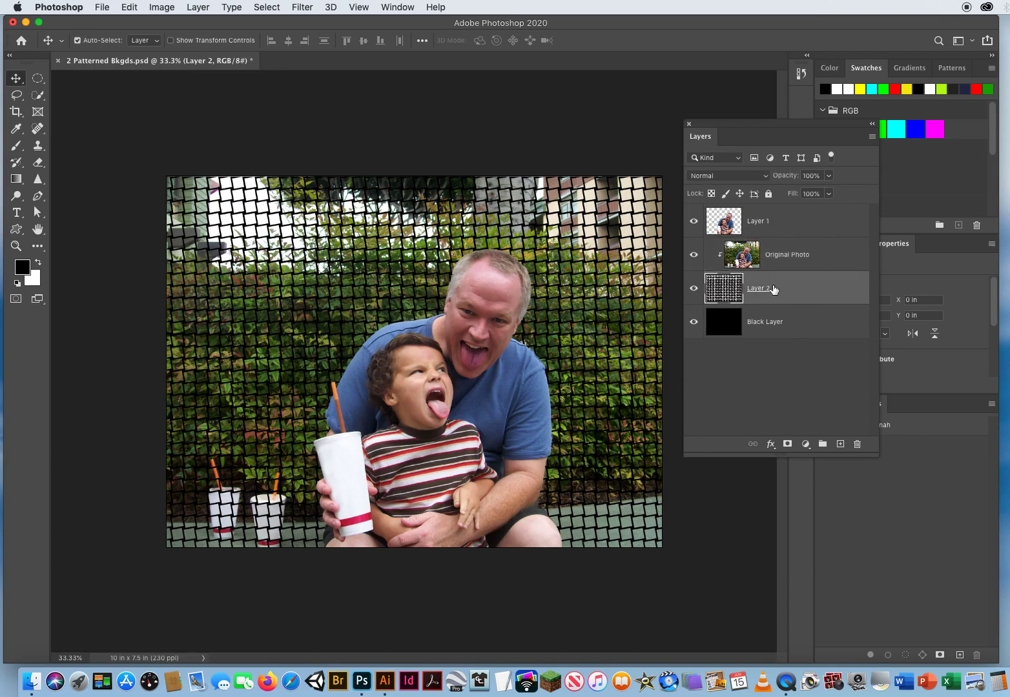
pyautogui.moveTo(789, 258)
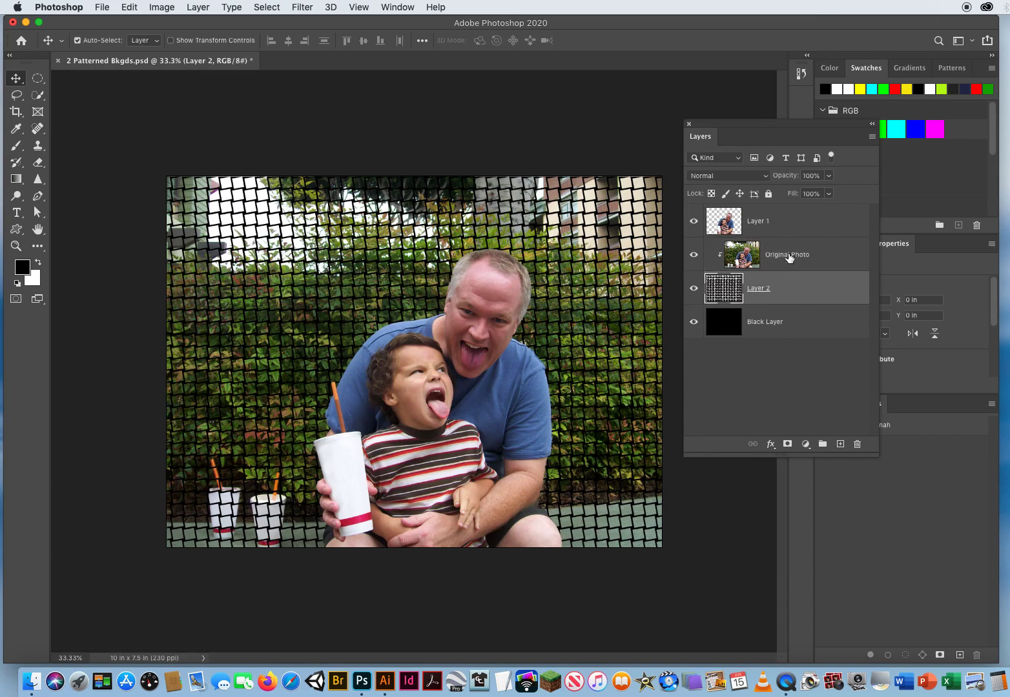
pyautogui.click(786, 255)
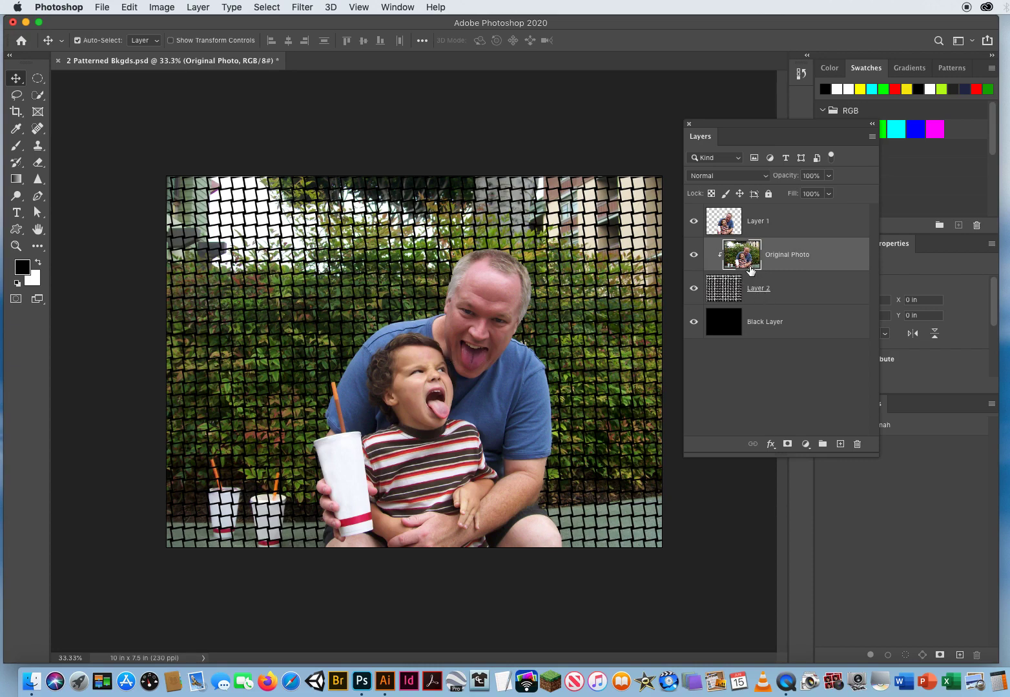
pyautogui.moveTo(782, 278)
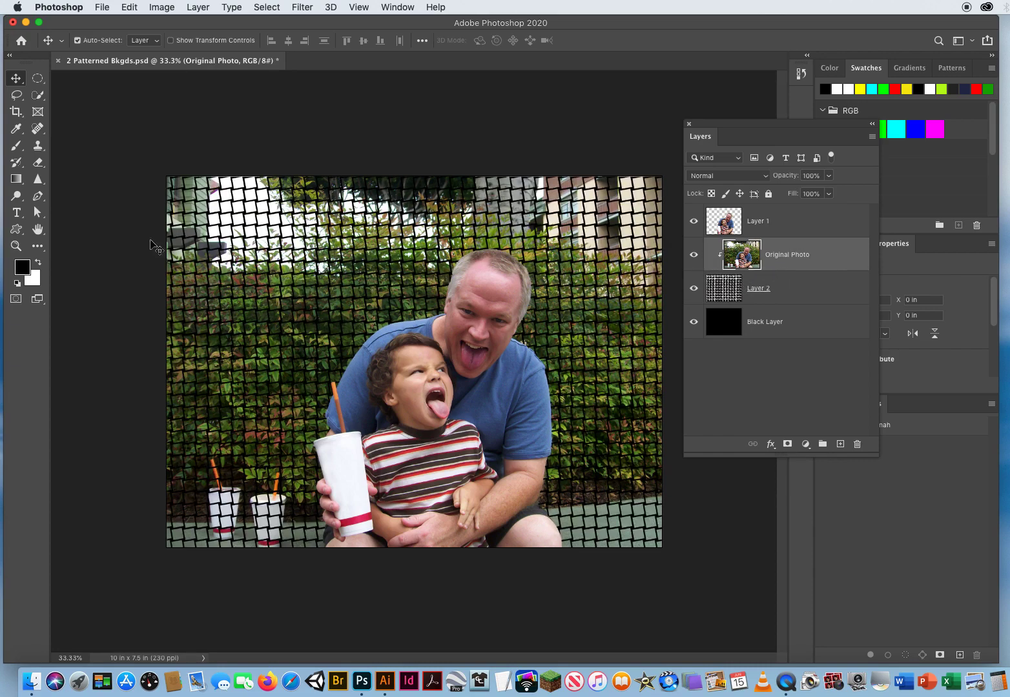
pyautogui.moveTo(541, 575)
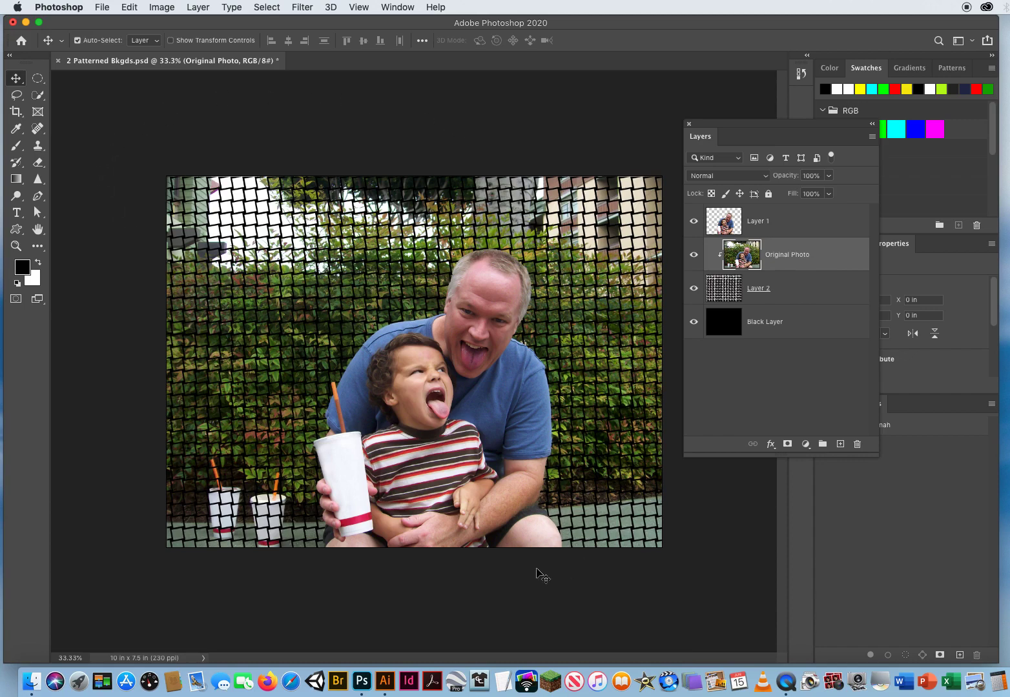